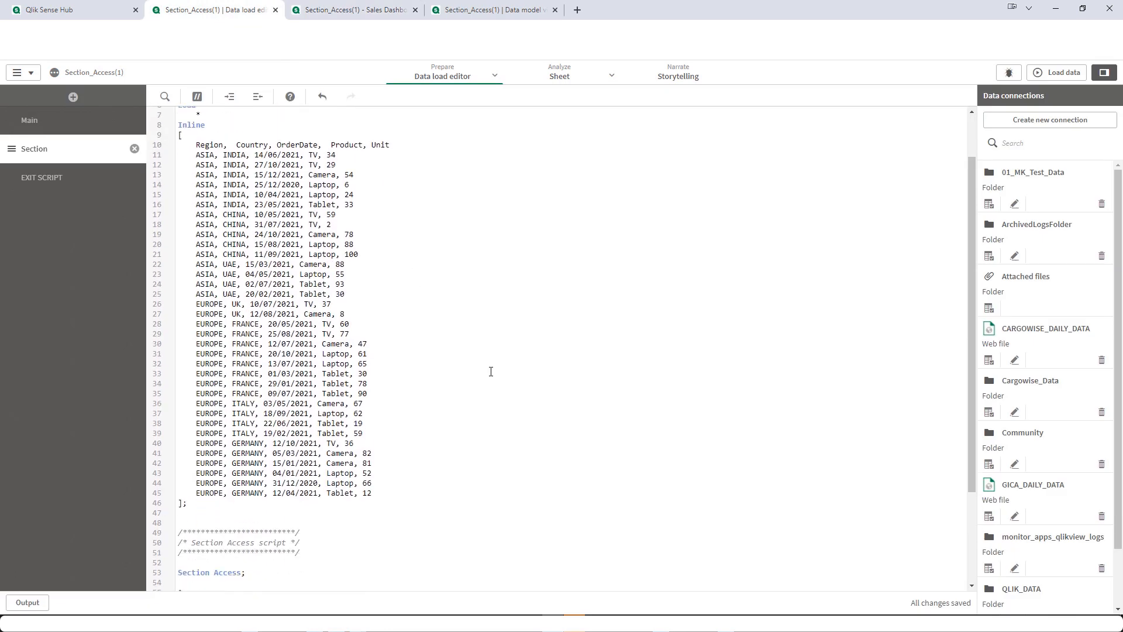
# - Return to the Data load editor tab showing the Section Access inline table
pyautogui.scroll(3)
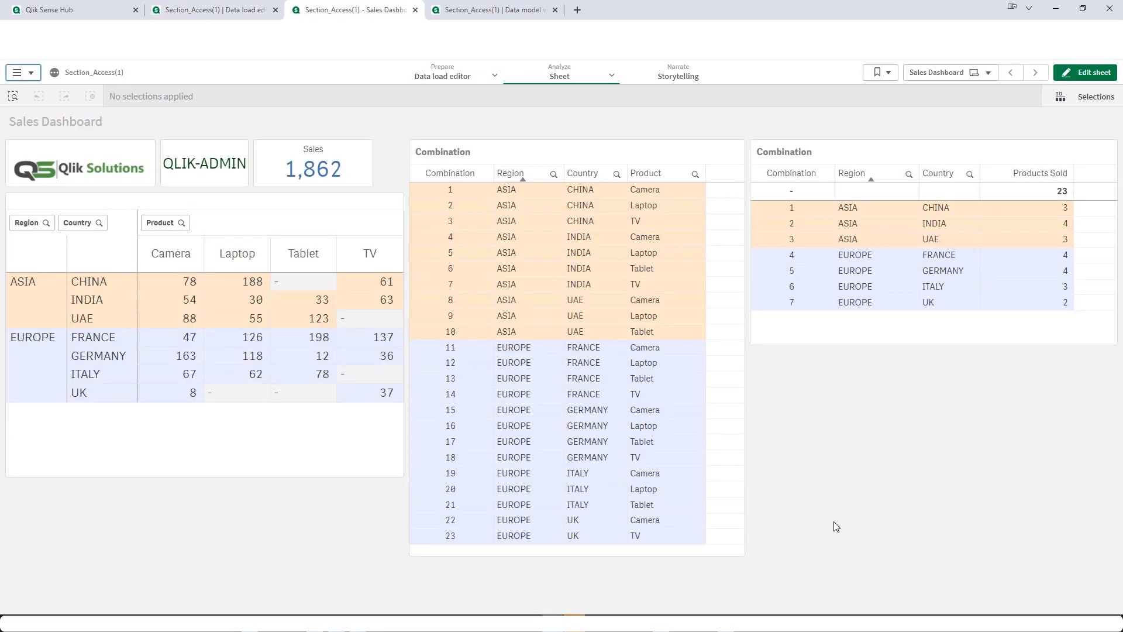
pyautogui.moveTo(857, 509)
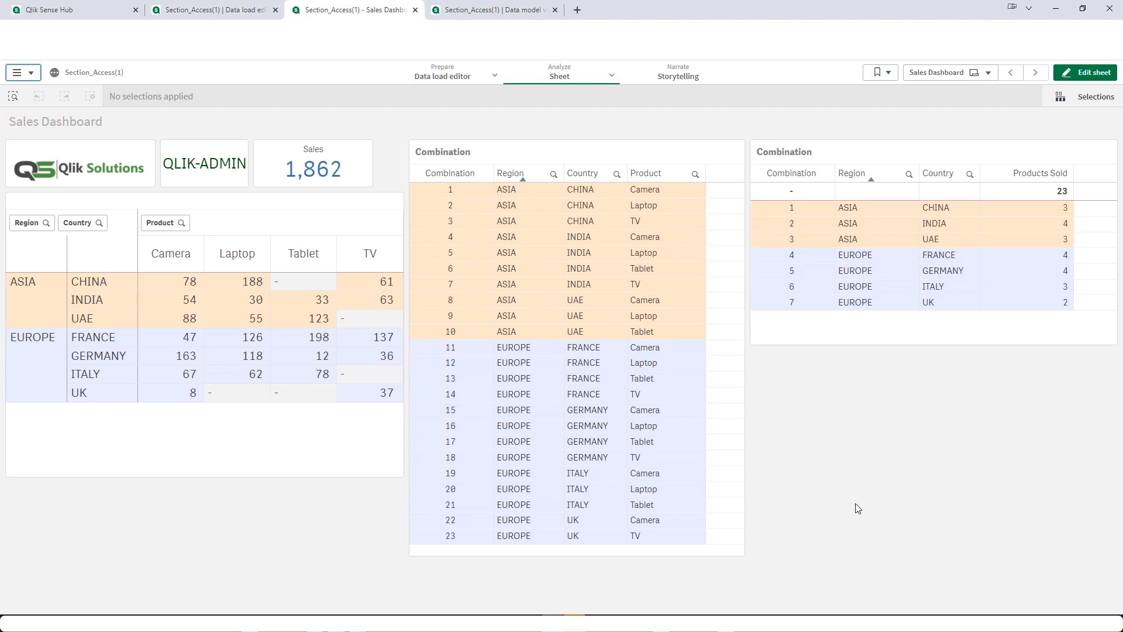
pyautogui.moveTo(201, 524)
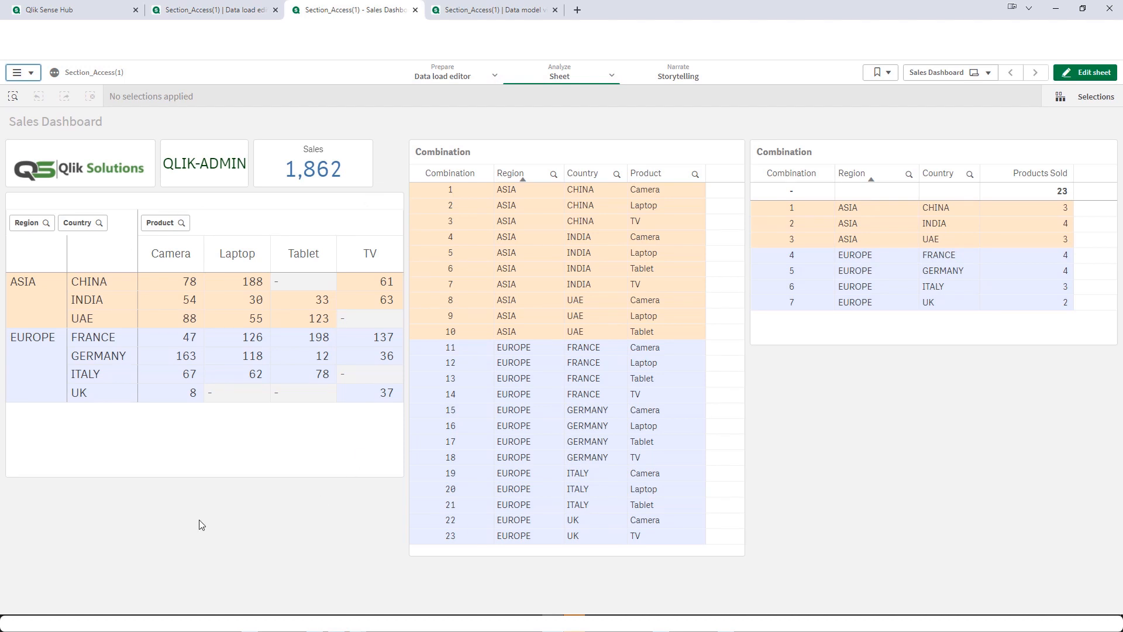
pyautogui.moveTo(263, 540)
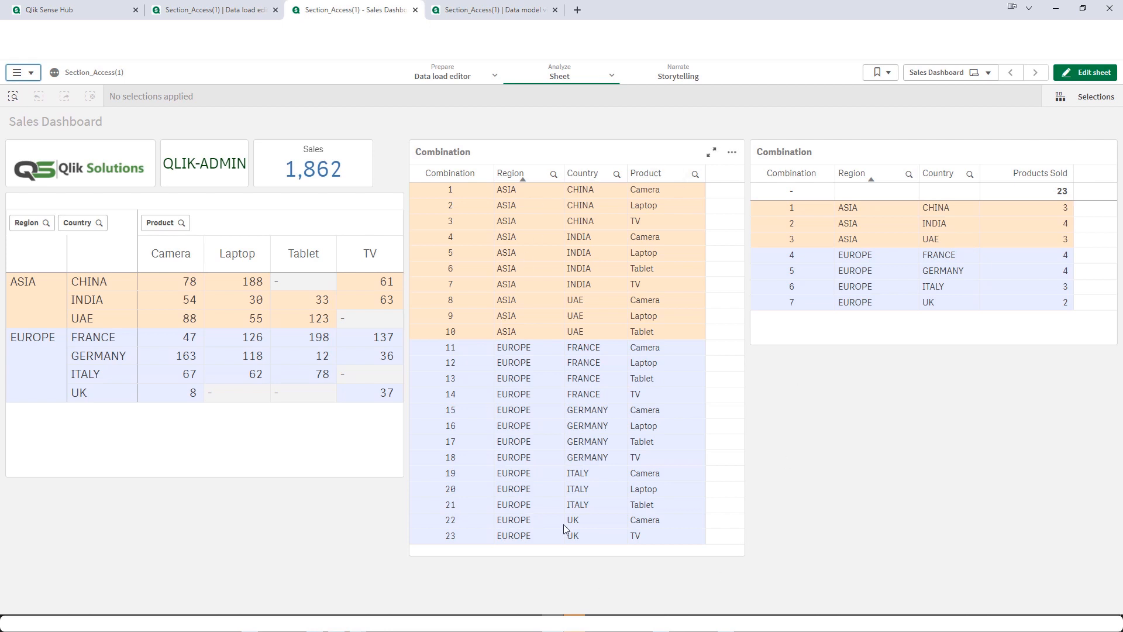
pyautogui.moveTo(319, 528)
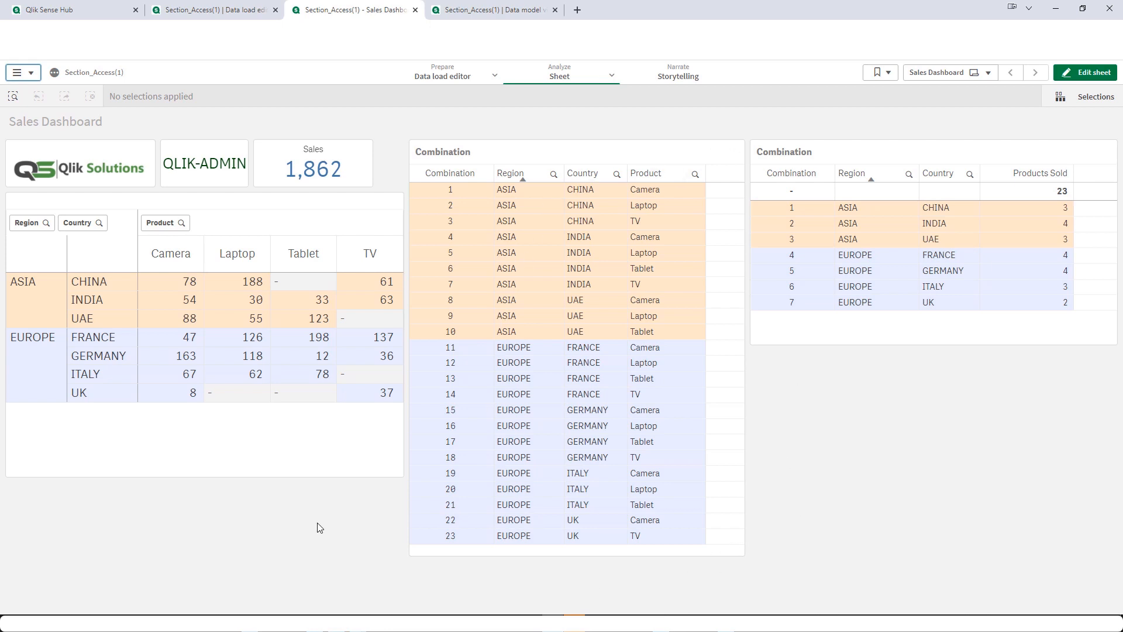
pyautogui.moveTo(208, 14)
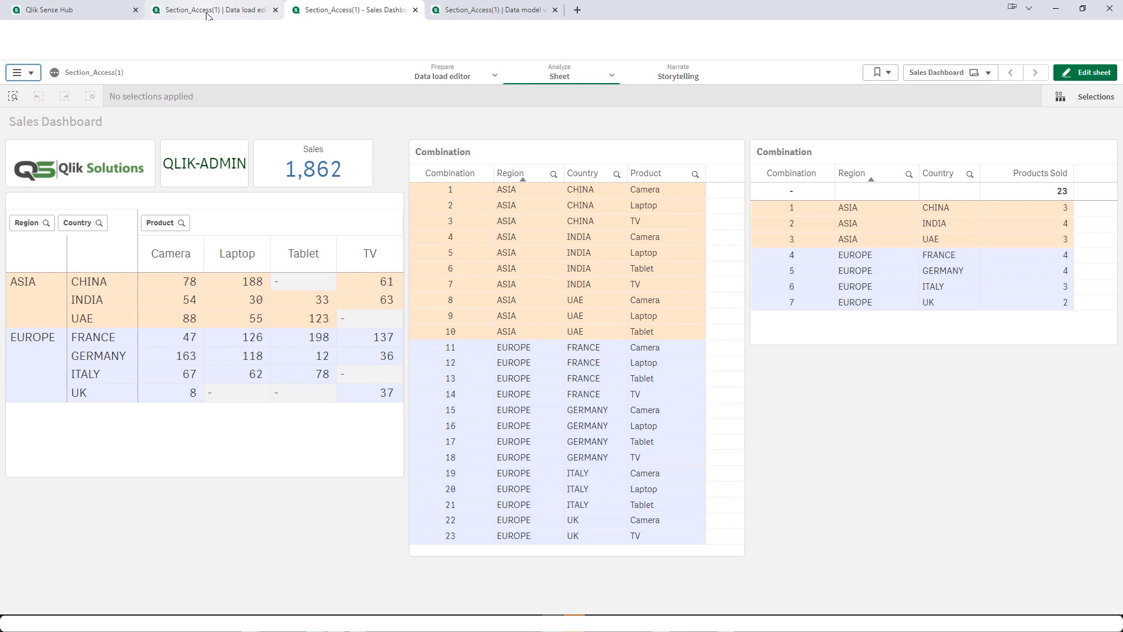
pyautogui.click(213, 10)
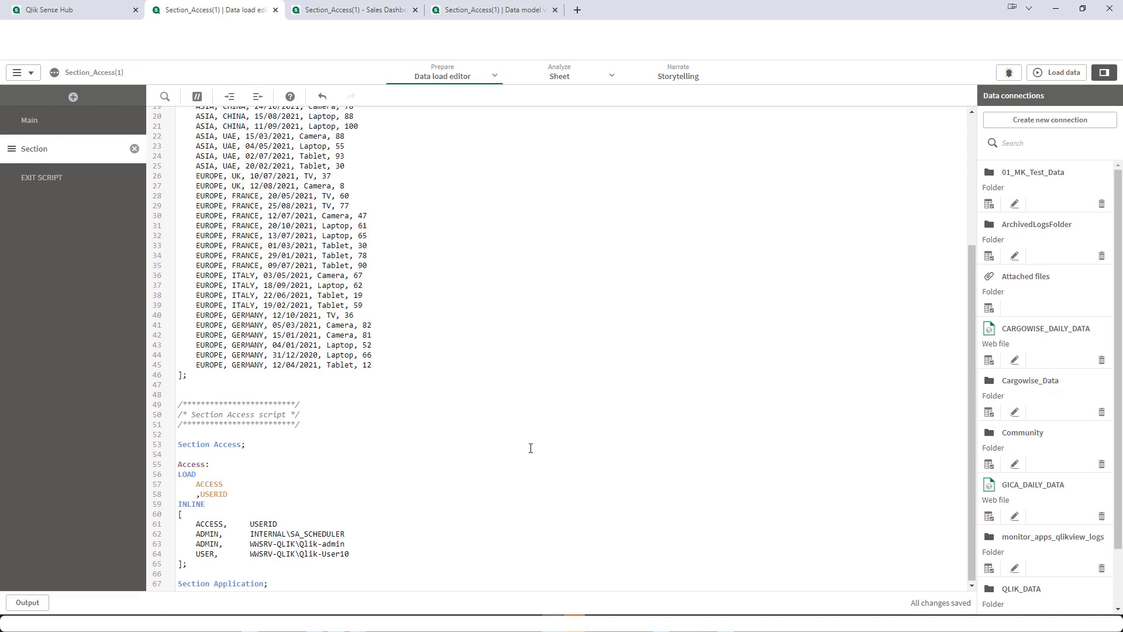
pyautogui.moveTo(351, 9)
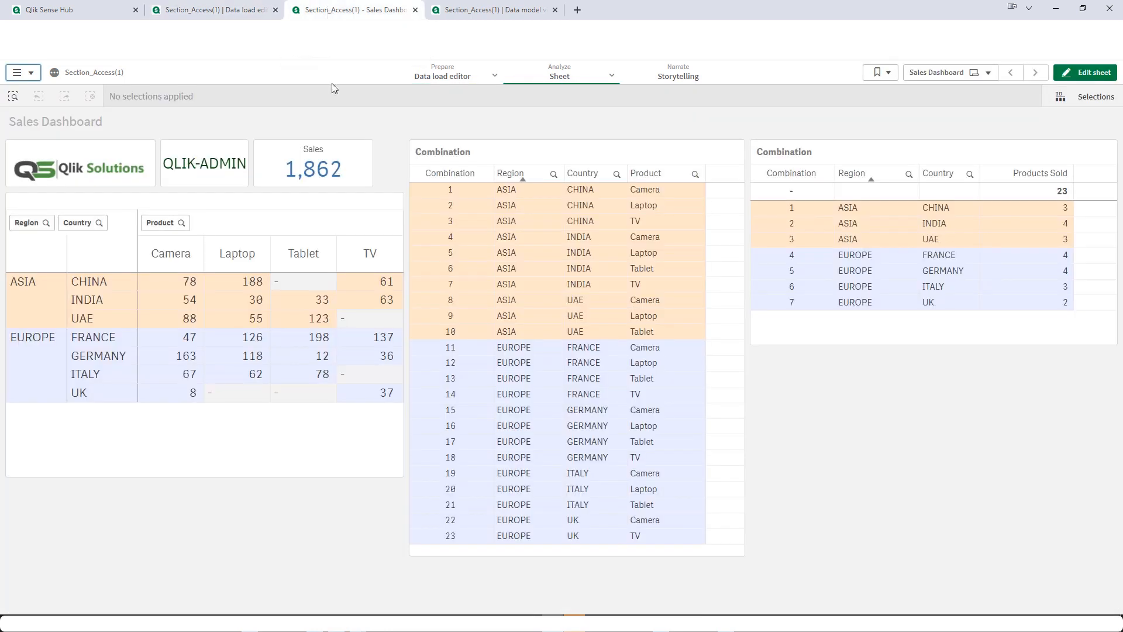
pyautogui.moveTo(328, 182)
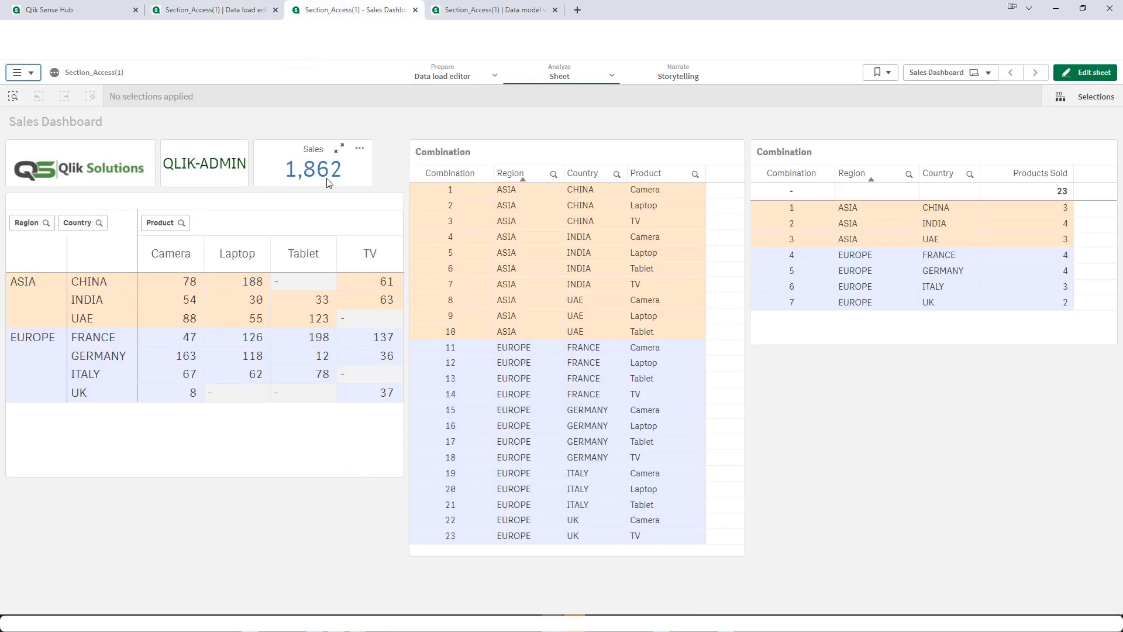
pyautogui.moveTo(270, 203)
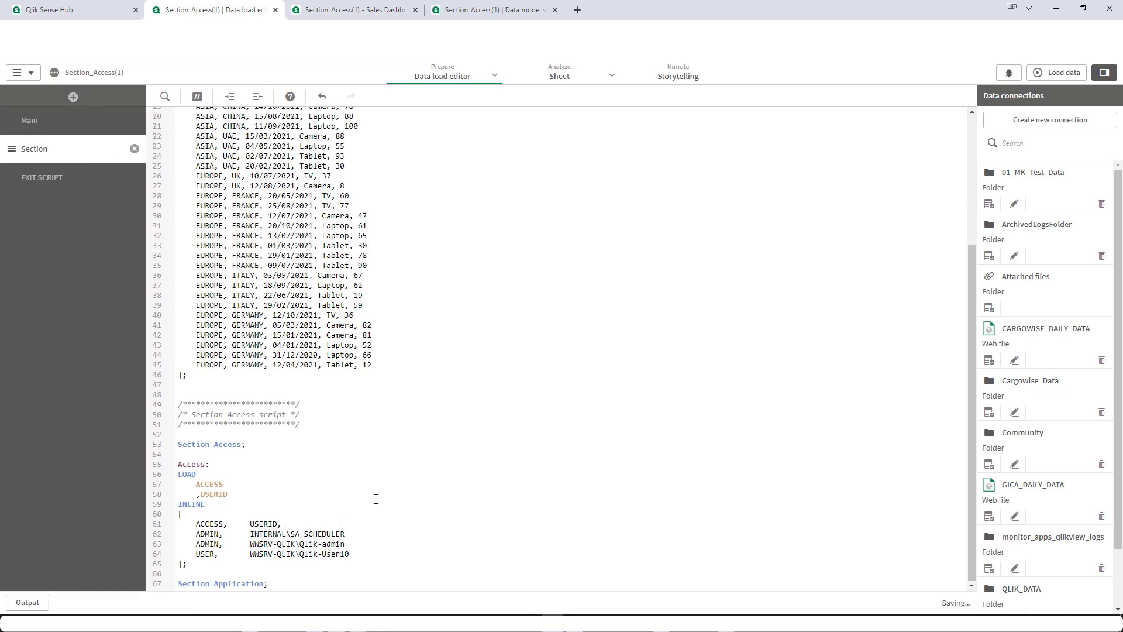
# - Extend the Section Access header with REGION, COUNTRY and PRODUCT columns
pyautogui.write('REGION,')
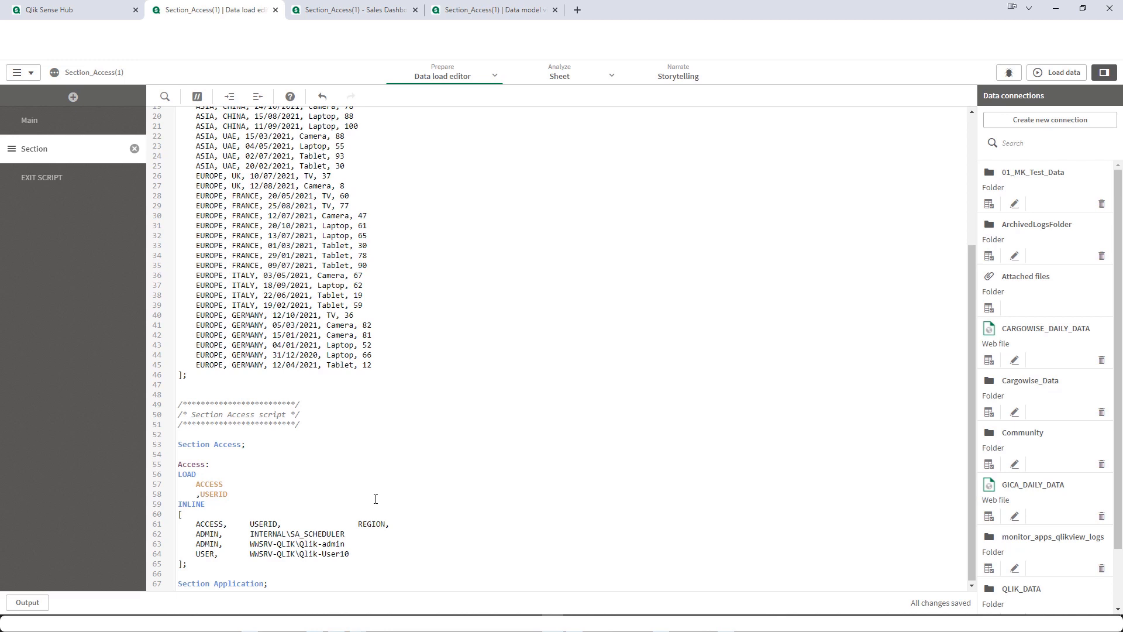
pyautogui.write('COUNTRY,')
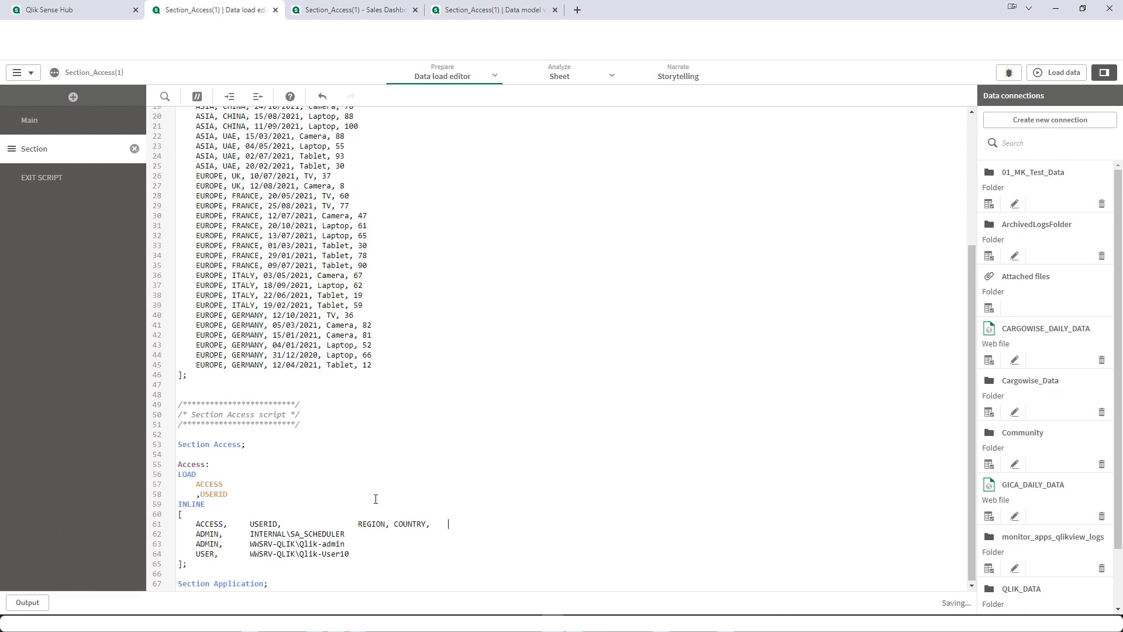
pyautogui.write('PRODUCT')
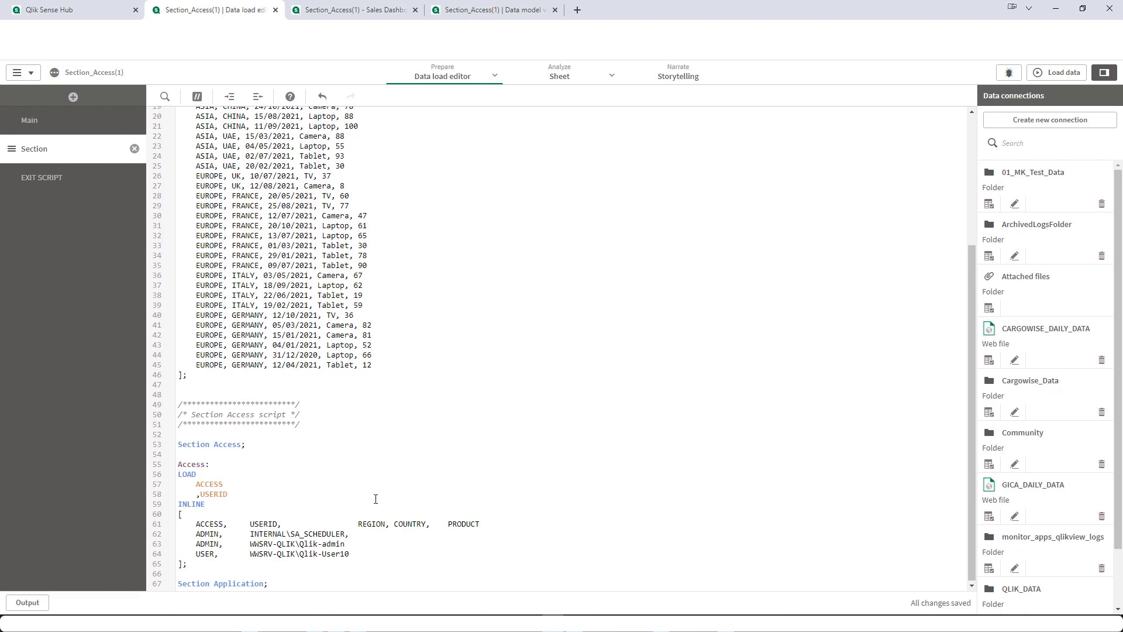
pyautogui.write(',')
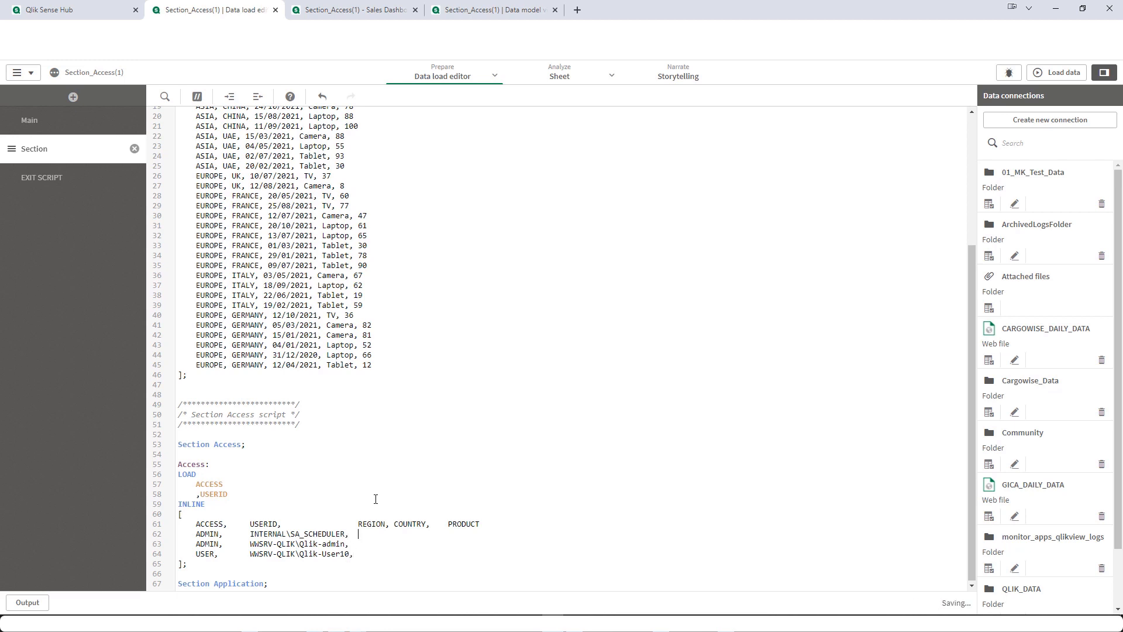
# - Give the scheduler account row ALL for REGION, COUNTRY and PRODUCT
pyautogui.write('*,')
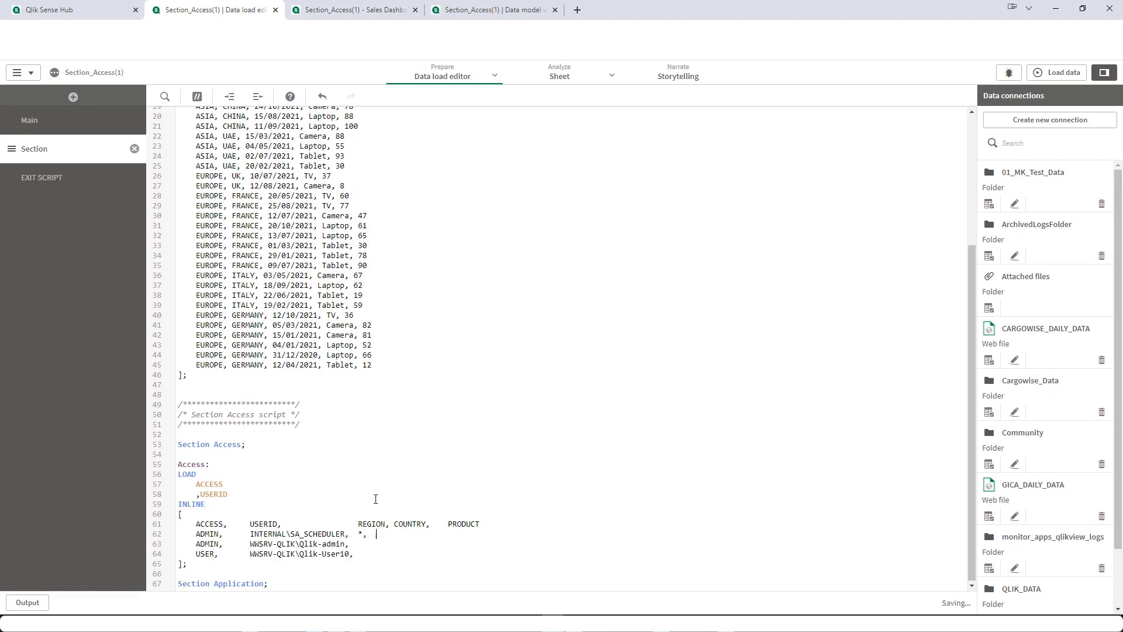
pyautogui.write('*,          *')
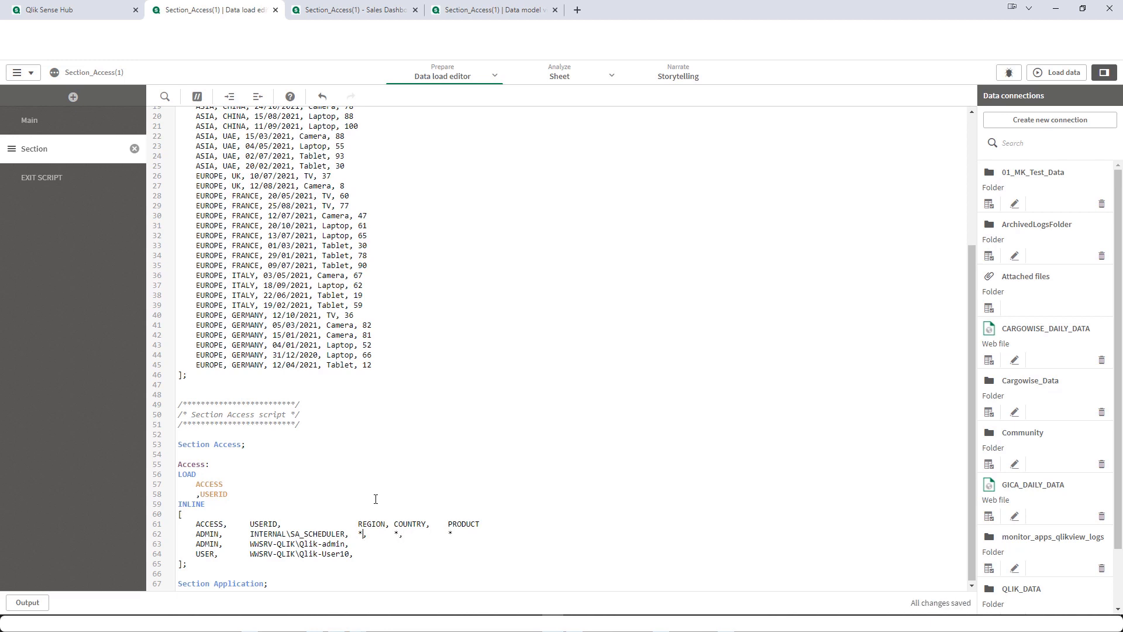
pyautogui.write('ALL')
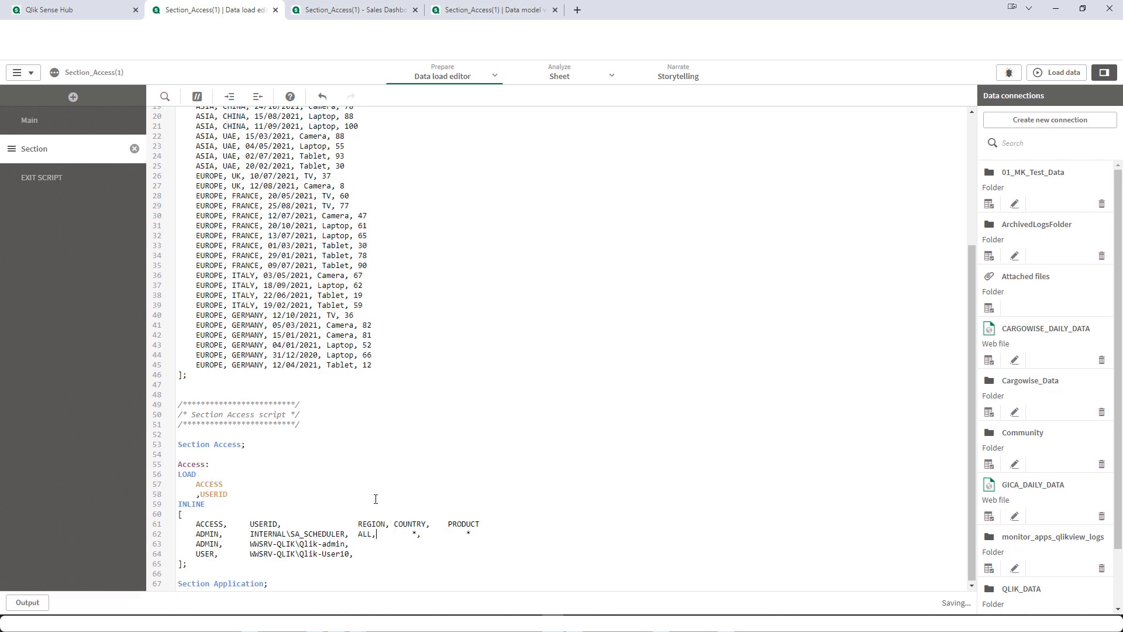
pyautogui.write('ALL')
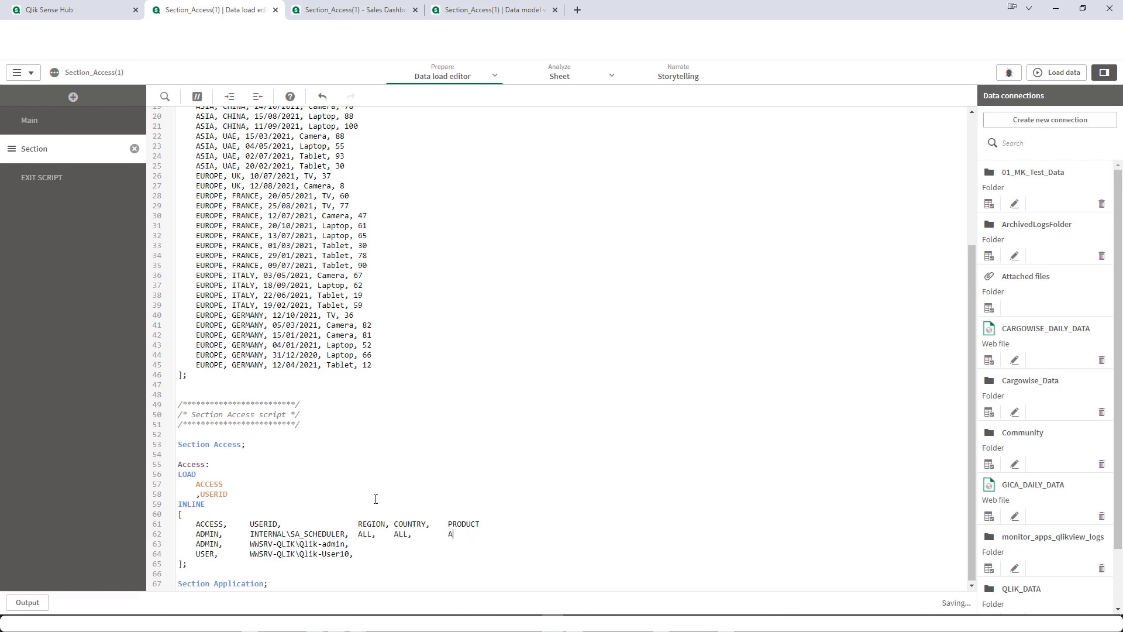
pyautogui.write('LL')
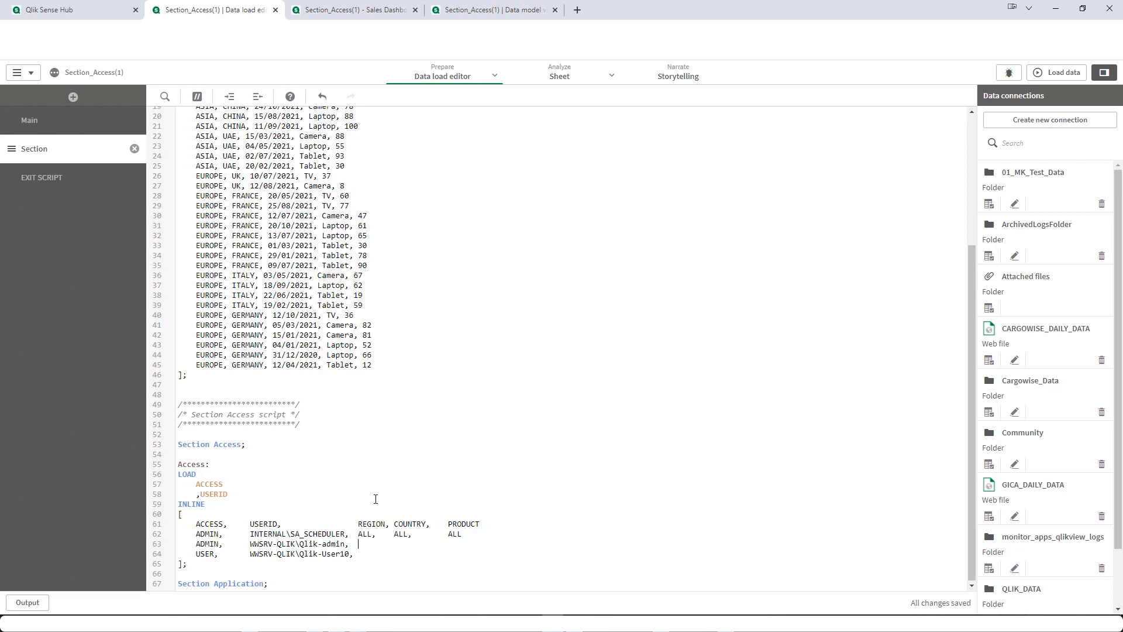
# - Set the admin row to ASIA, INDIA, ALL and the user row to ASIA, CHINA, Laptop
pyautogui.write('ASIA,')
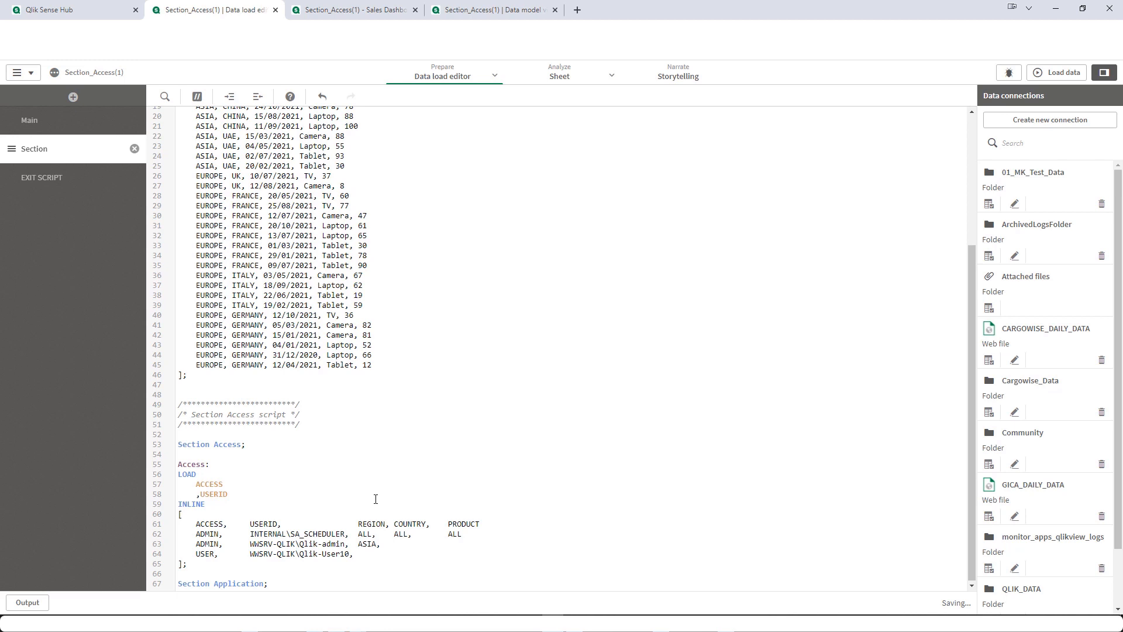
pyautogui.write('INDIA,')
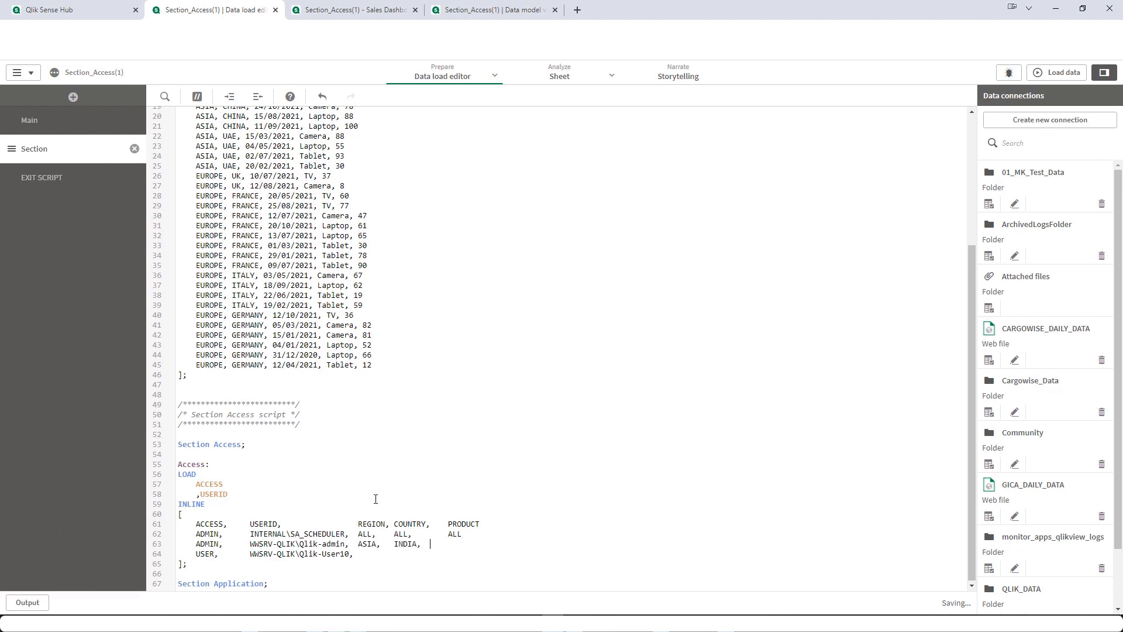
pyautogui.write('ALL')
pyautogui.click(570, 553)
pyautogui.write(' ASIA,')
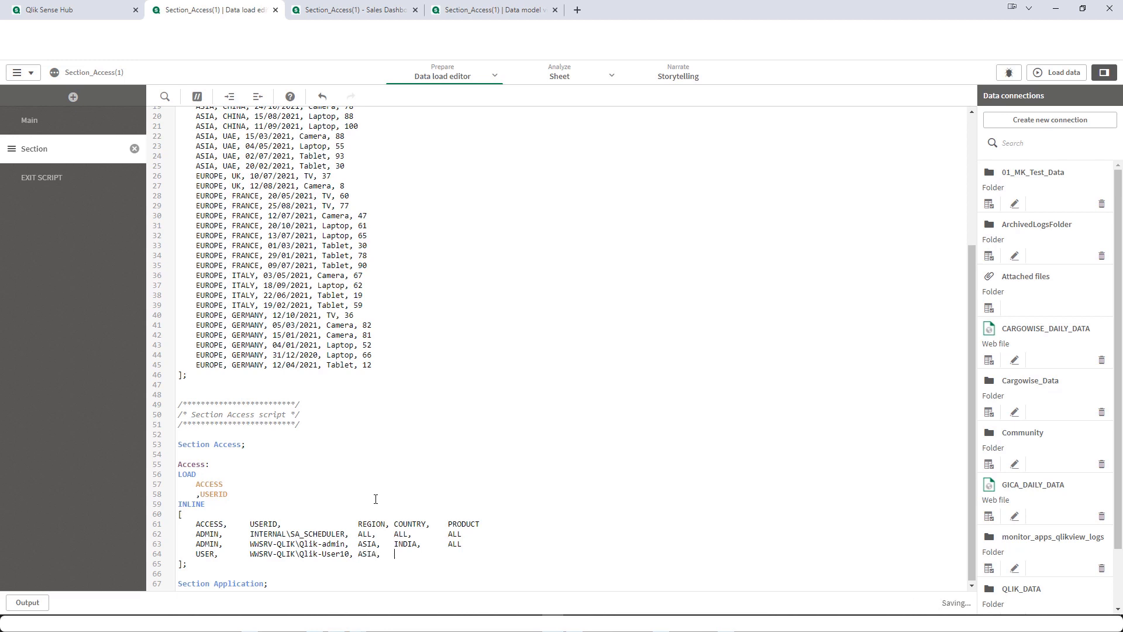
pyautogui.write('CHINA,')
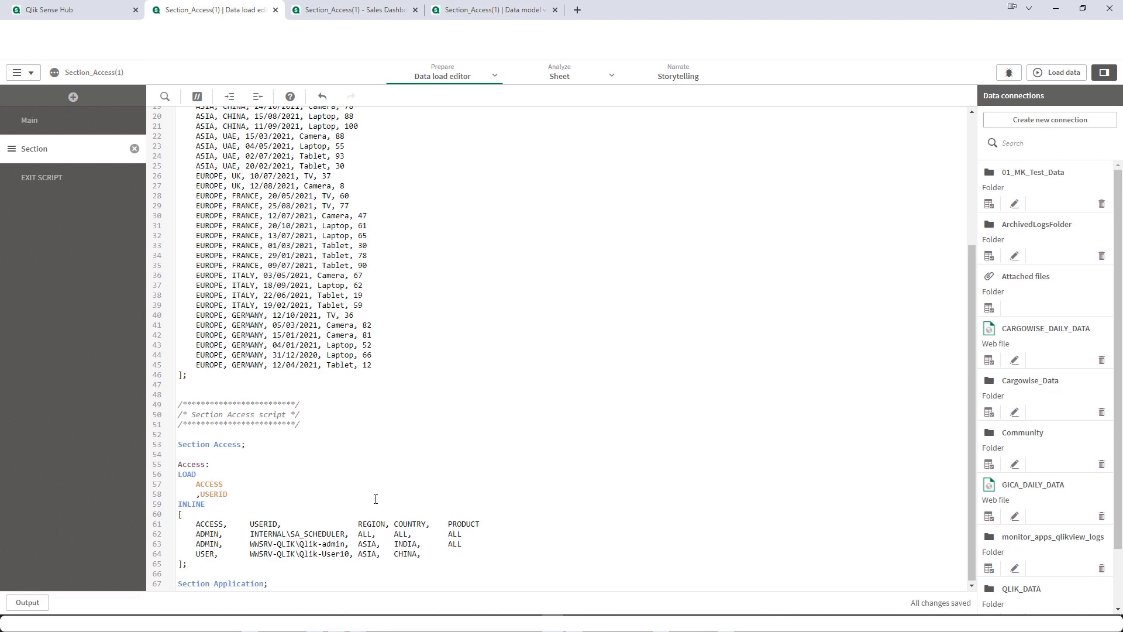
pyautogui.write('Laptop')
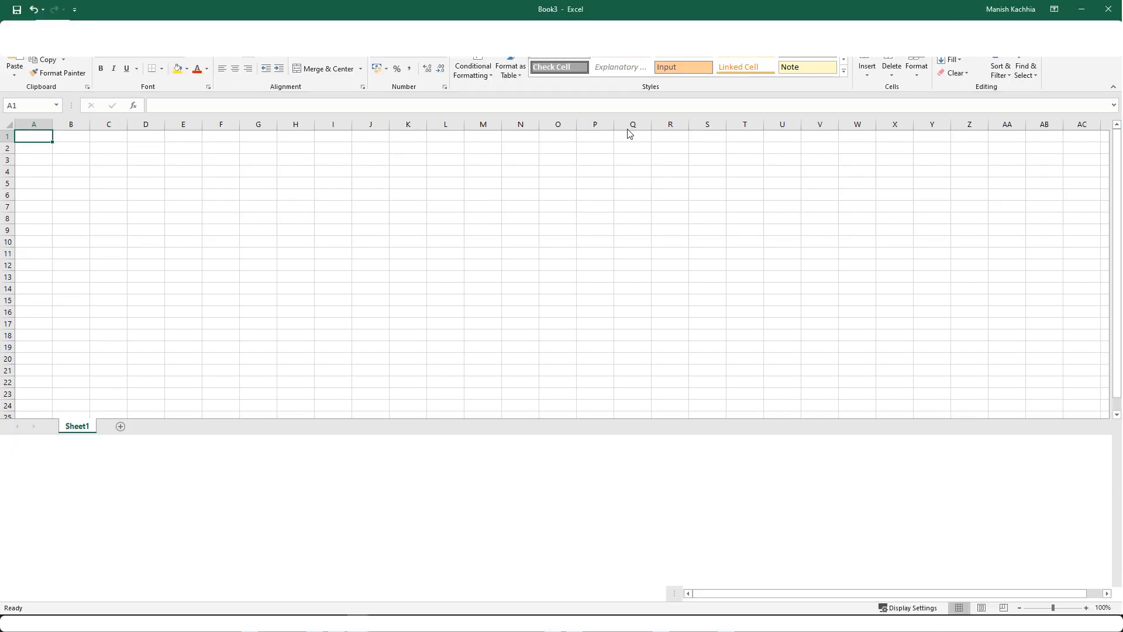
# - Enter REGION, COUNTRY, PRODUCT field headers plus Combination and Scenario headings, autofitting columns
pyautogui.click(408, 158)
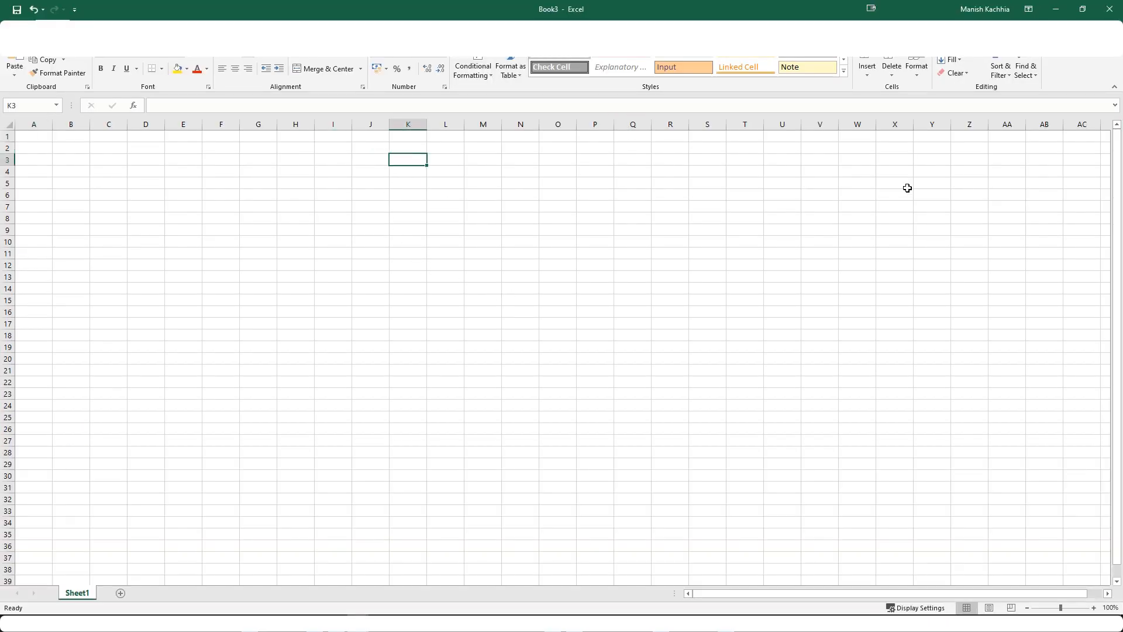
pyautogui.write('REG')
pyautogui.click(482, 160)
pyautogui.write('FIELD')
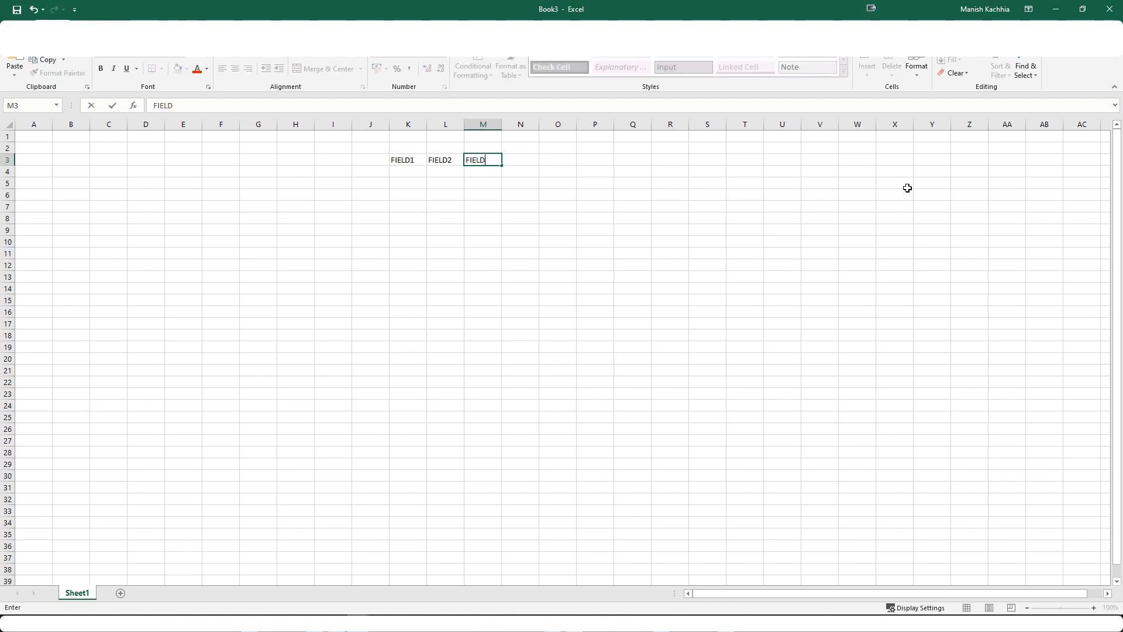
pyautogui.press('Return')
pyautogui.write('C')
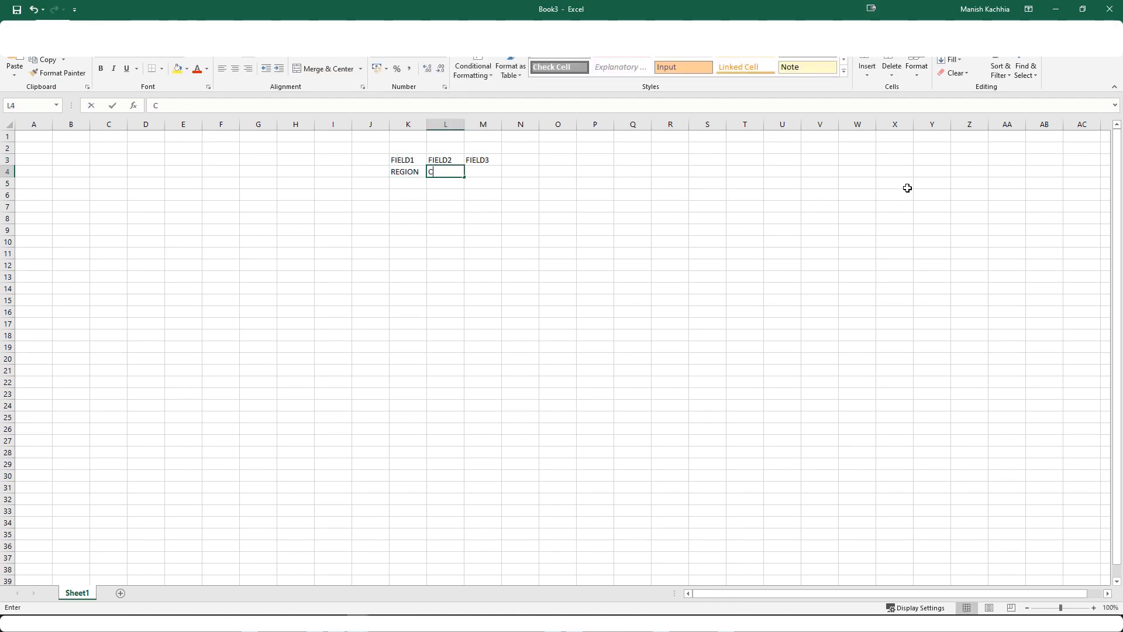
pyautogui.write('PRODUCT')
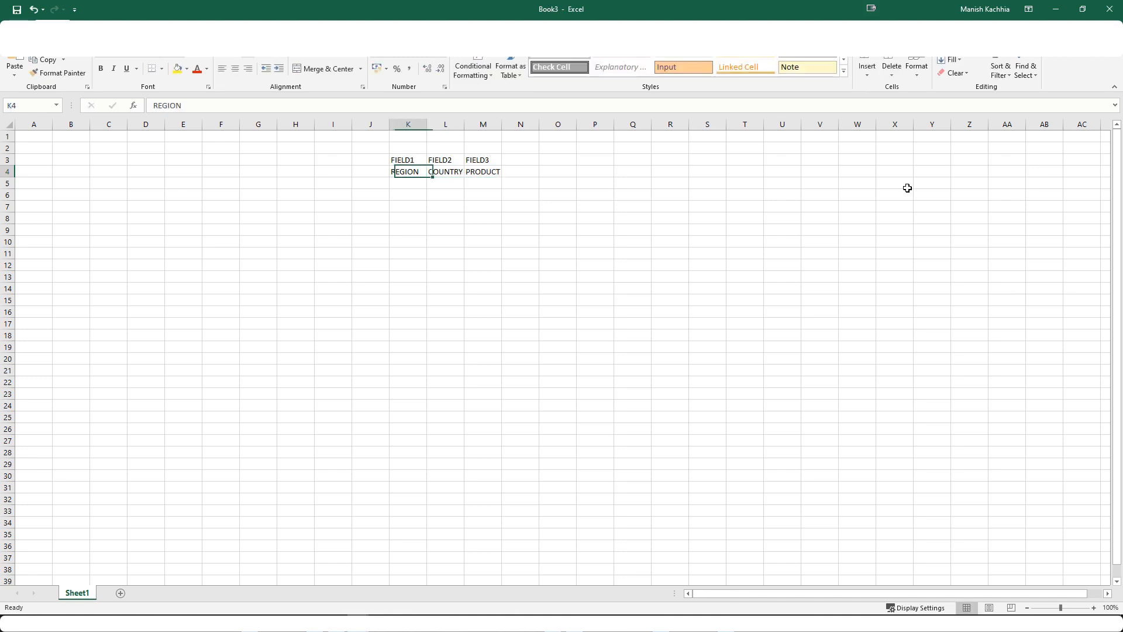
pyautogui.click(332, 171)
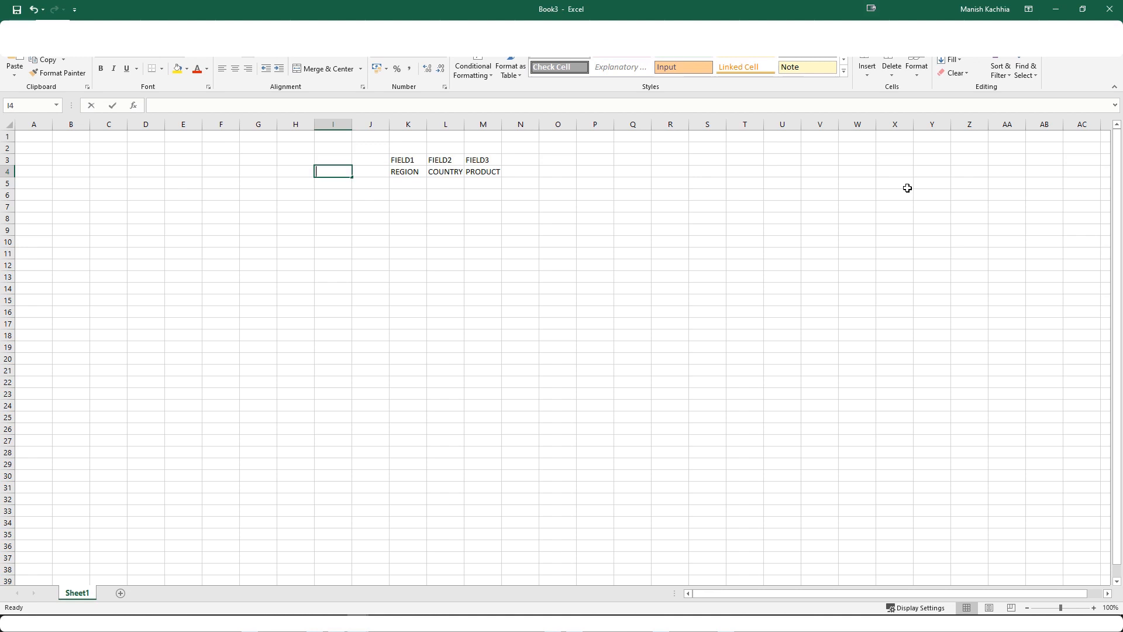
pyautogui.write('Combinat')
pyautogui.click(370, 172)
pyautogui.write('Scenario')
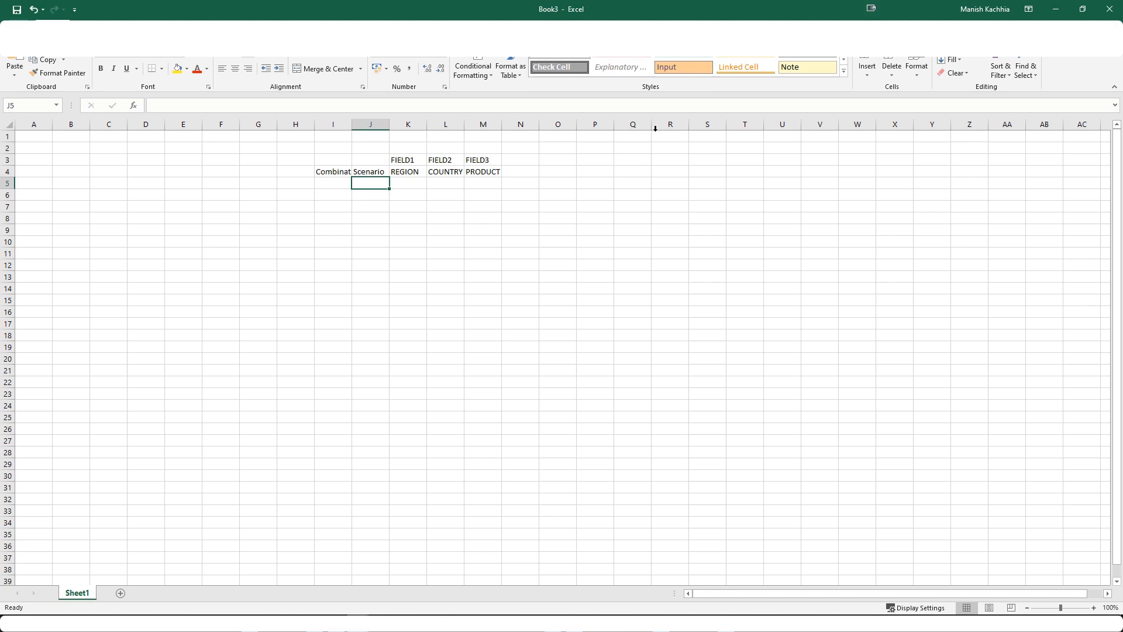
pyautogui.click(10, 124)
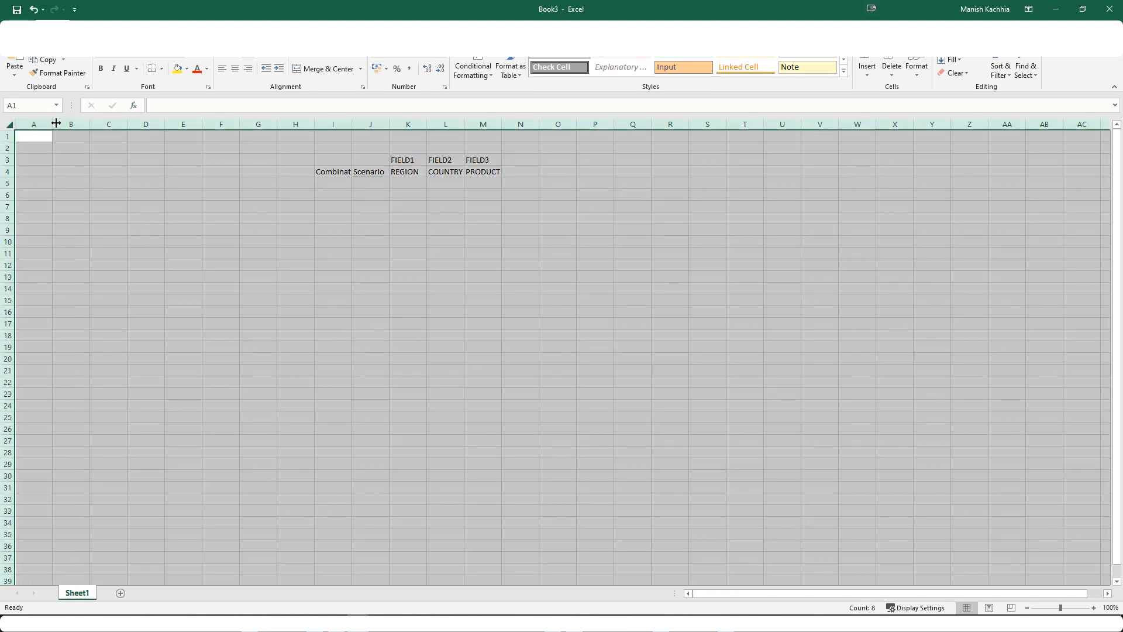
pyautogui.click(339, 184)
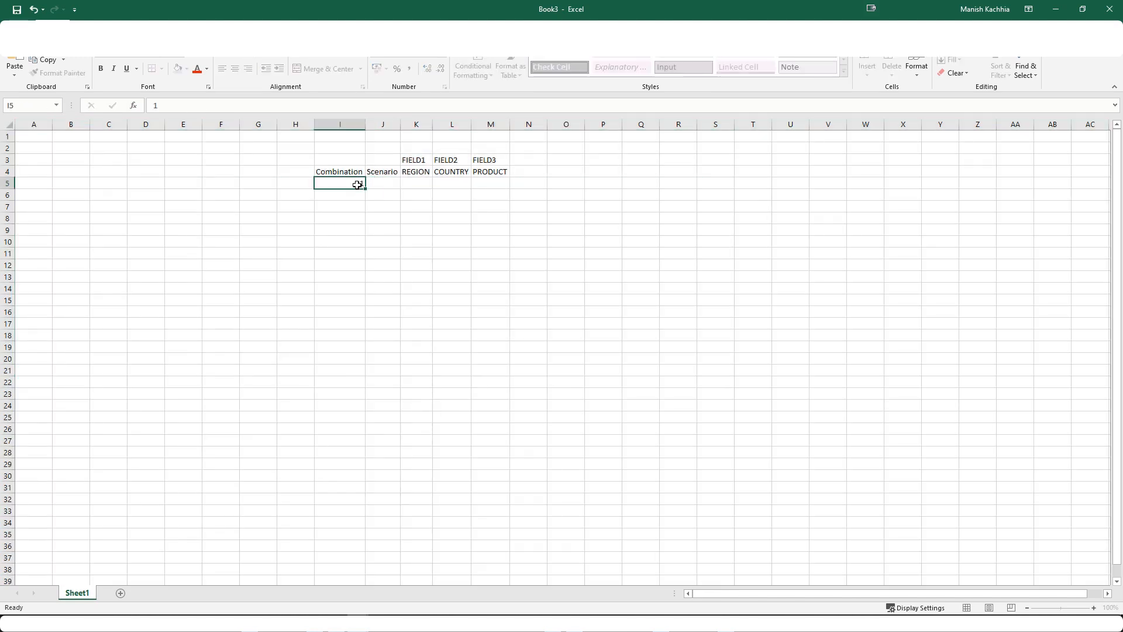
# - Fill combination 1 as NO ALL with REGION, COUNTRY, PRODUCT and number combinations 2–4
pyautogui.write('N')
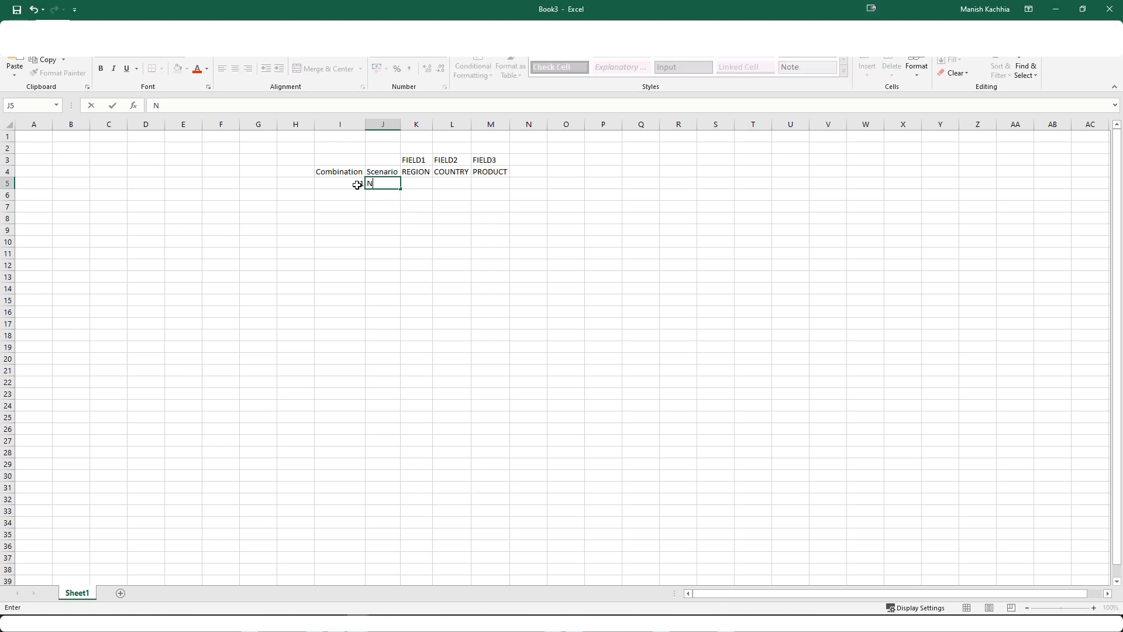
pyautogui.write('O ALL')
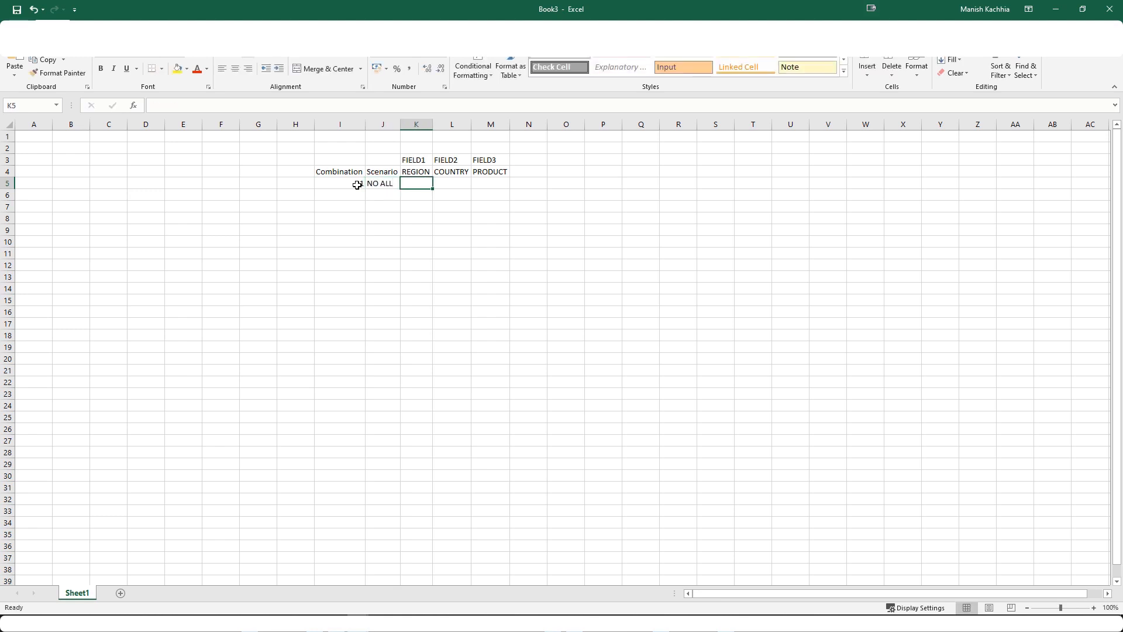
pyautogui.write('COUNTRY')
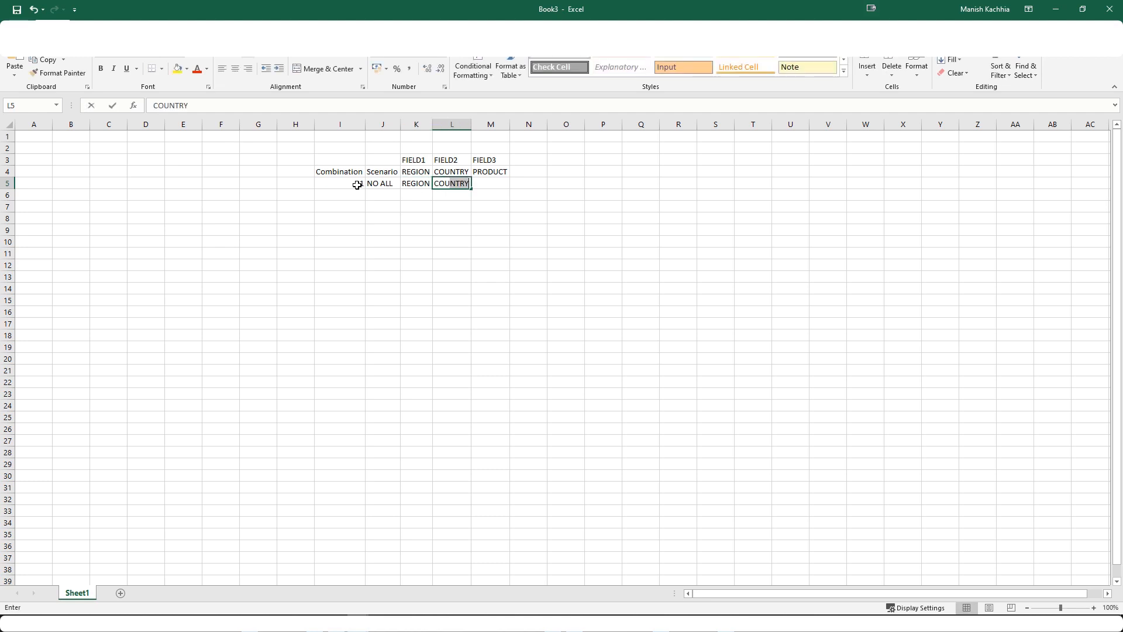
pyautogui.press('Return')
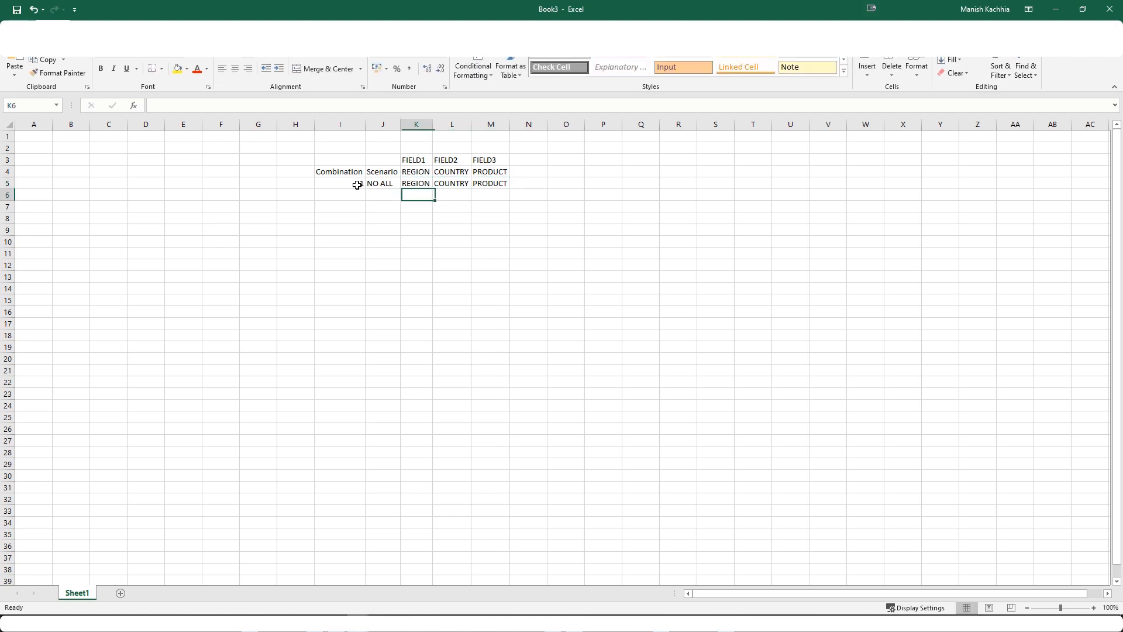
pyautogui.click(339, 195)
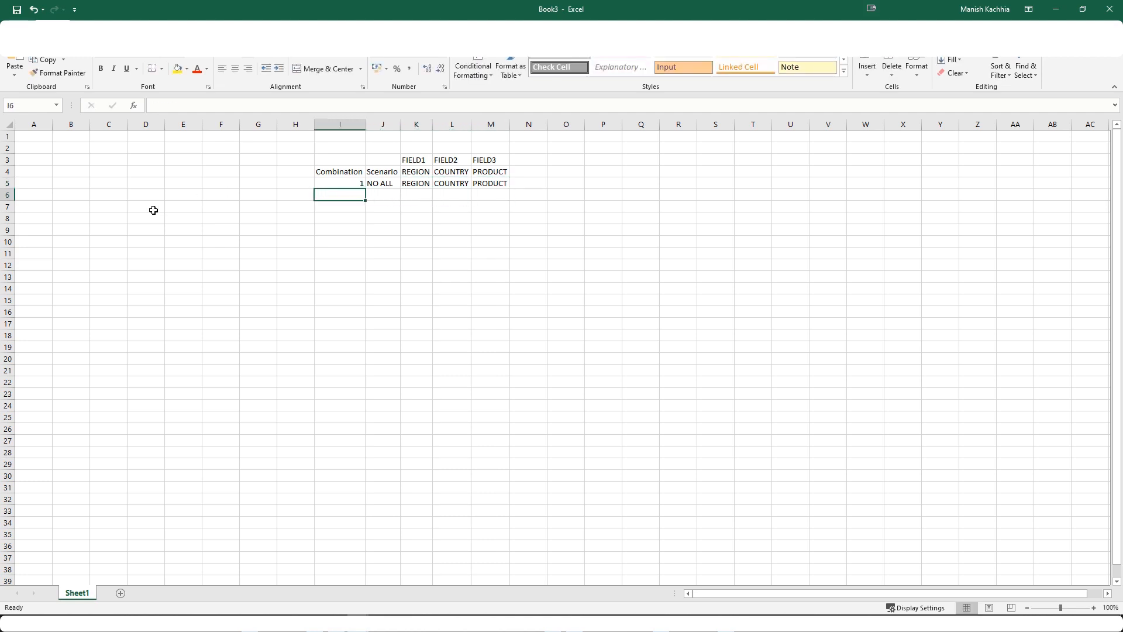
pyautogui.write('4')
pyautogui.click(339, 206)
pyautogui.write('2')
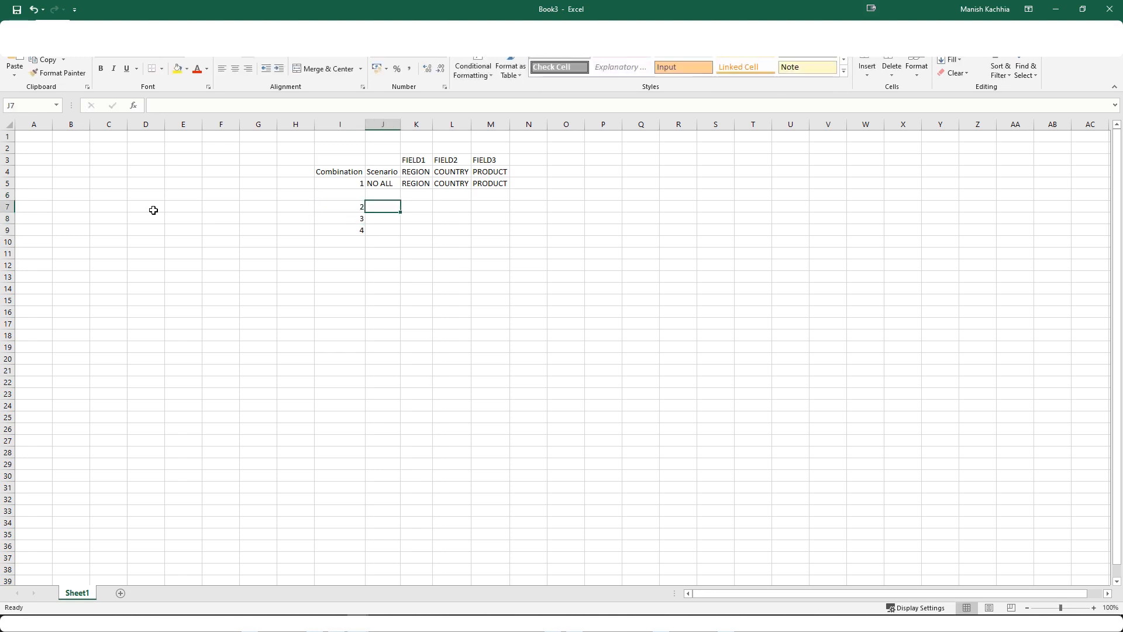
# - Label combinations 2–4 as ONE ALL by filling the scenario down
pyautogui.click(340, 218)
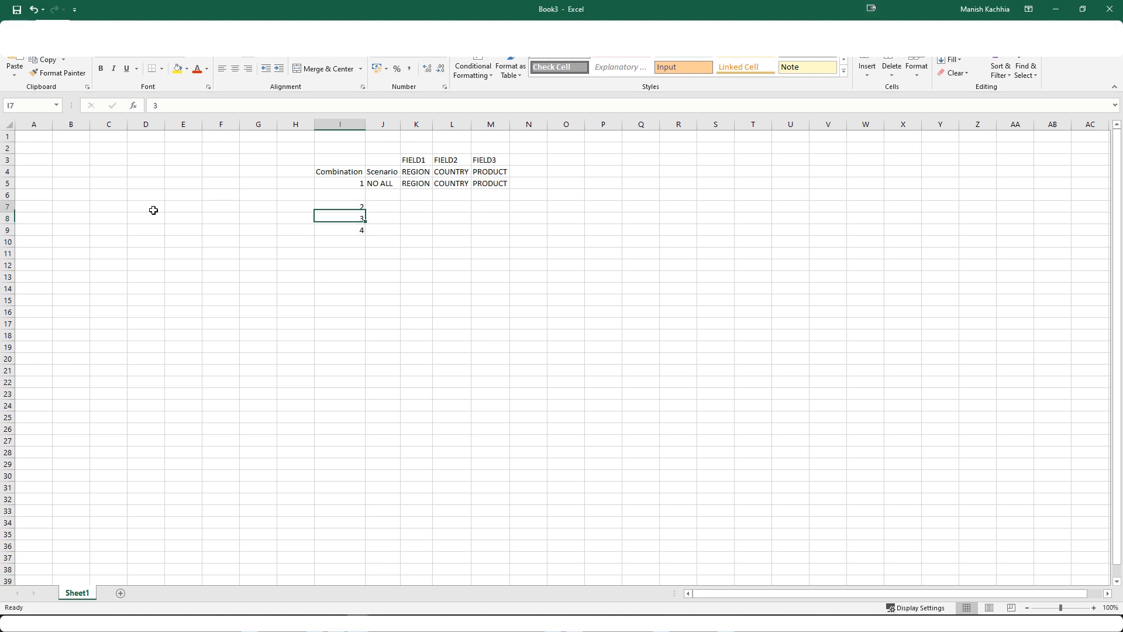
pyautogui.click(383, 206)
pyautogui.write('ONE ALL')
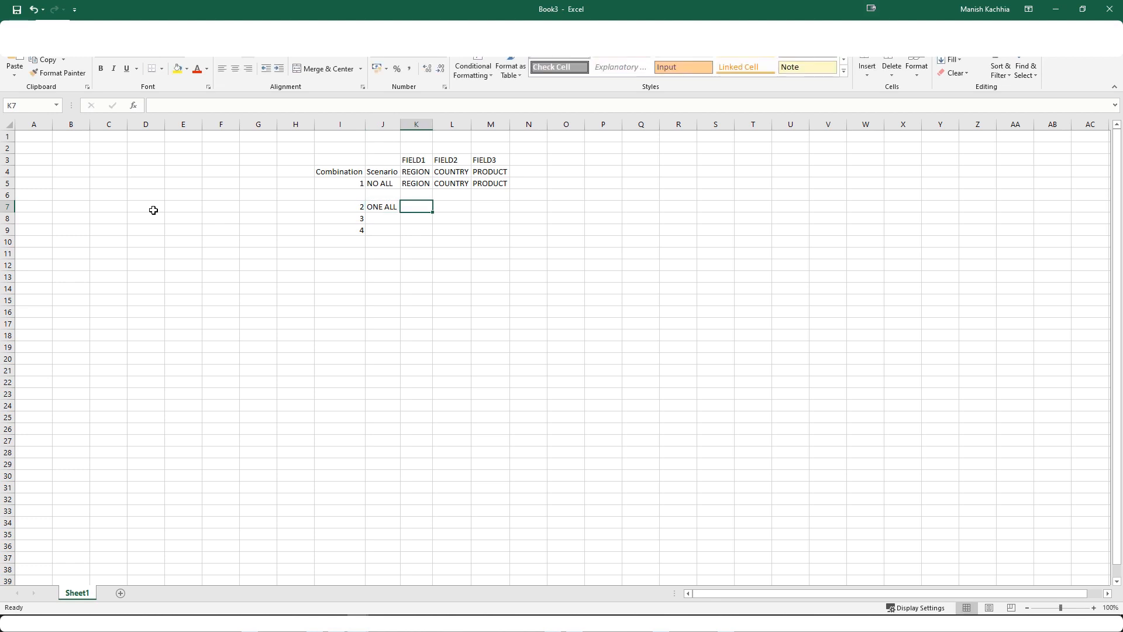
pyautogui.moveTo(385, 206); pyautogui.dragTo(385, 231)
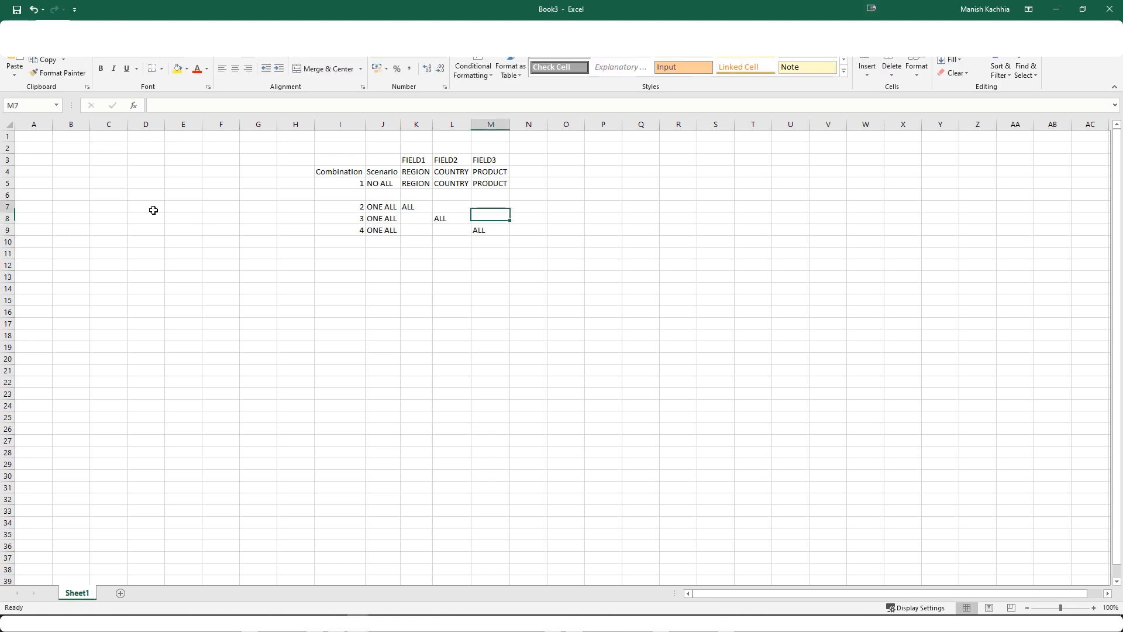
# - Fill combinations 2–4 with ALL replacing a different field each, keeping the other field names
pyautogui.click(452, 206)
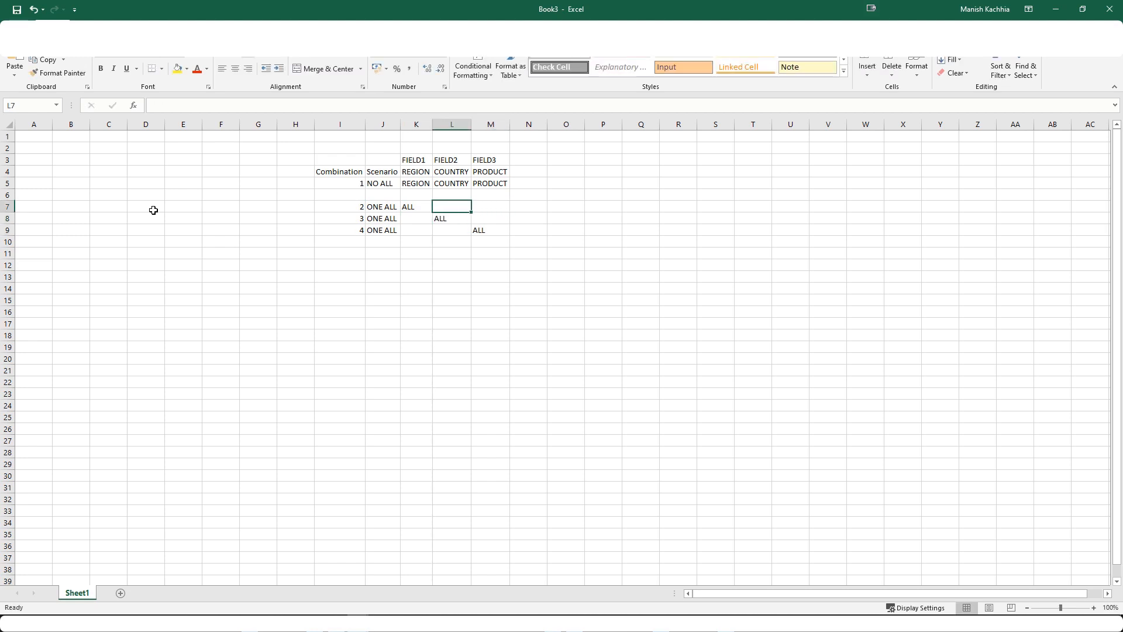
pyautogui.write('COUNTRY')
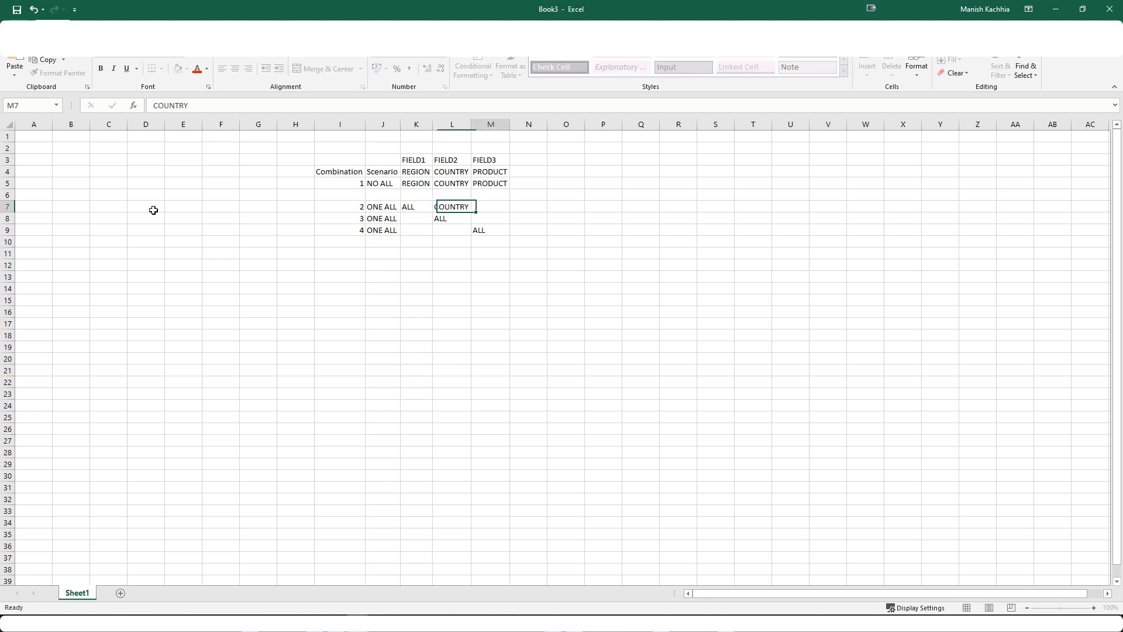
pyautogui.write('PRODUCT')
pyautogui.click(417, 217)
pyautogui.write('REGION')
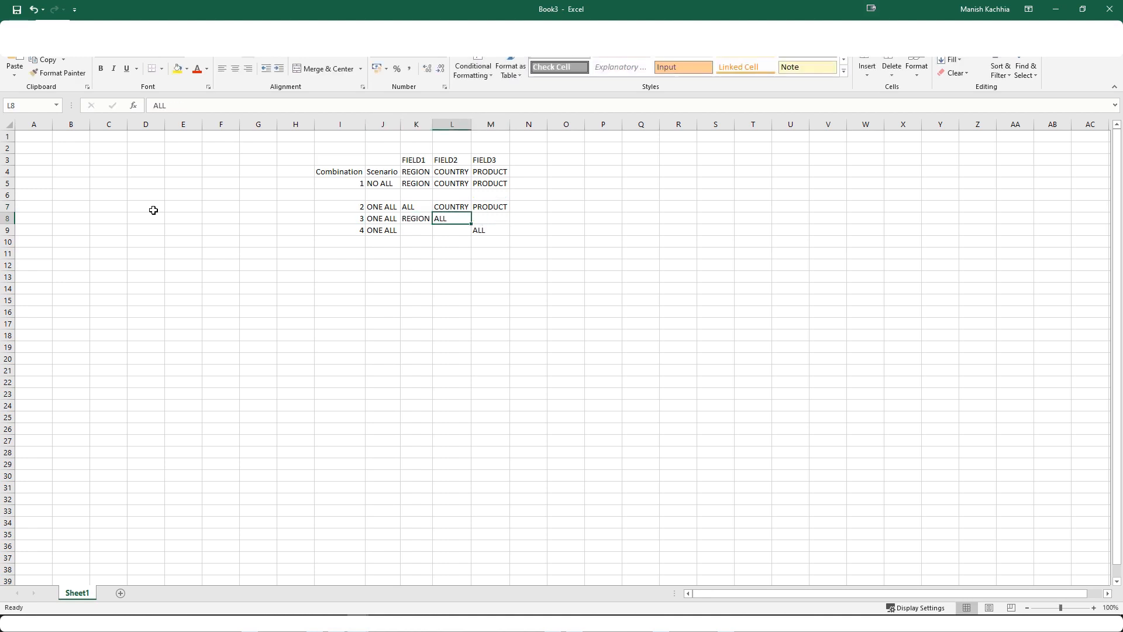
pyautogui.write('PRODUCT')
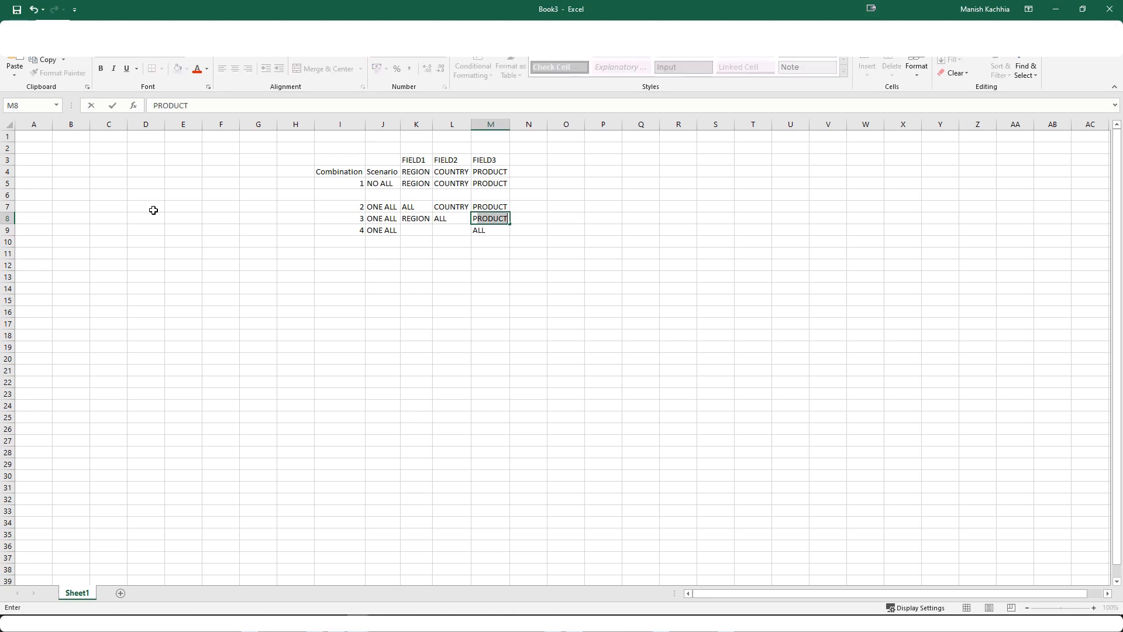
pyautogui.press('Enter')
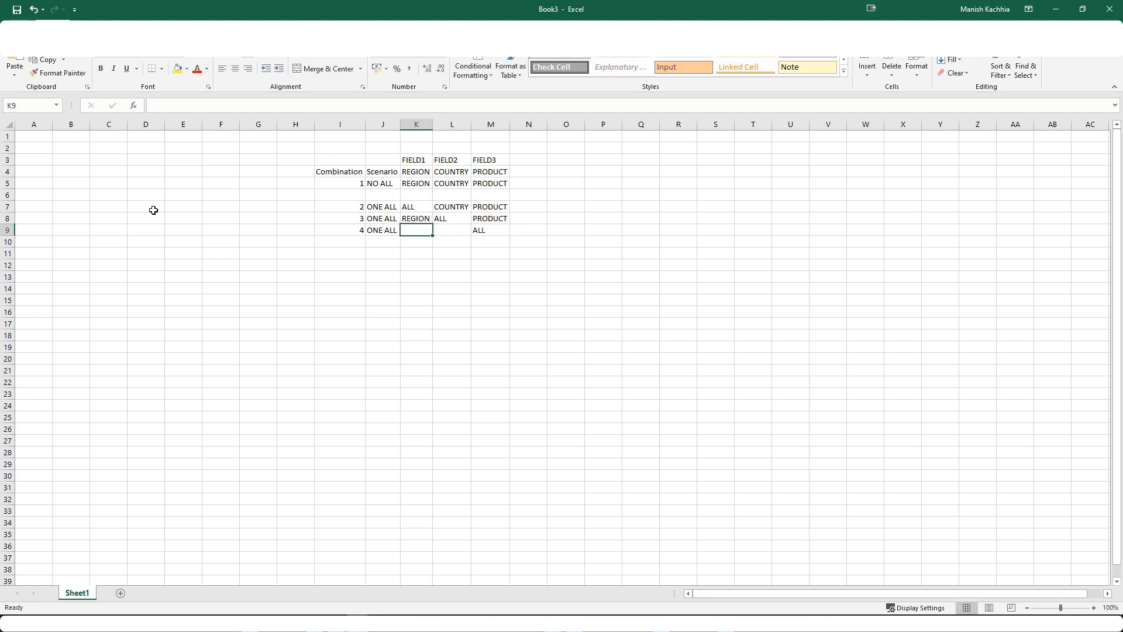
pyautogui.write('REGION')
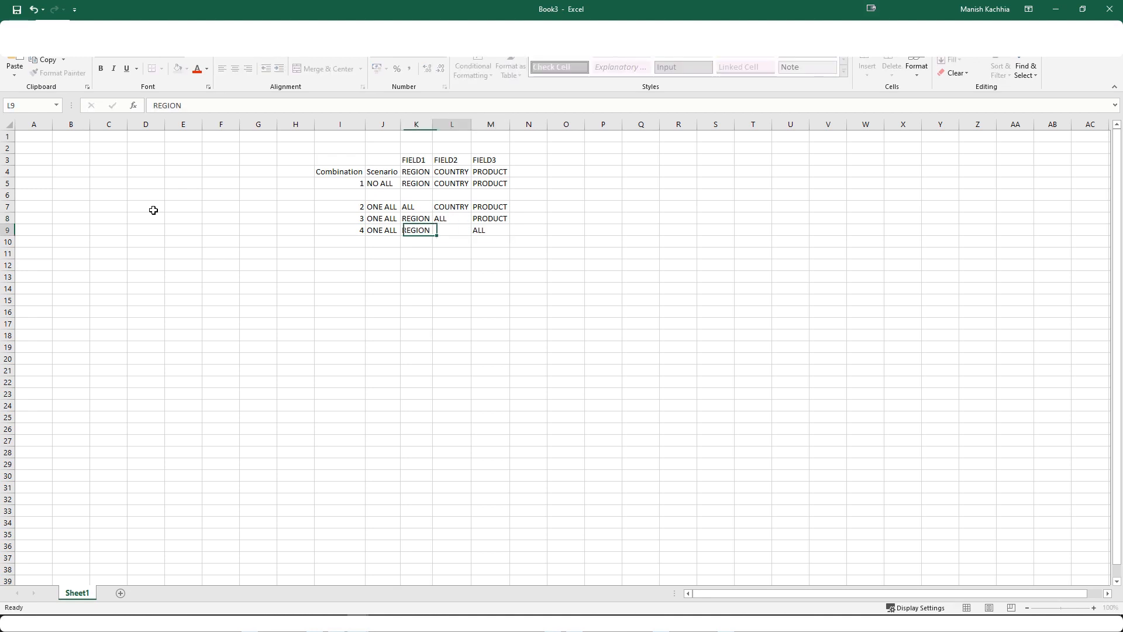
pyautogui.write('RE')
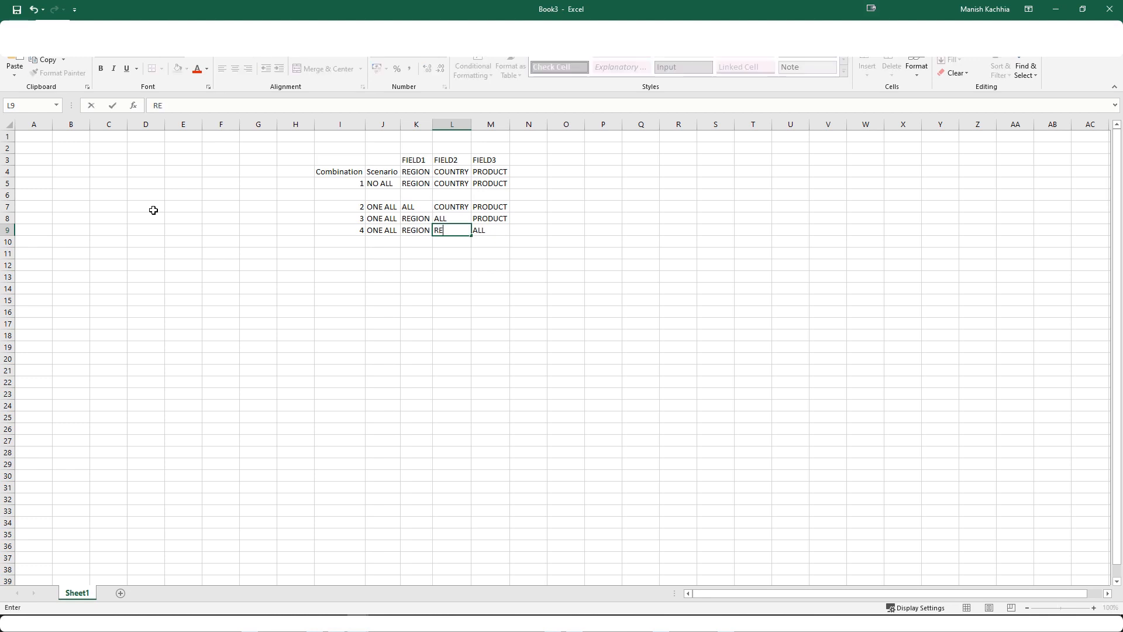
pyautogui.press('Return')
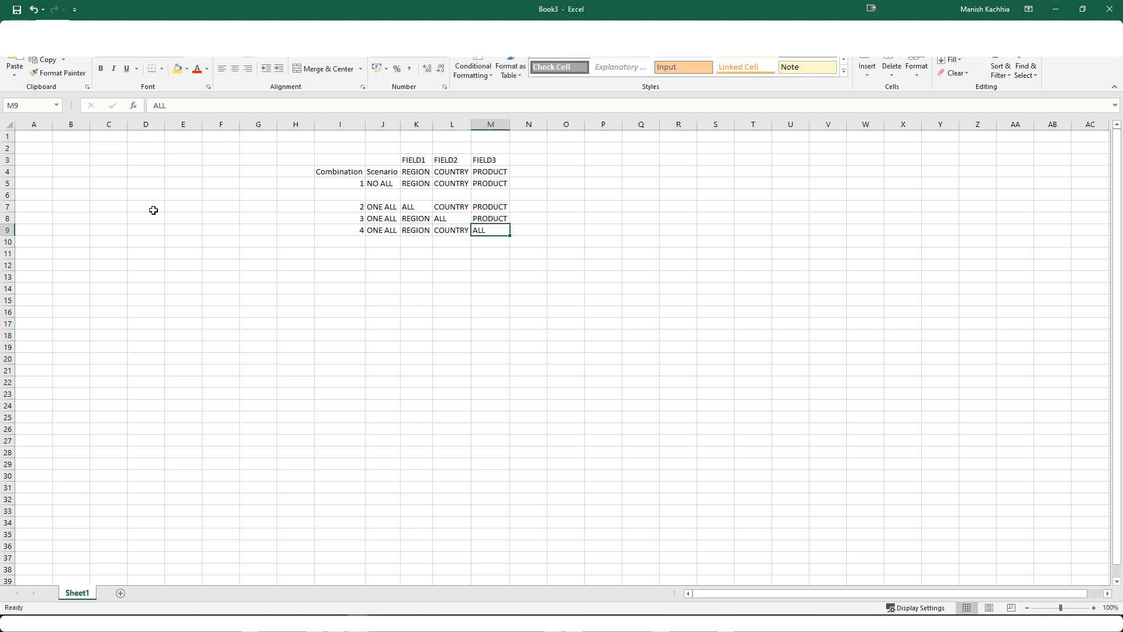
pyautogui.click(382, 206)
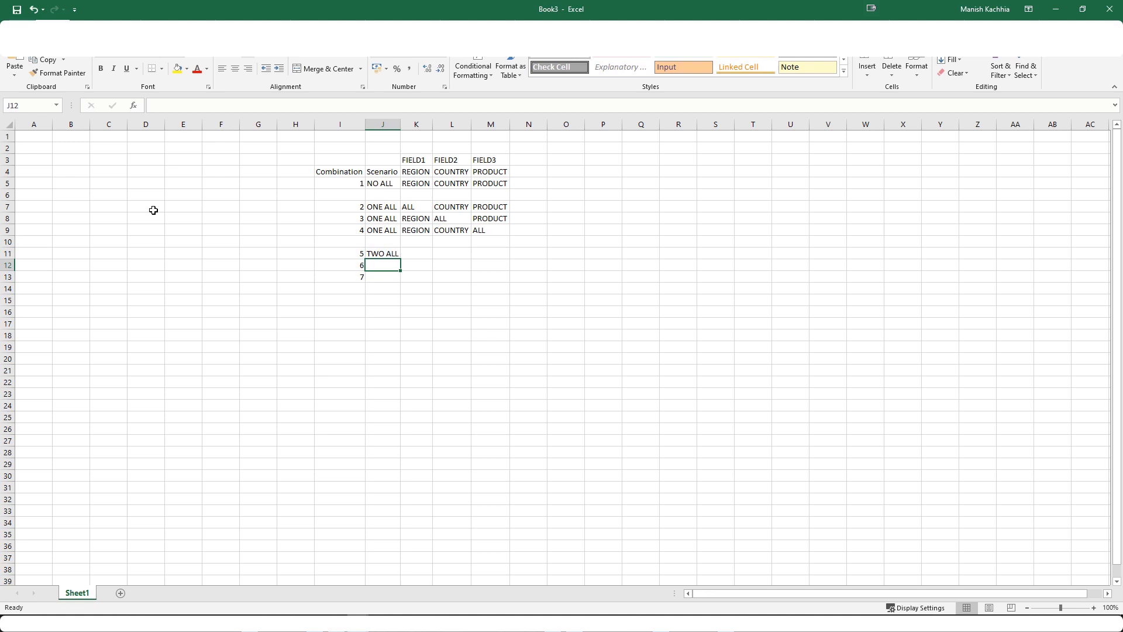
# - Fill combinations 5–7 as TWO ALL rows and combination 8 with ALL in every field
pyautogui.write('ALL')
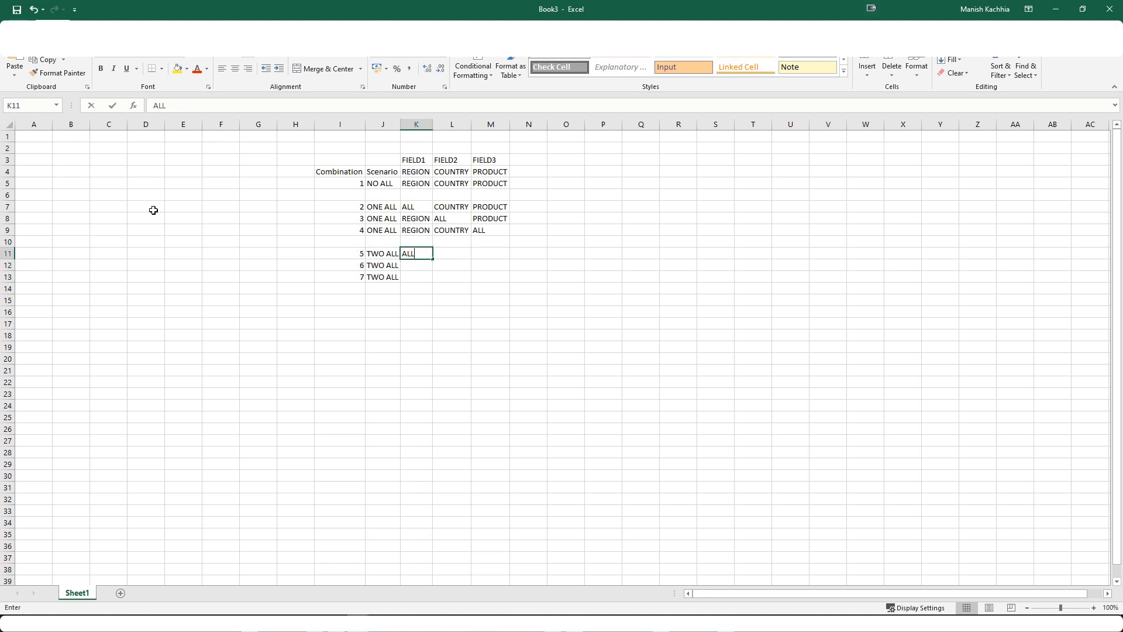
pyautogui.press('tab')
pyautogui.write('PRODUC')
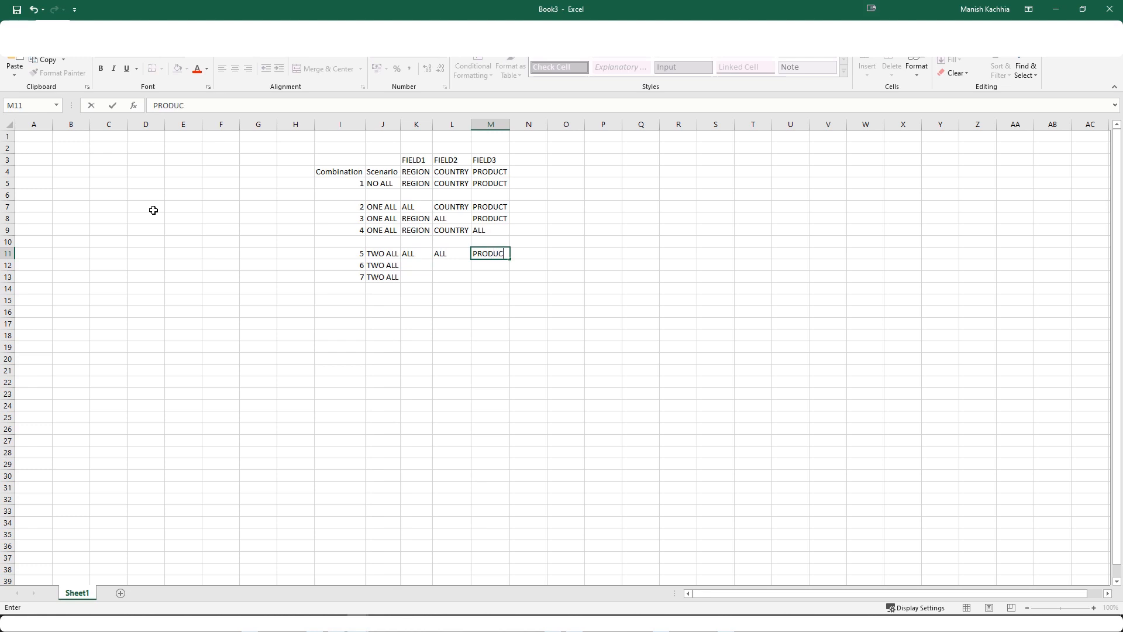
pyautogui.press('Return')
pyautogui.write('ALL')
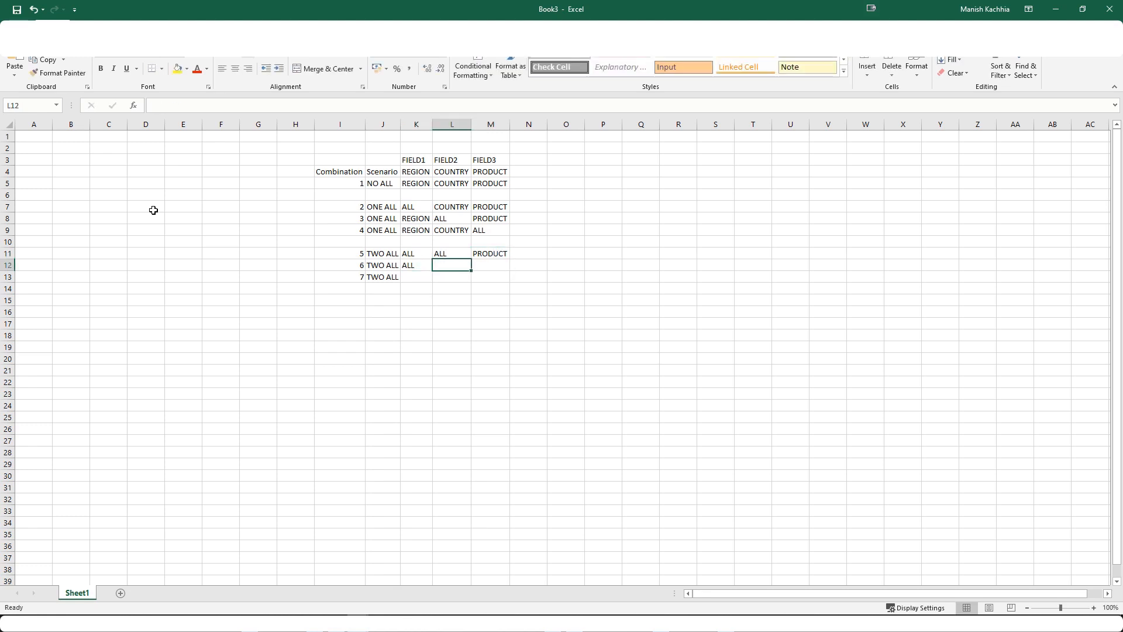
pyautogui.write('COU')
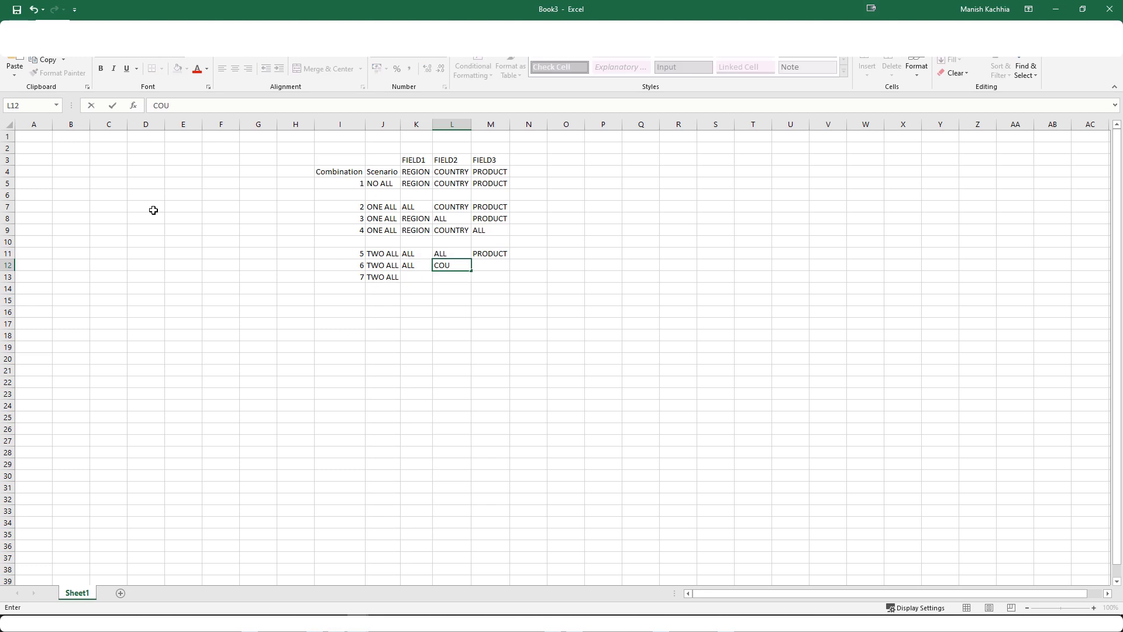
pyautogui.press('tab')
pyautogui.write('ALL')
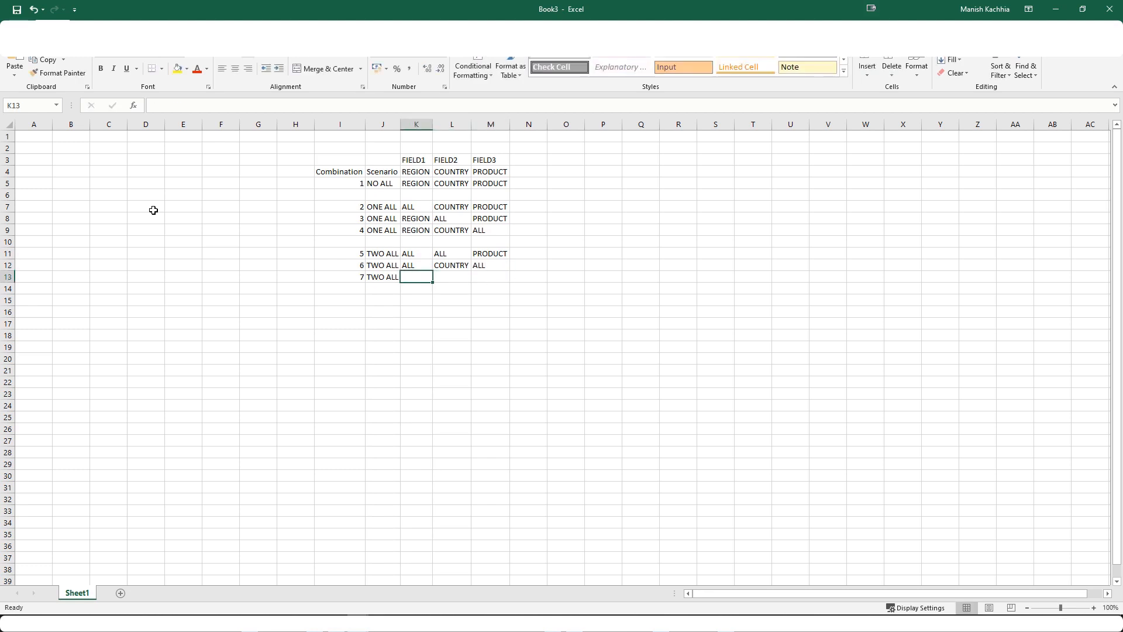
pyautogui.write('REGION')
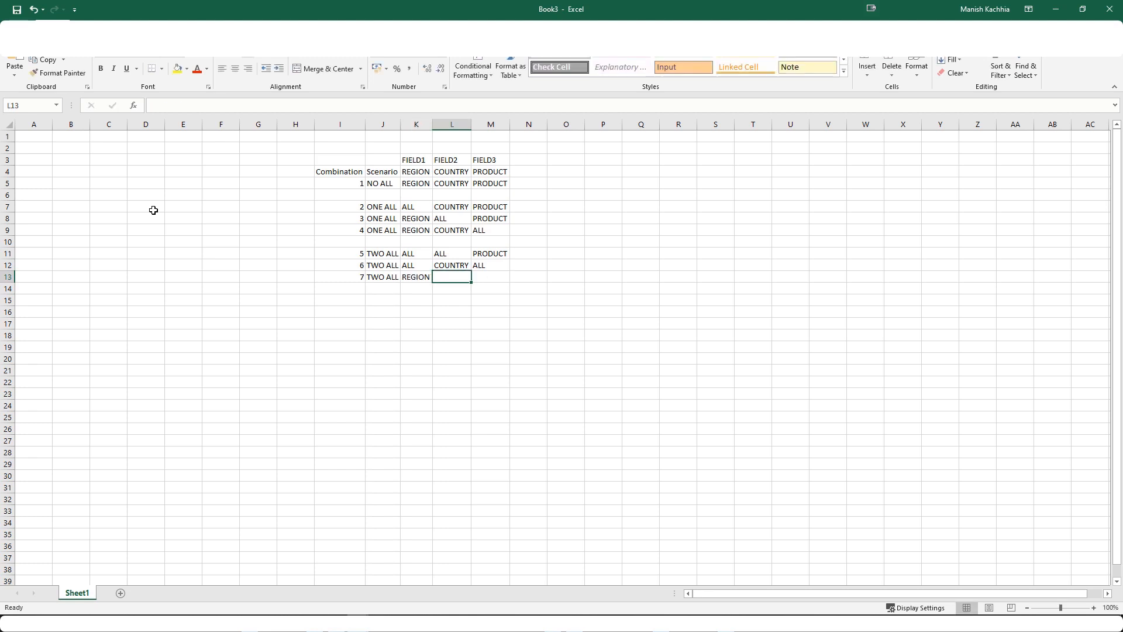
pyautogui.write('ALL')
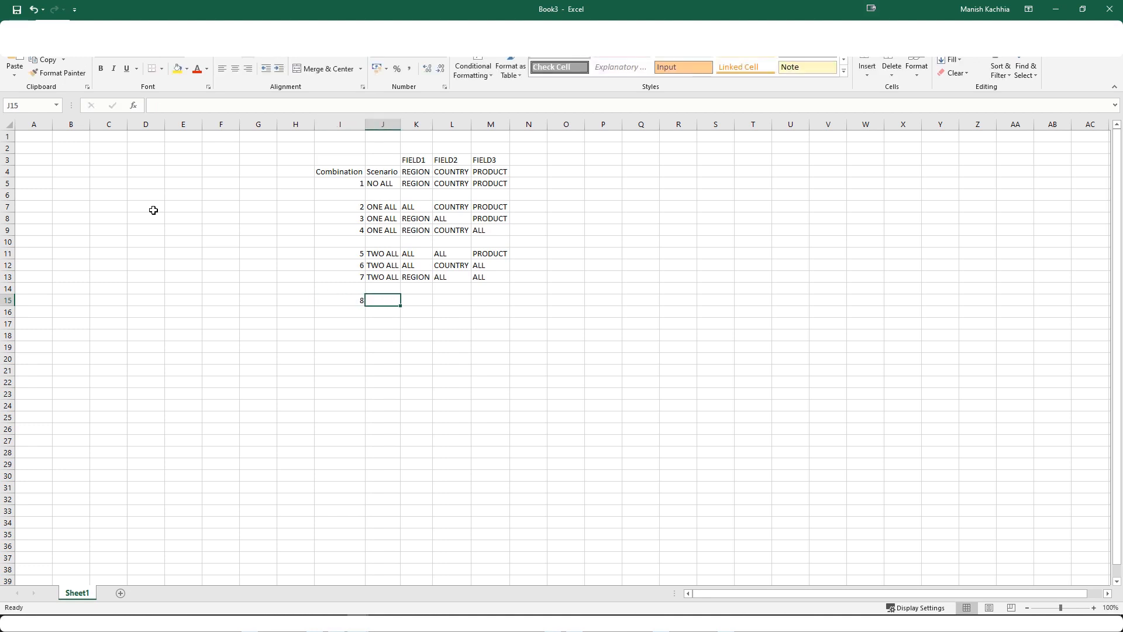
pyautogui.write('ALL')
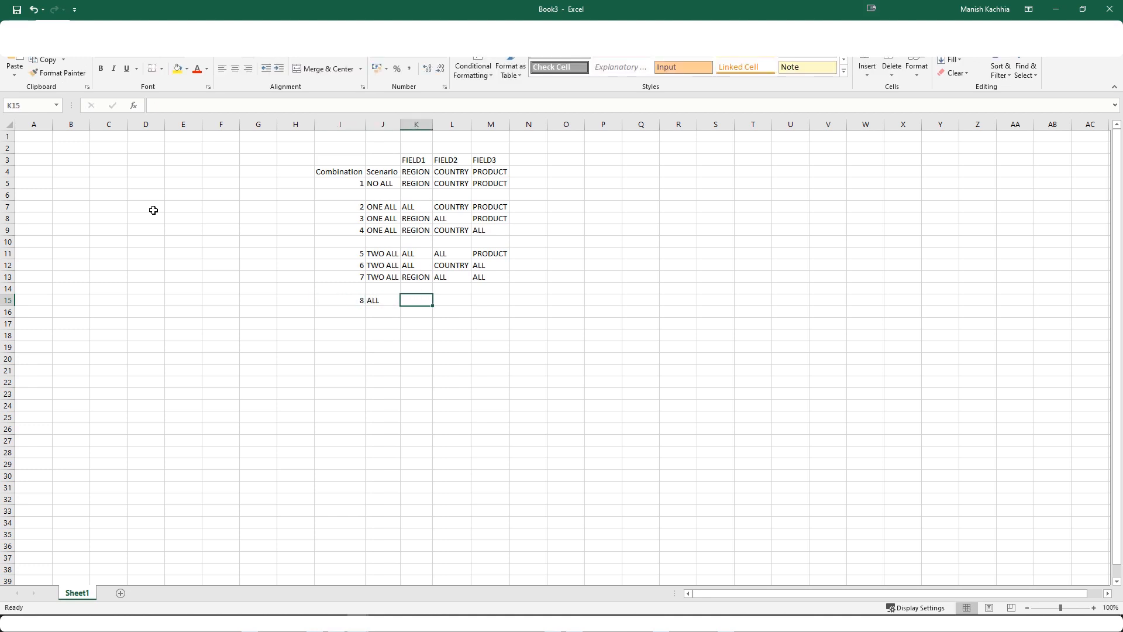
pyautogui.write('ALL')
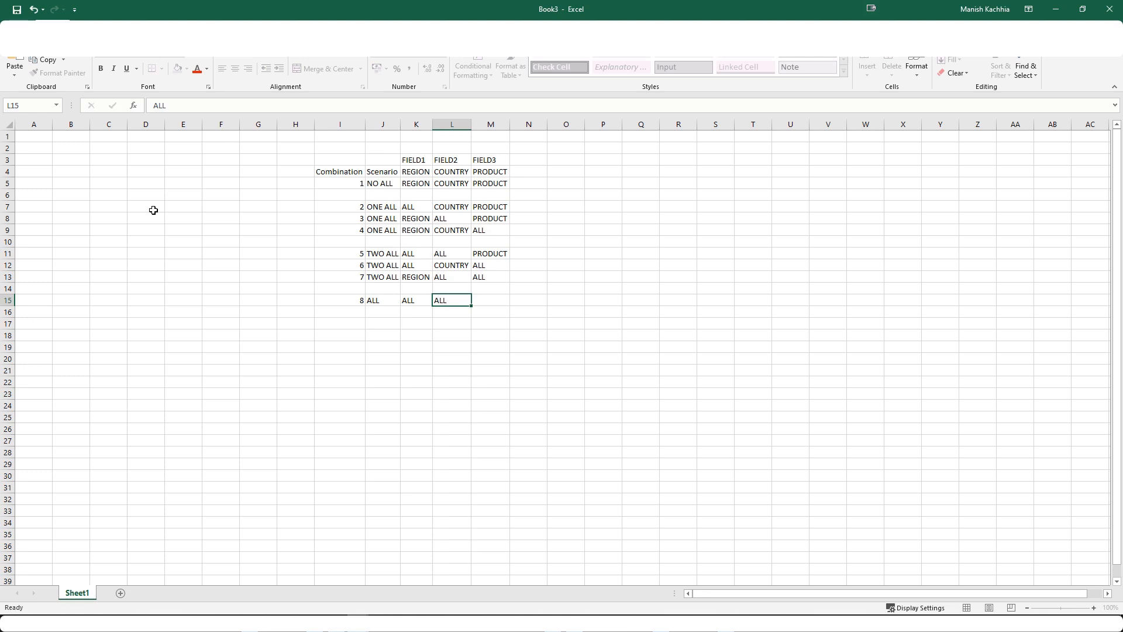
# - Copy the scenario and field block J5:M15 and switch back to Qlik Sense
pyautogui.click(415, 299)
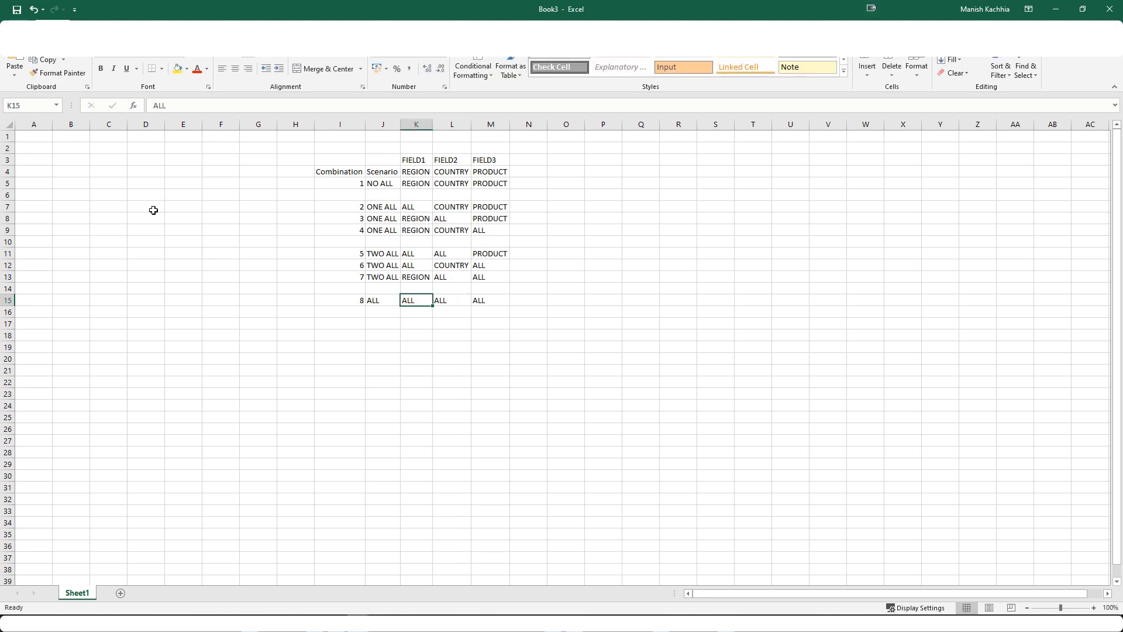
pyautogui.click(339, 299)
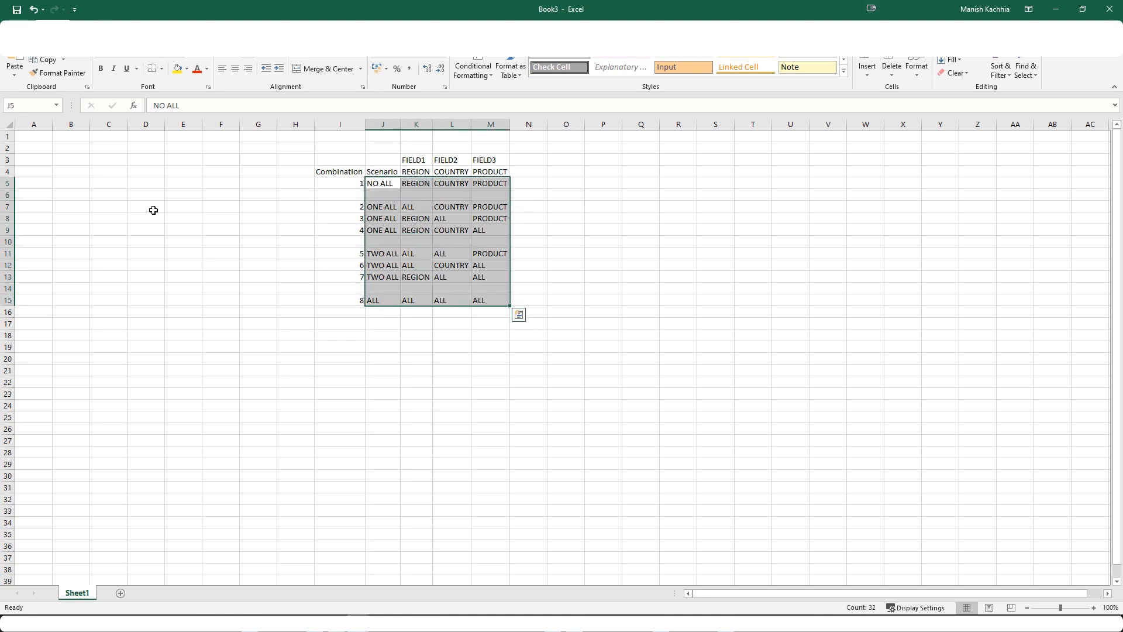
pyautogui.press('alt+tab')
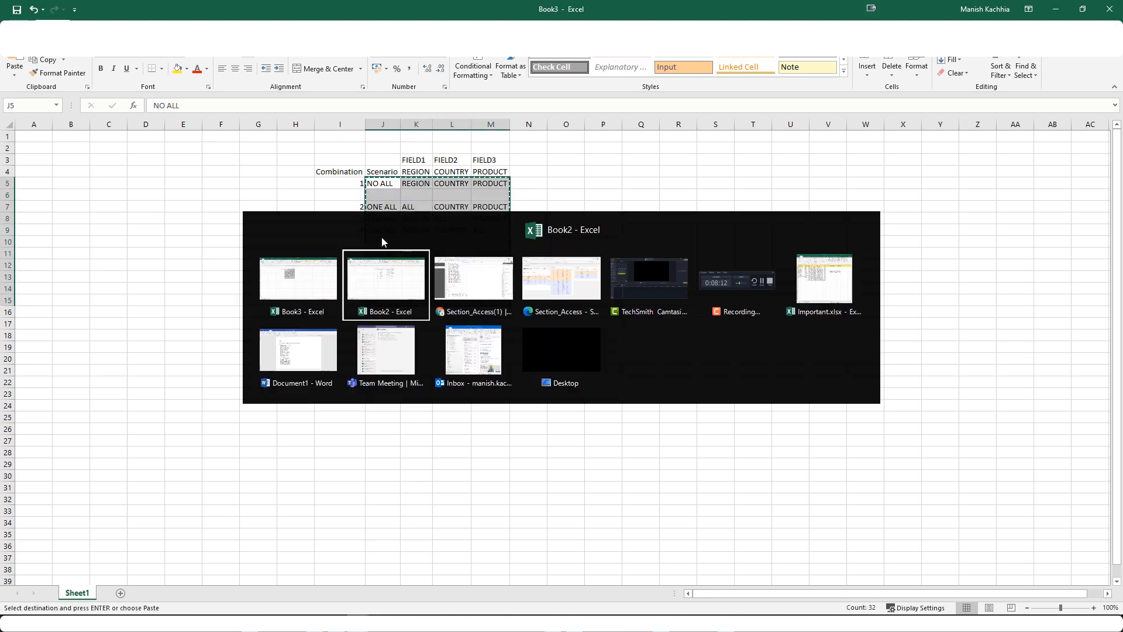
# - Paste the eight combinations above Section Access as a commented Link Table note
pyautogui.click(472, 279)
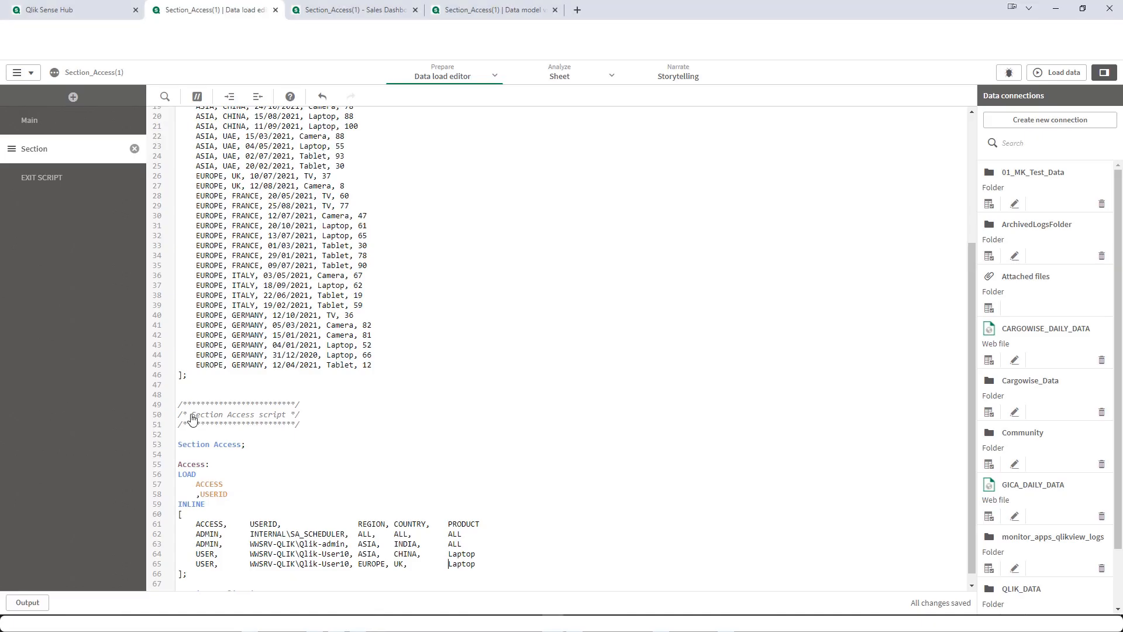
pyautogui.click(225, 390)
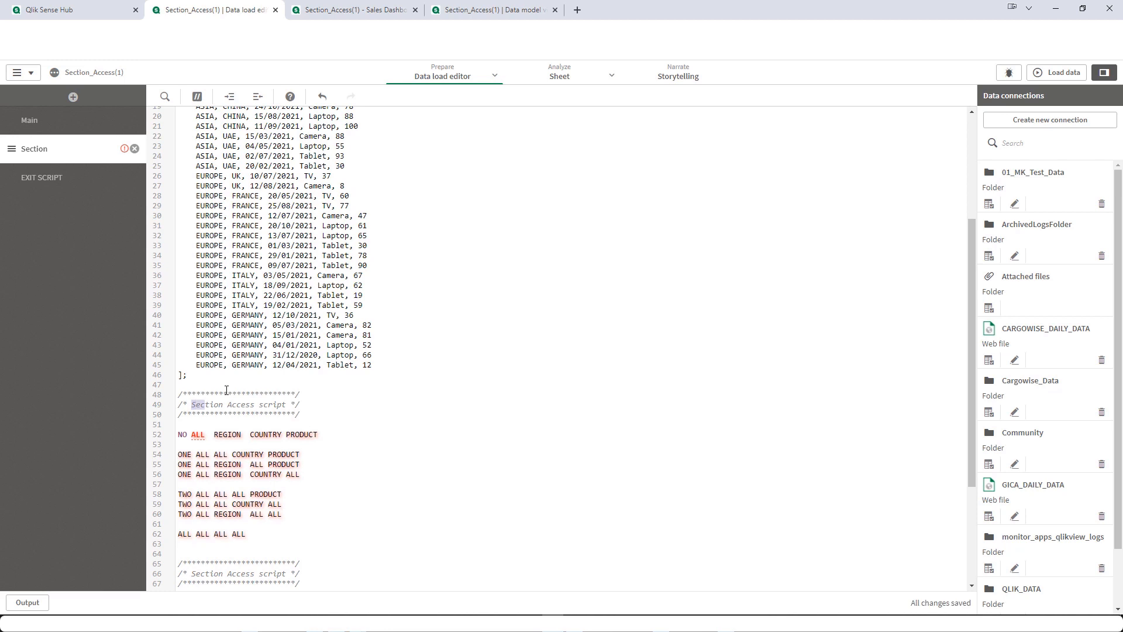
pyautogui.write('Link Table */')
pyautogui.write('/*')
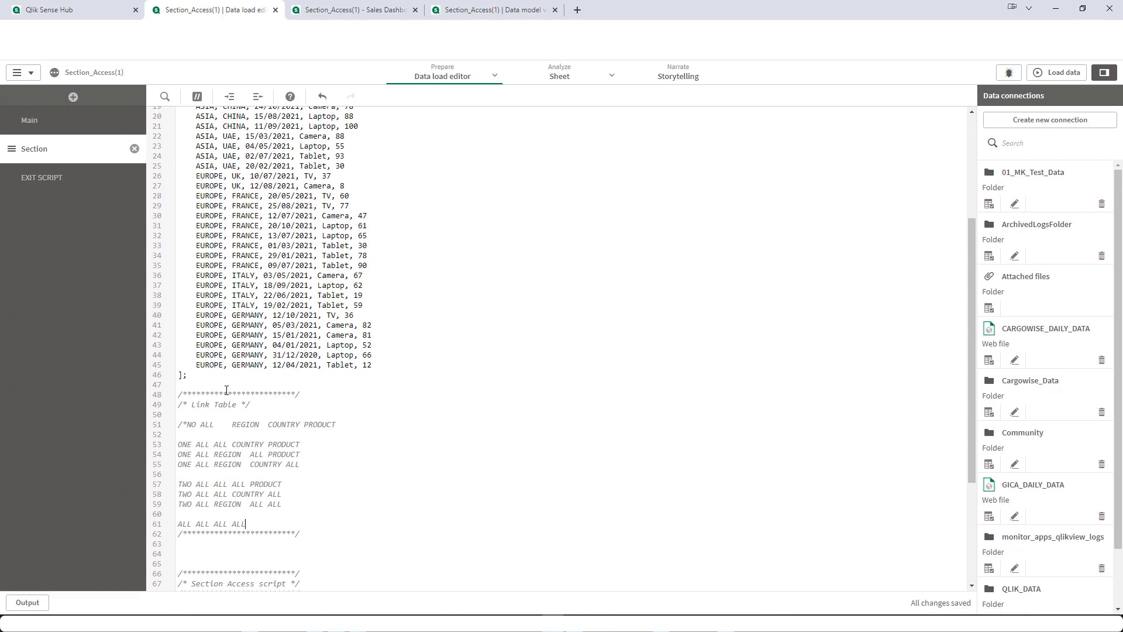
pyautogui.press('enter')
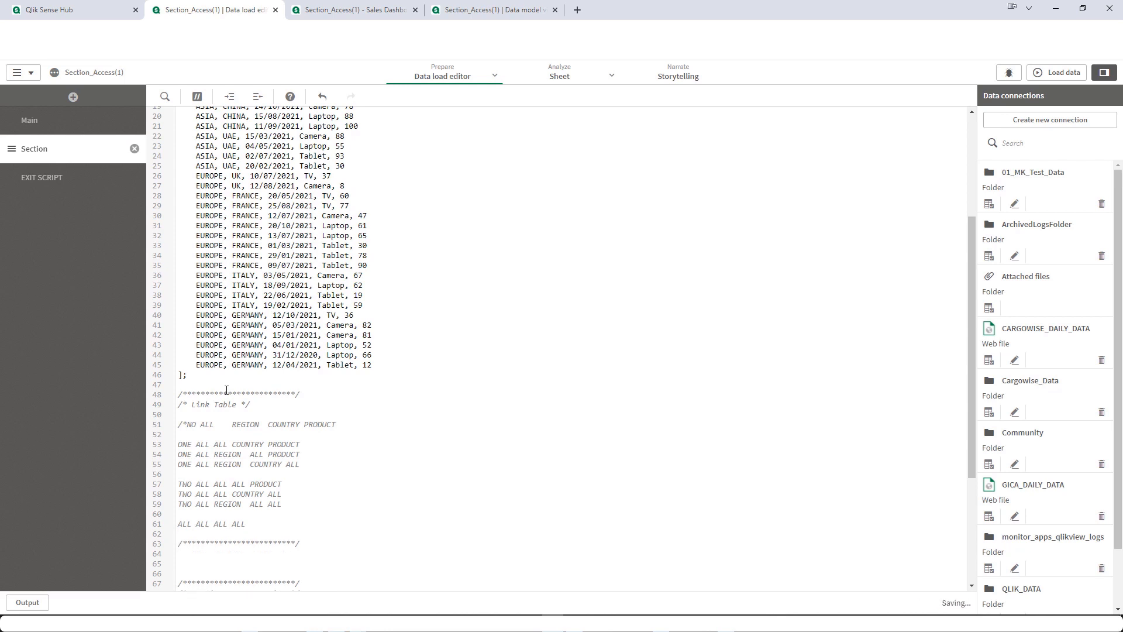
# - Add Upper(REGION) & '|' & UPPER(COUNTRY) & '|' & UPPER(PRODUCT) as %KEY_SA to the Access load
pyautogui.scroll(-3)
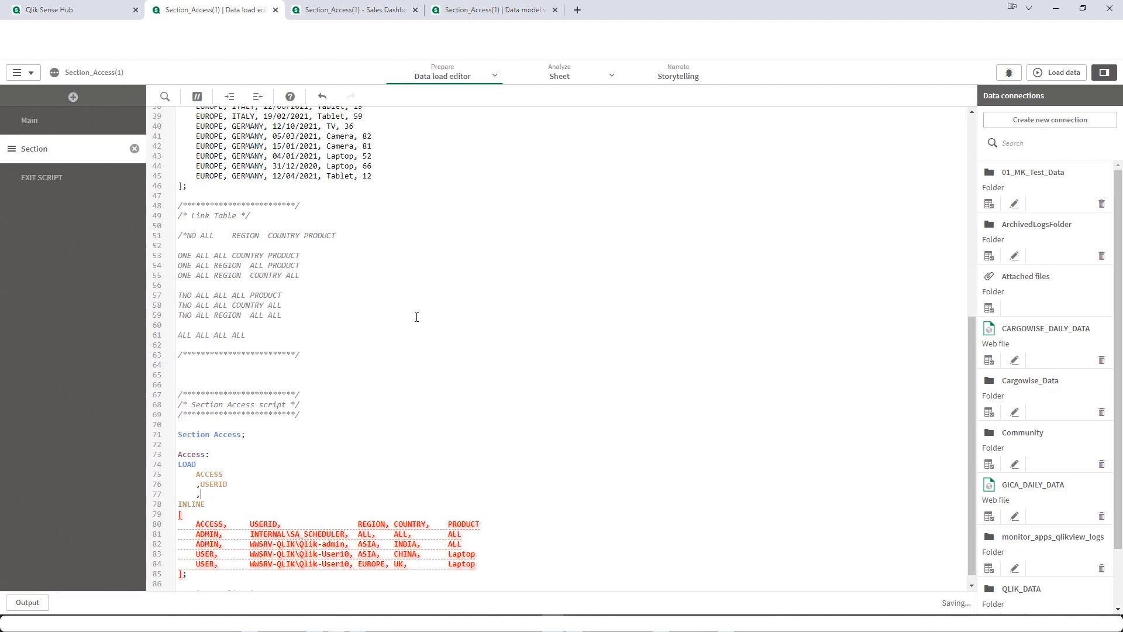
pyautogui.write('Upper(')
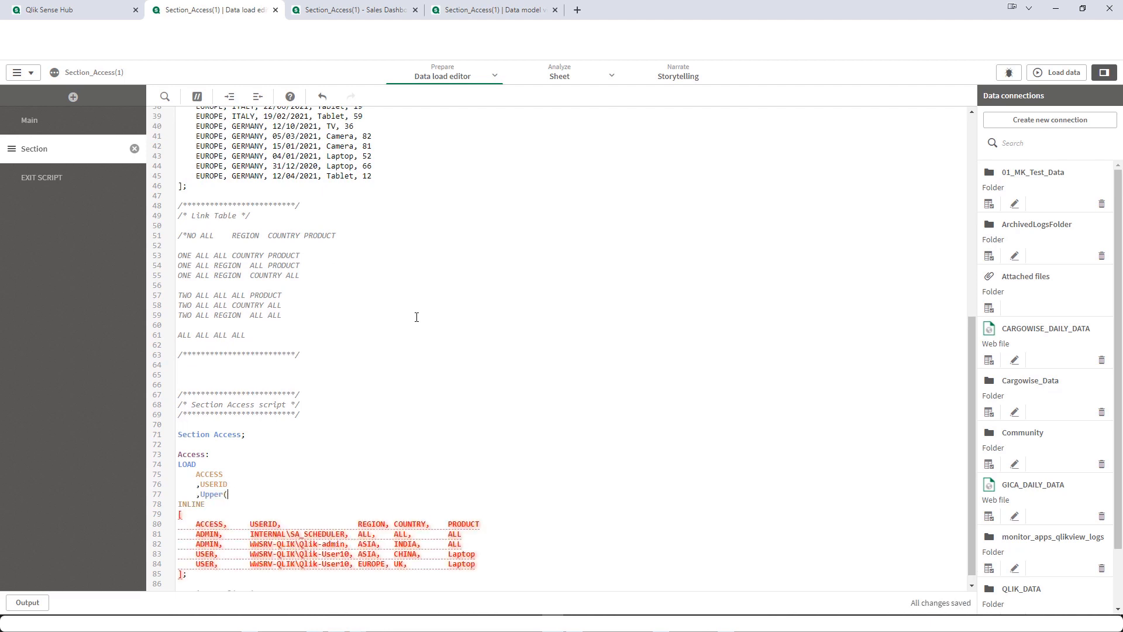
pyautogui.write('REGION)')
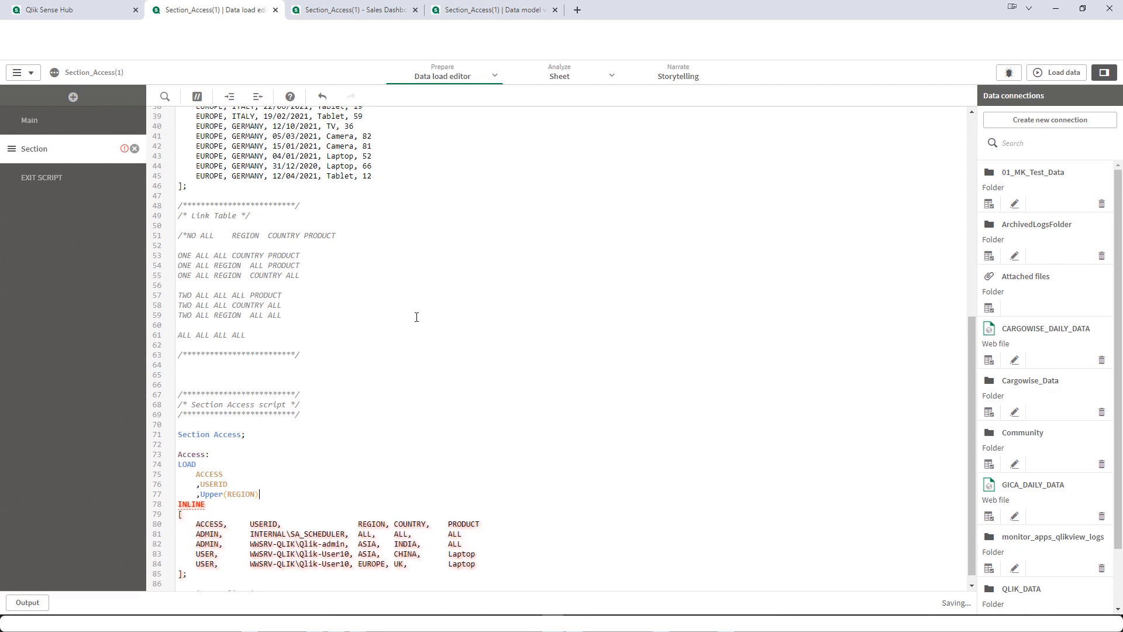
pyautogui.write("& '|' & U")
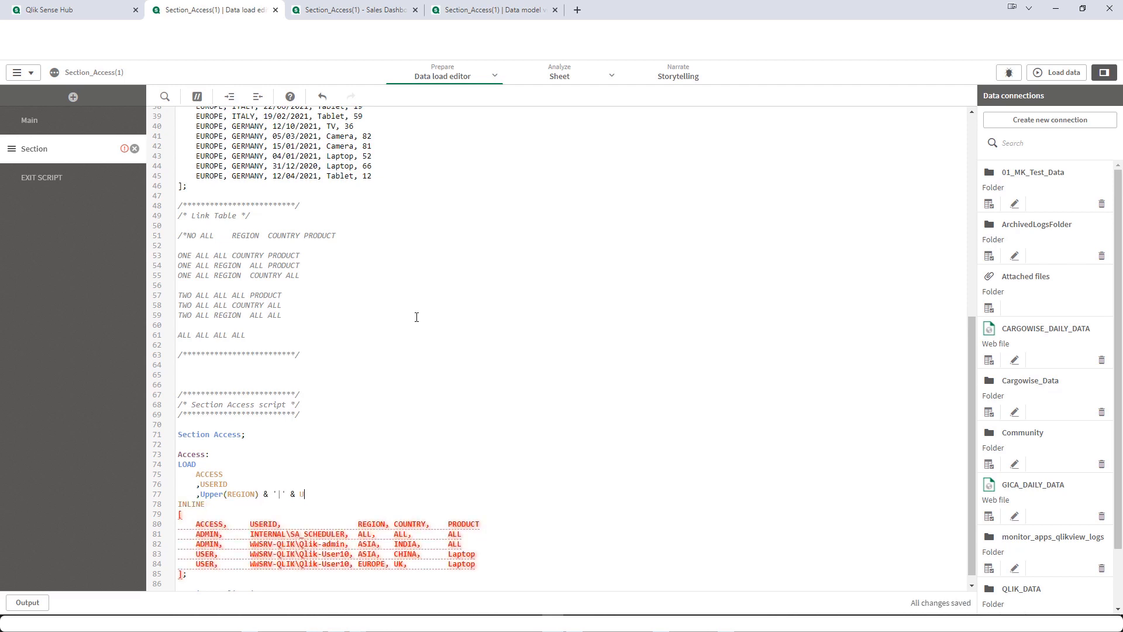
pyautogui.write("UPPER(COUNTRY) & '|' & UPPER(PRODUCT")
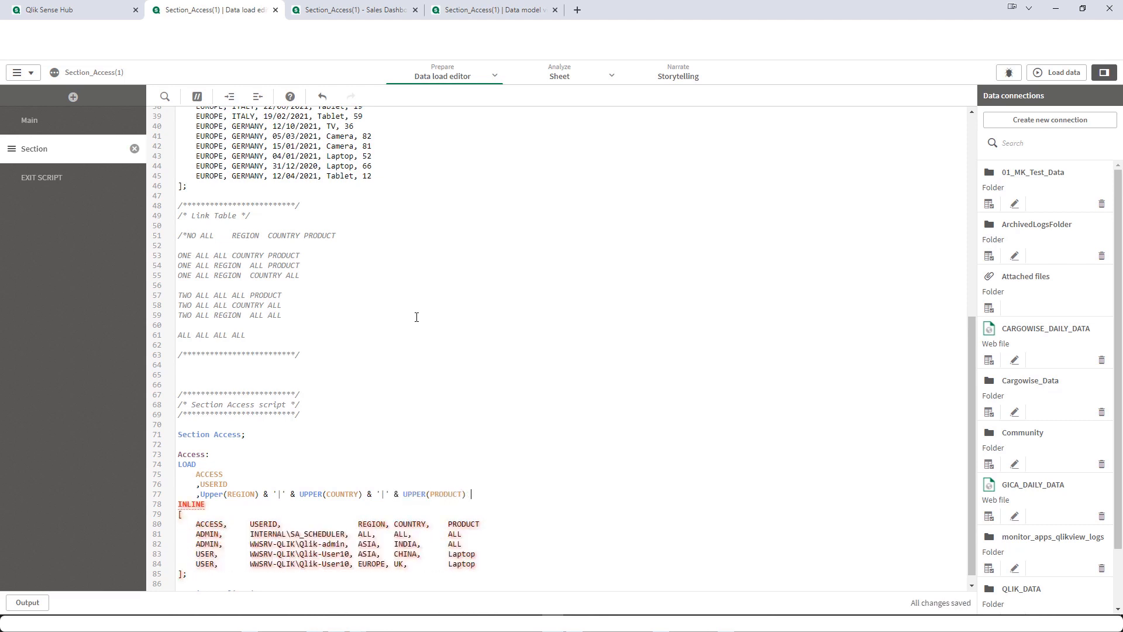
pyautogui.write('as %KEY')
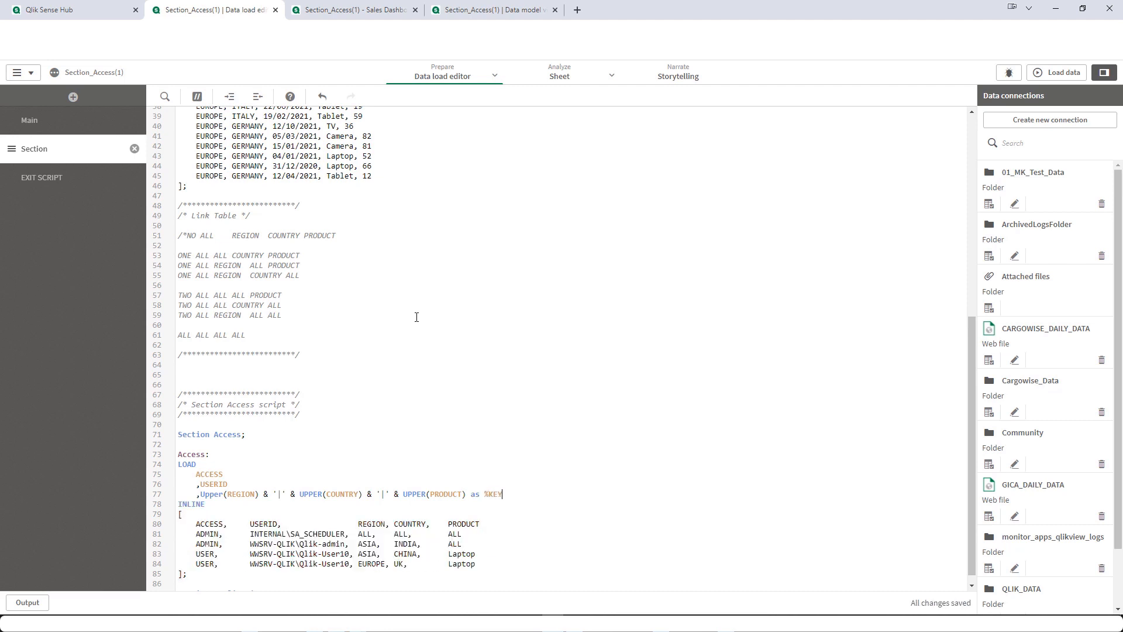
pyautogui.write('_SA')
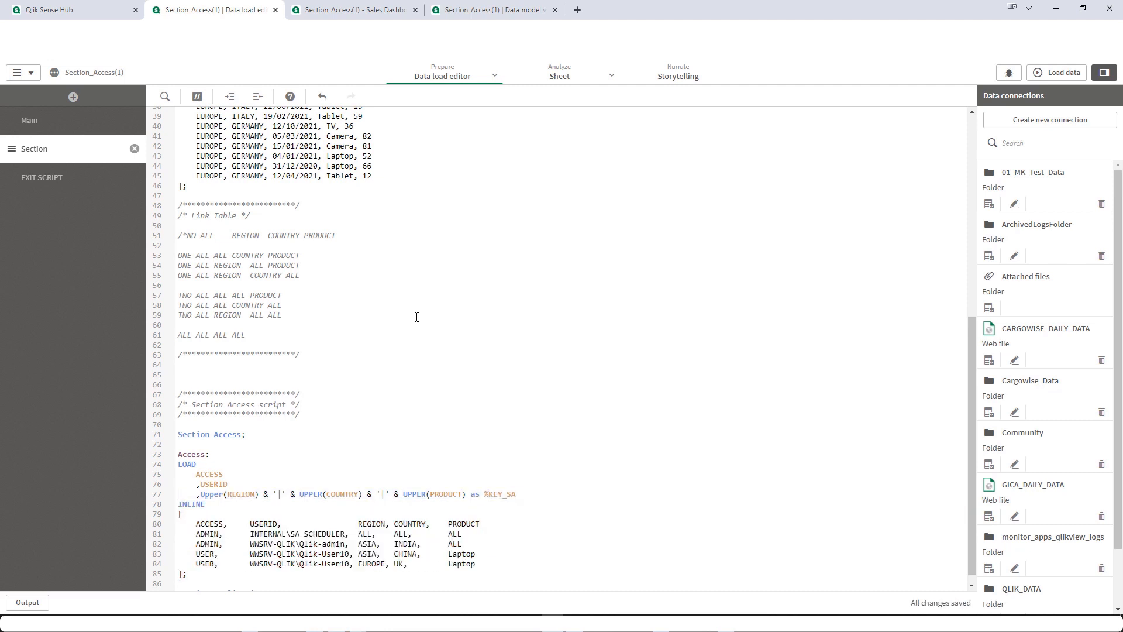
pyautogui.scroll(3)
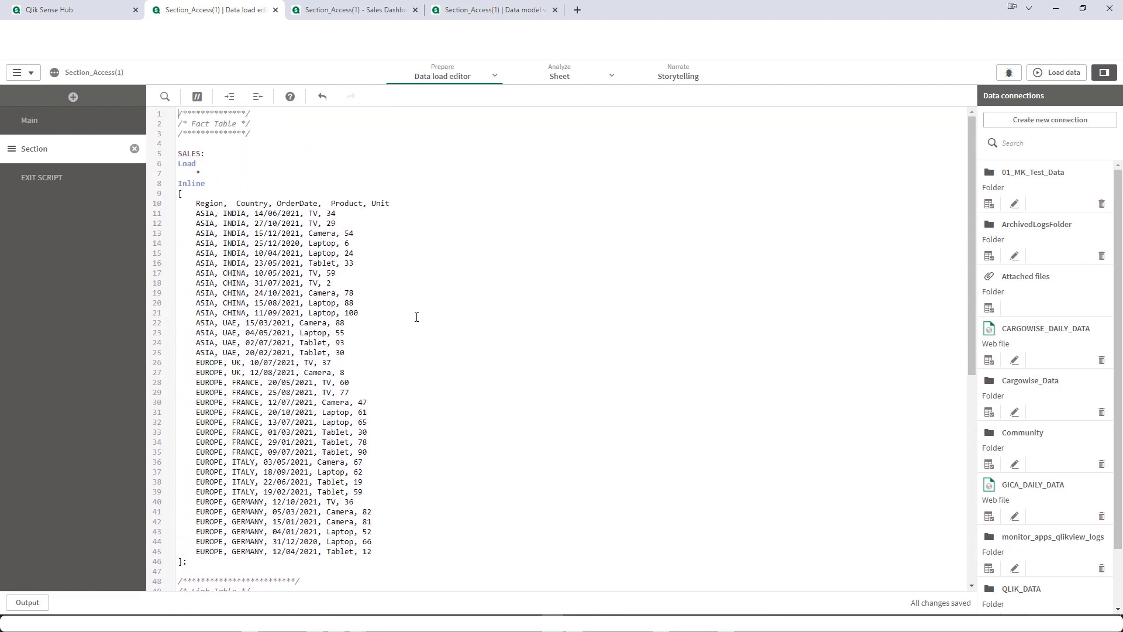
# - Paste the %KEY_SA expression into the SALES load with Region, Country, Product casing
pyautogui.write(",Upper(REGION) & '|' & UPPER(COUNTRY) & '|' & UPPER(PRODUCT) as %KEY_SA")
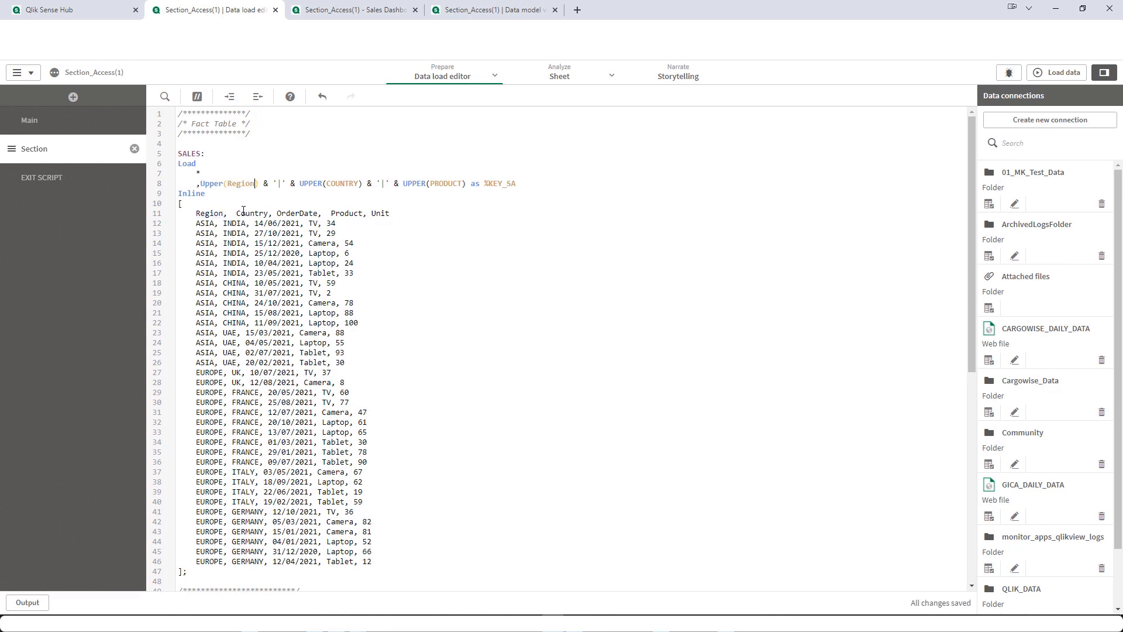
pyautogui.click(341, 182)
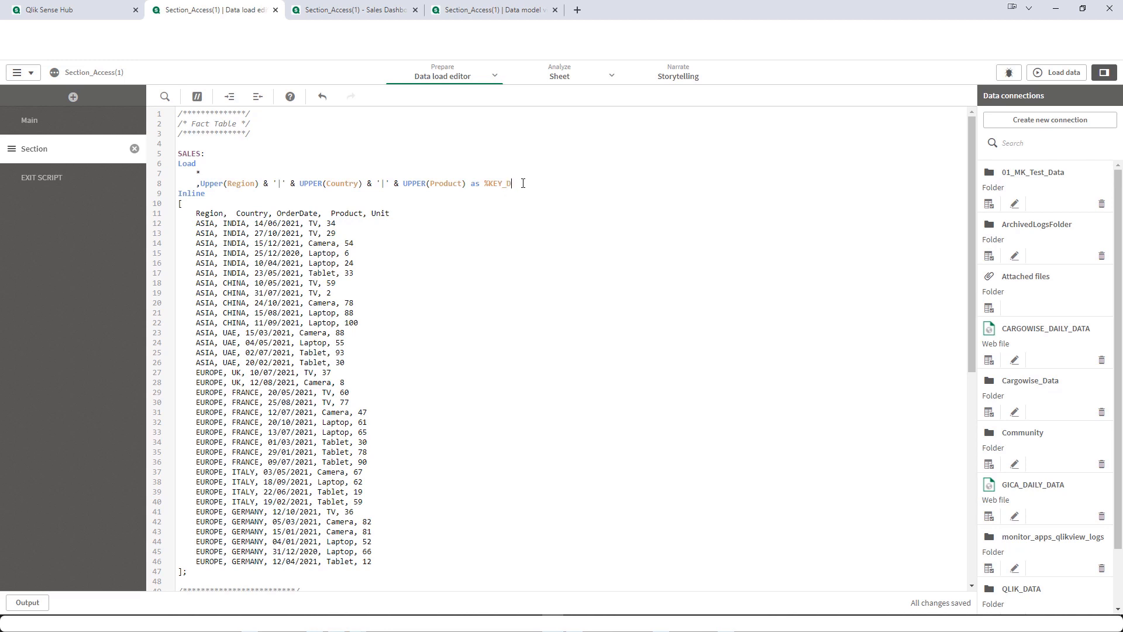
pyautogui.scroll(-3)
pyautogui.write('L')
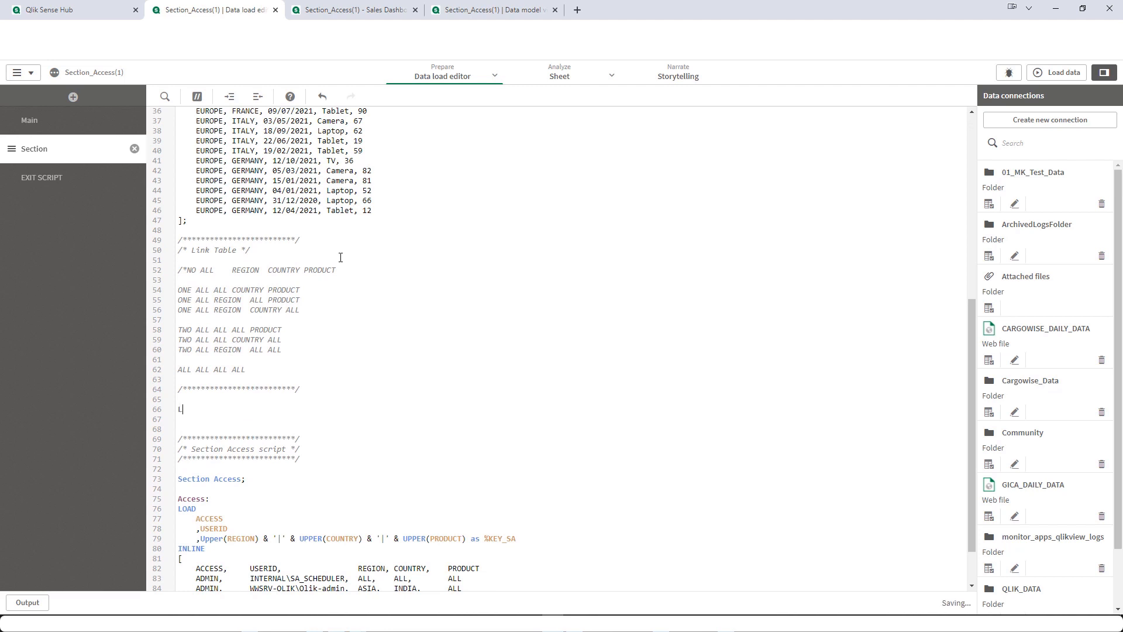
# - Start Link_Table: Load Distinct with the Upper(Region)|Country|Product %KEY_DATA expression
pyautogui.write('ink_Table:')
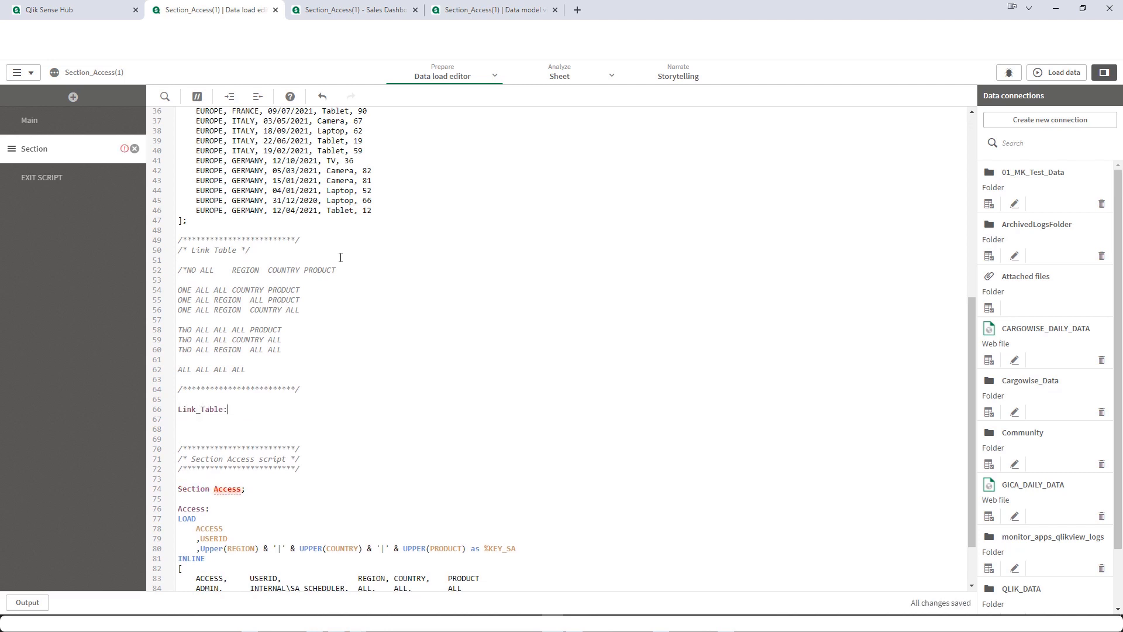
pyautogui.write('L')
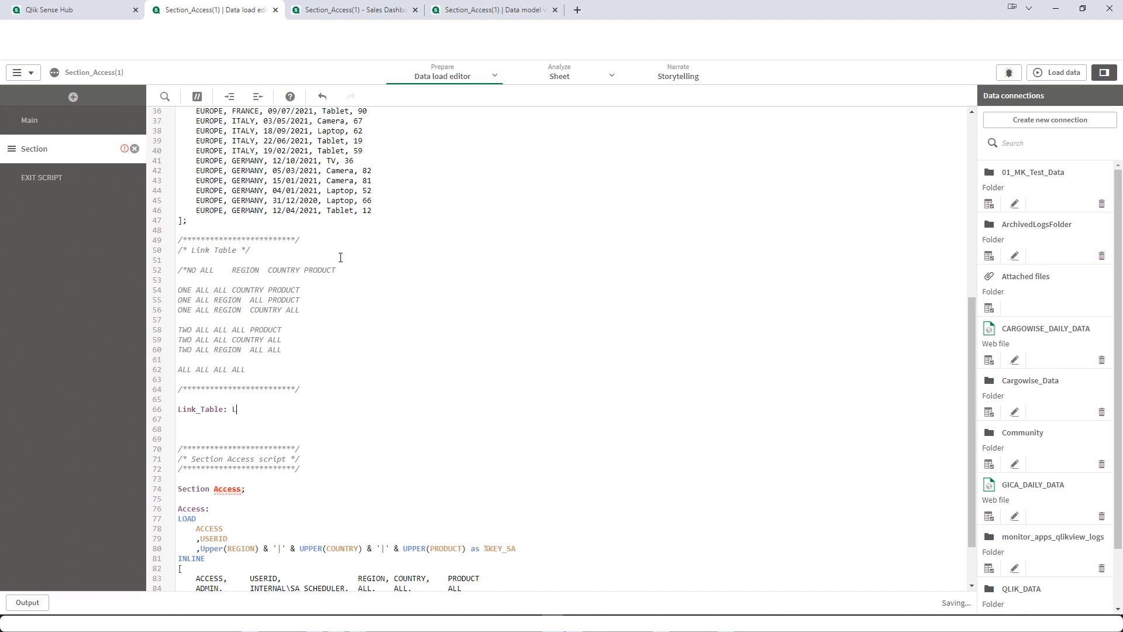
pyautogui.write('oad Distinct')
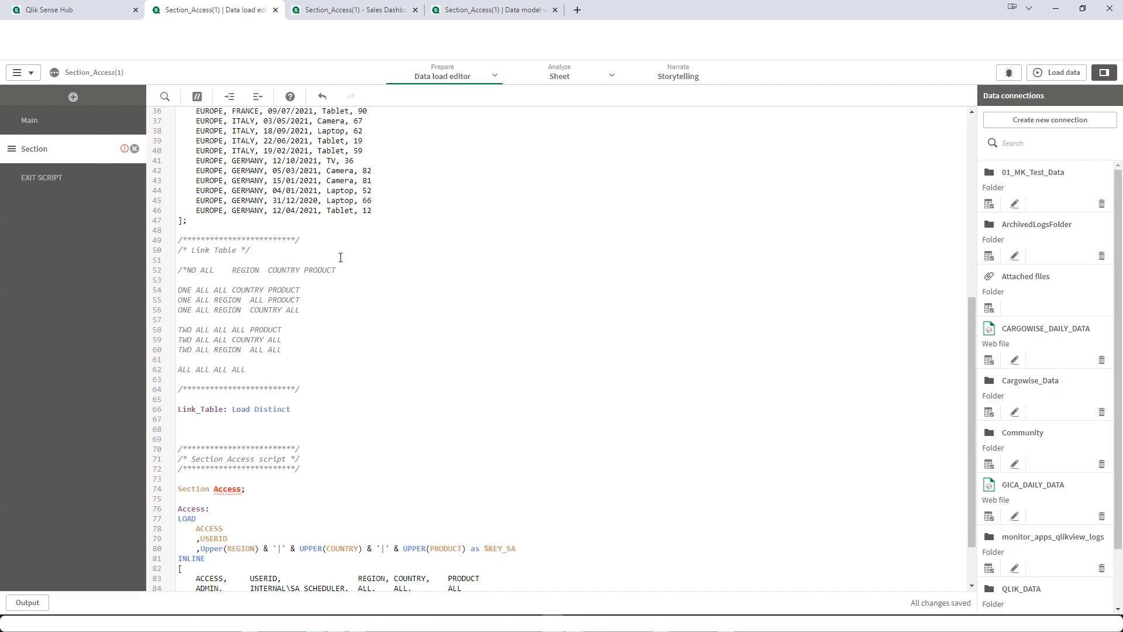
pyautogui.write('Upper')
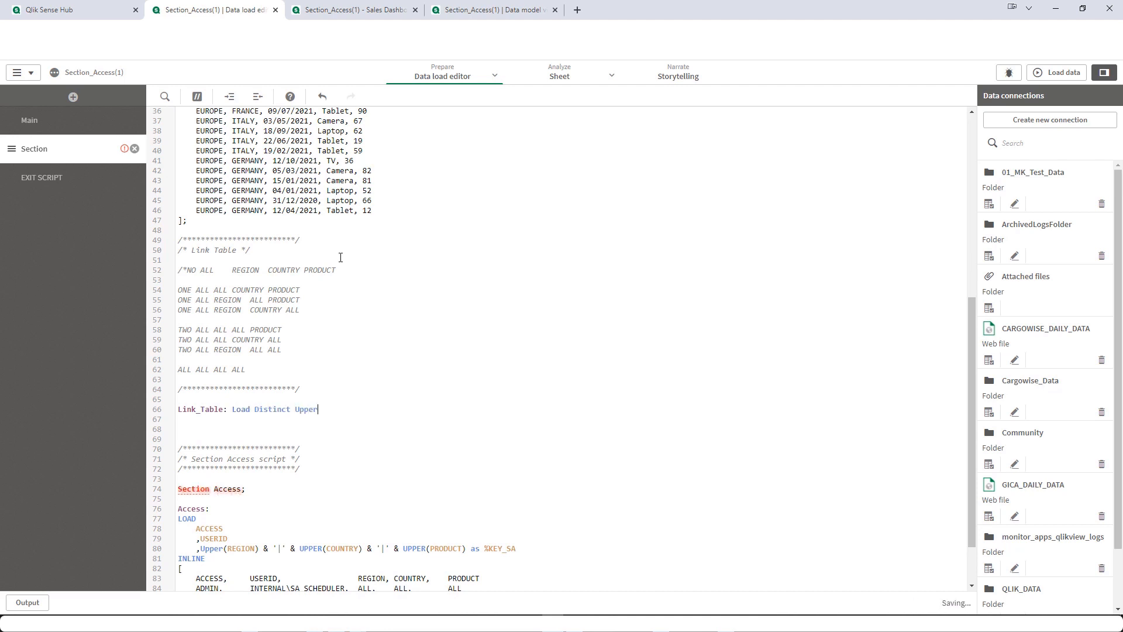
pyautogui.scroll(3)
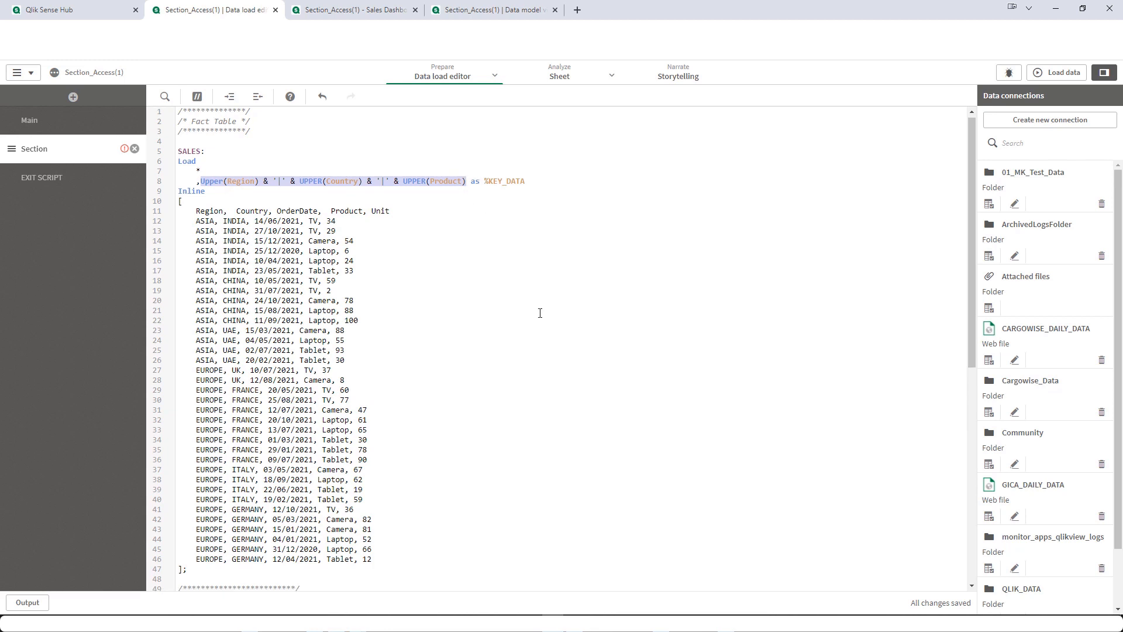
pyautogui.scroll(-3)
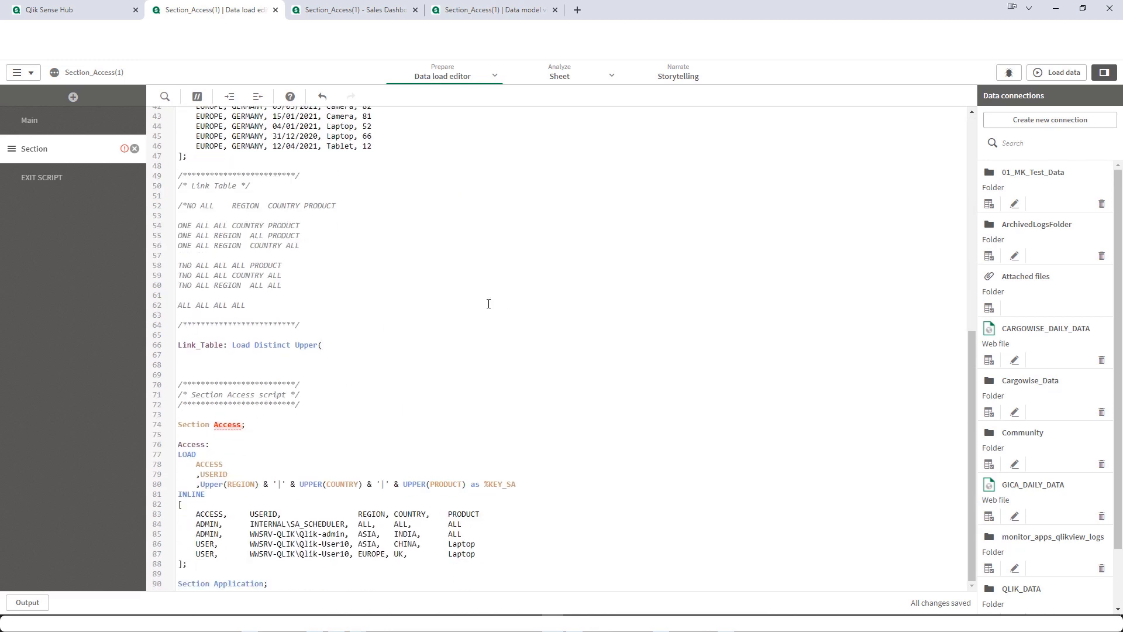
pyautogui.write("Region) & '|' & UPPER(Country) & '|' & UPPER(Product) as %KEY_DATA")
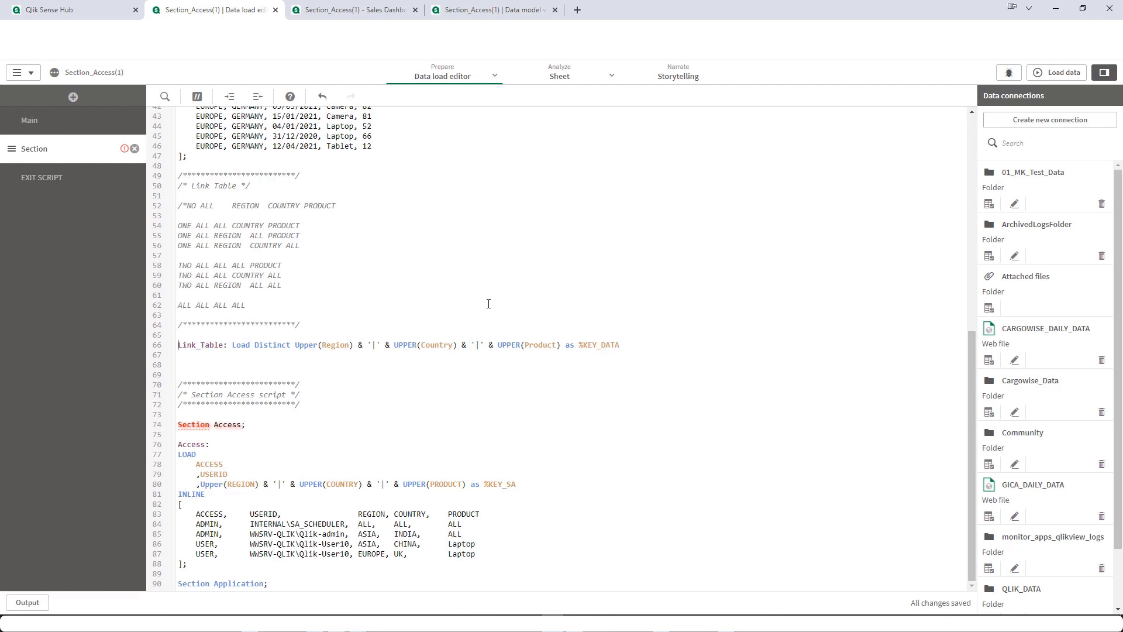
pyautogui.press('Enter')
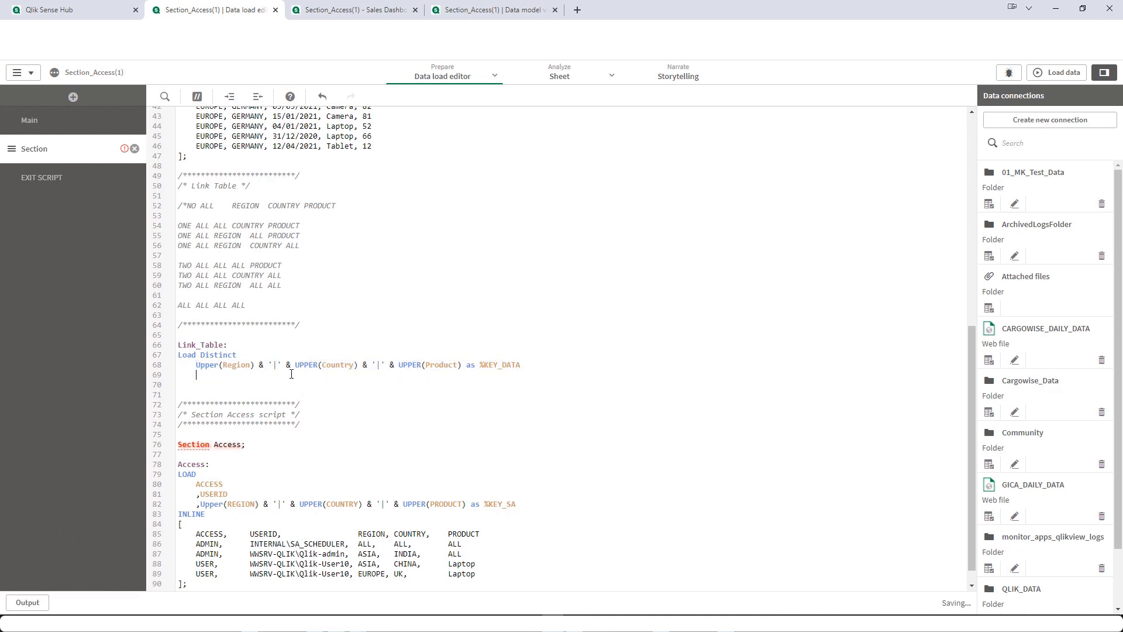
# - Add the matching %KEY_SA expression and Resident SALES; to complete the Link_Table load
pyautogui.write(",Upper(Region) & '|' & UPPER(Country) & '|' & UPPER(Product) as %KEY_SA")
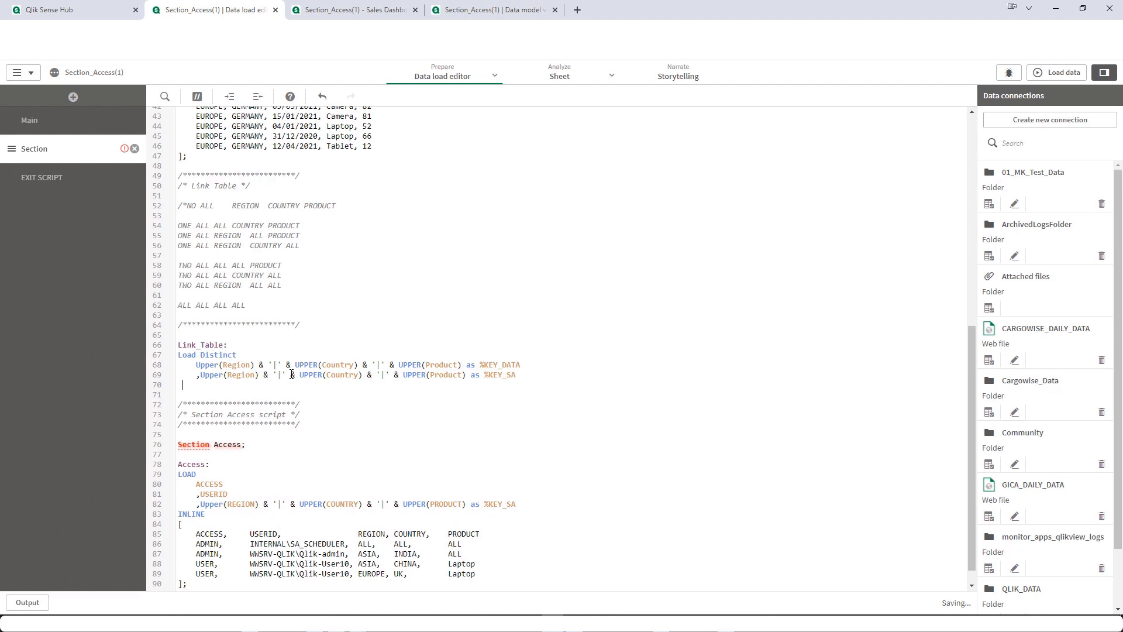
pyautogui.write('Resident SA')
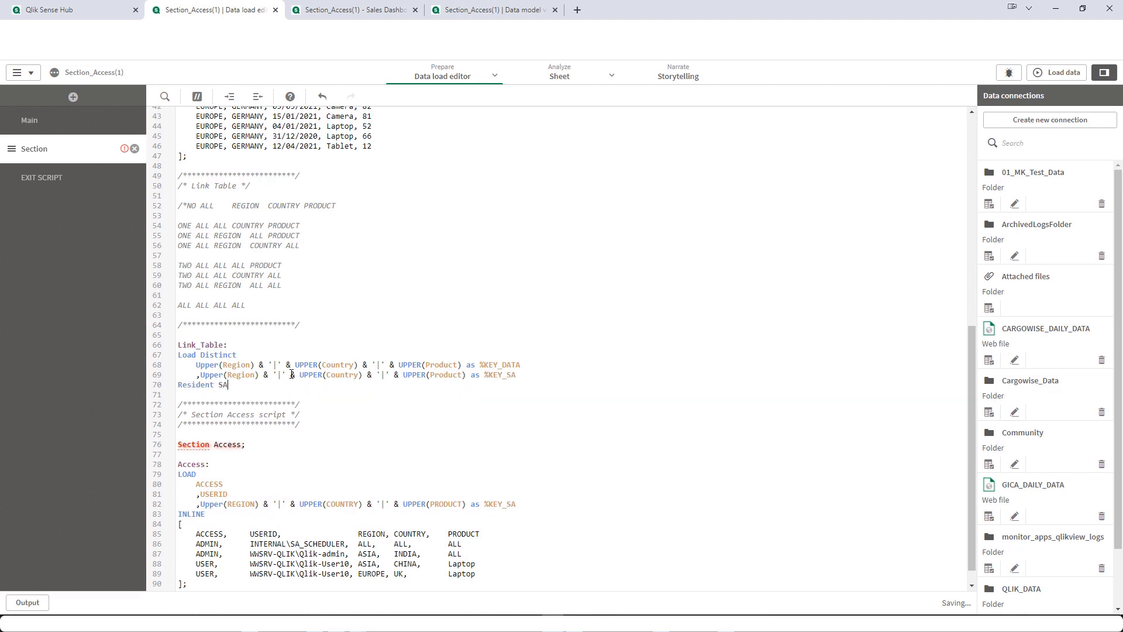
pyautogui.write('LES;')
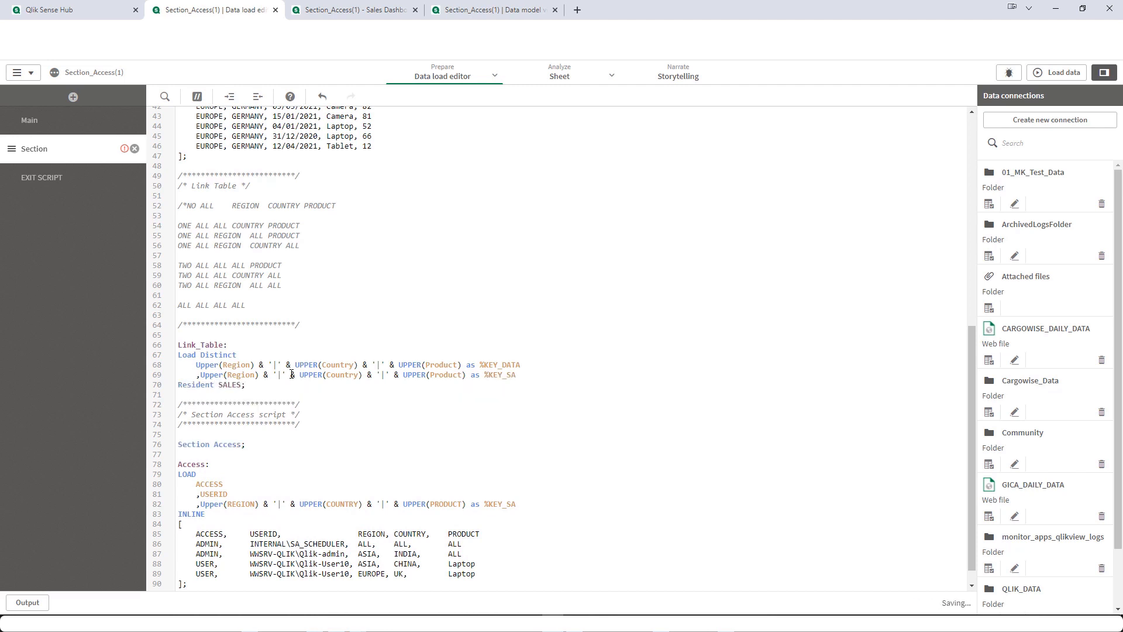
pyautogui.click(237, 216)
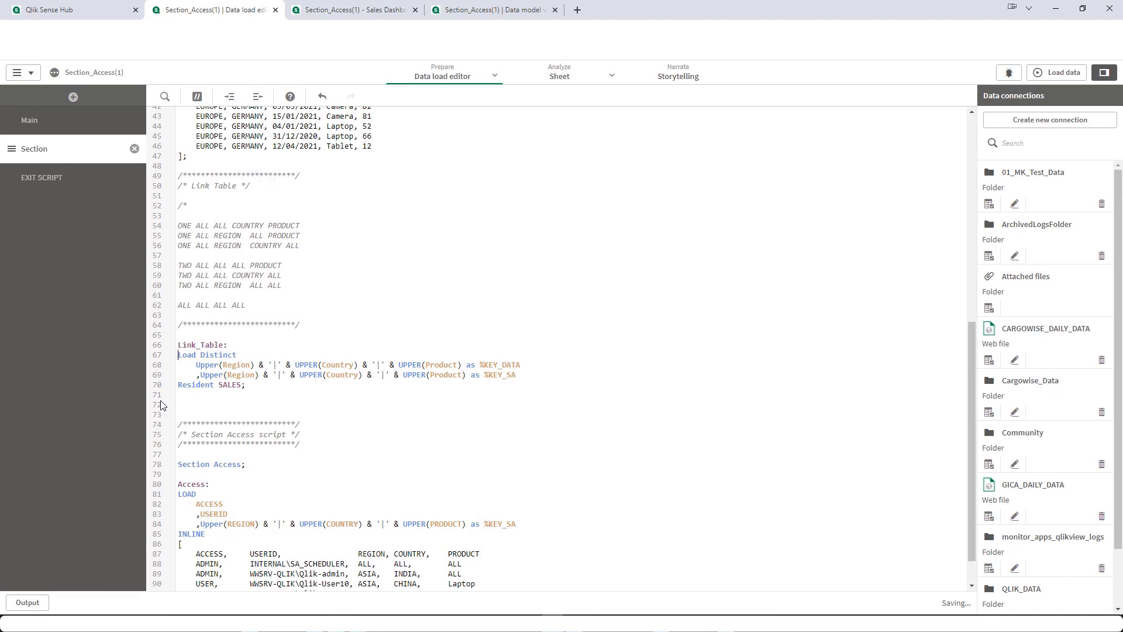
pyautogui.moveTo(182, 225); pyautogui.dragTo(301, 245)
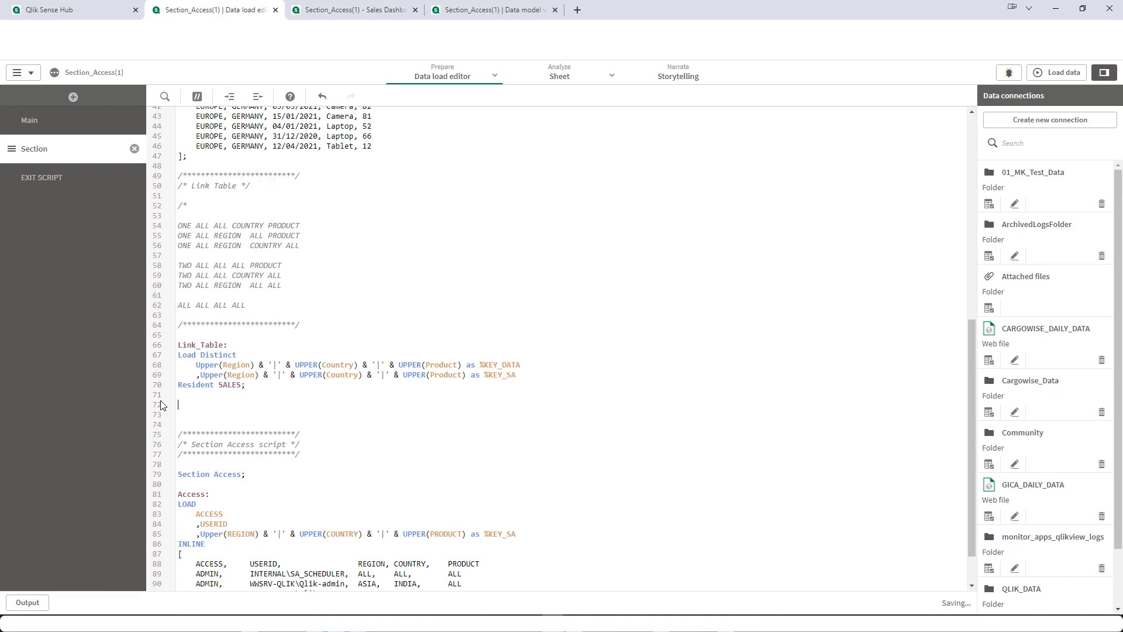
# - Write Concatenate(Link_Table) Load Distinct blocks from Resident SALES with Region, Country or Product as 'ALL' in %KEY_SA
pyautogui.write('Concatenate(')
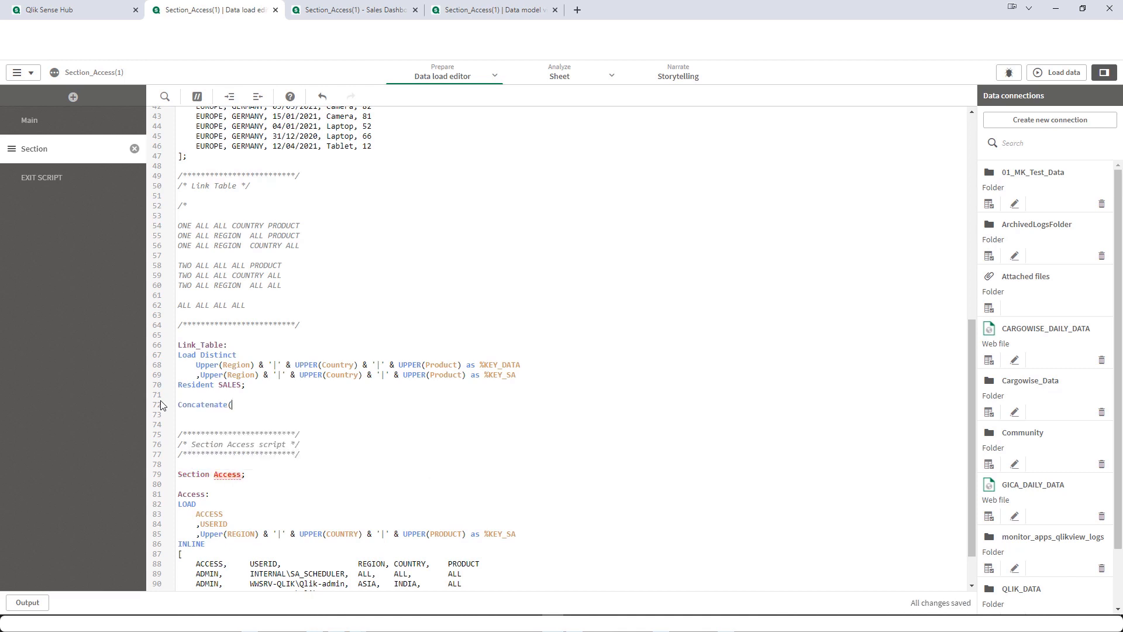
pyautogui.write('Link_Table)')
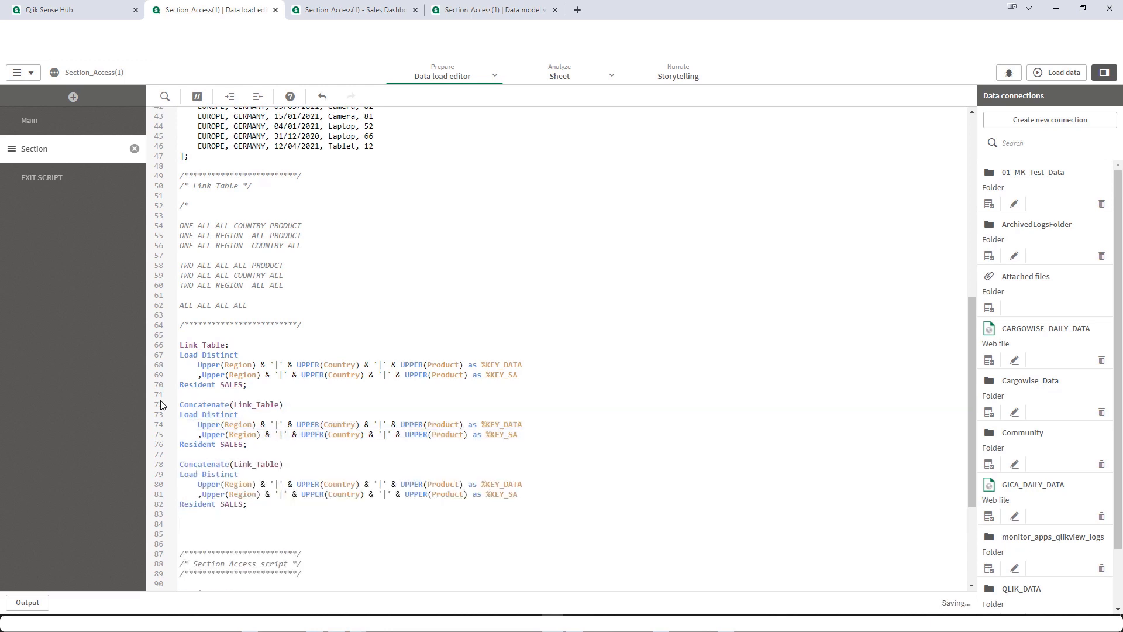
pyautogui.scroll(-3)
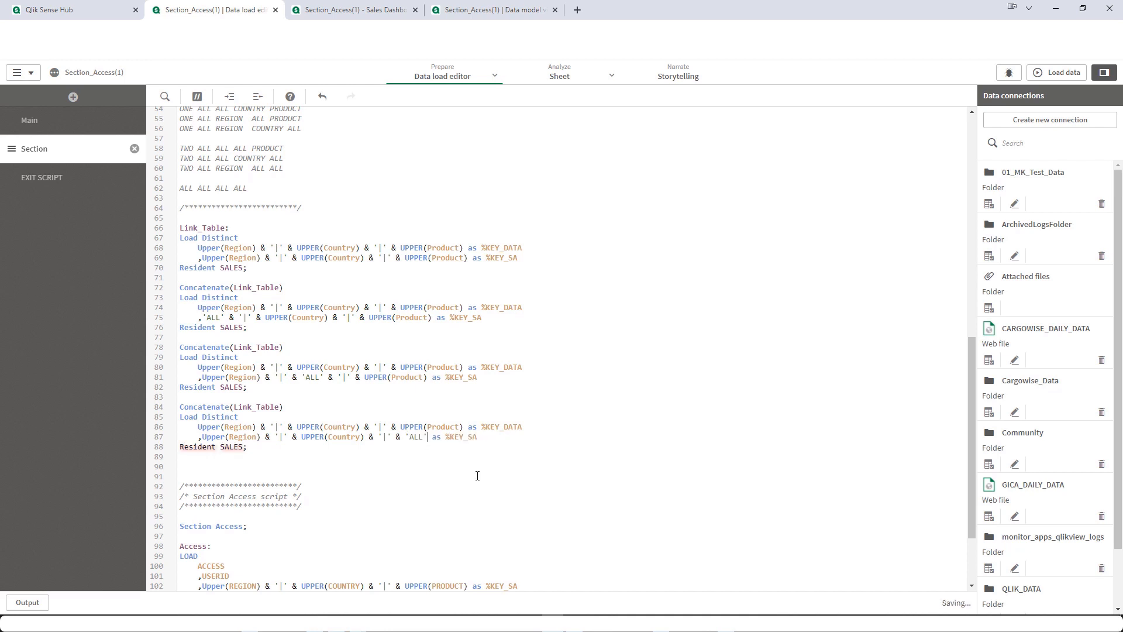
pyautogui.scroll(3)
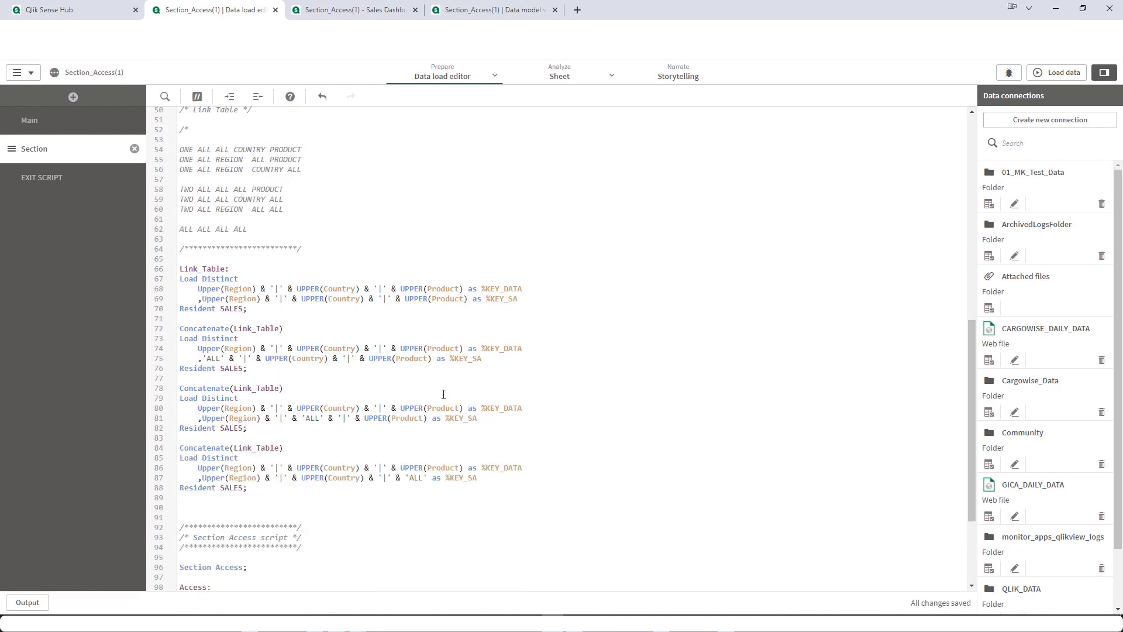
# - Add the two-'ALL' key combinations, replacing Country and a second field with 'ALL' in the pasted blocks
pyautogui.scroll(3)
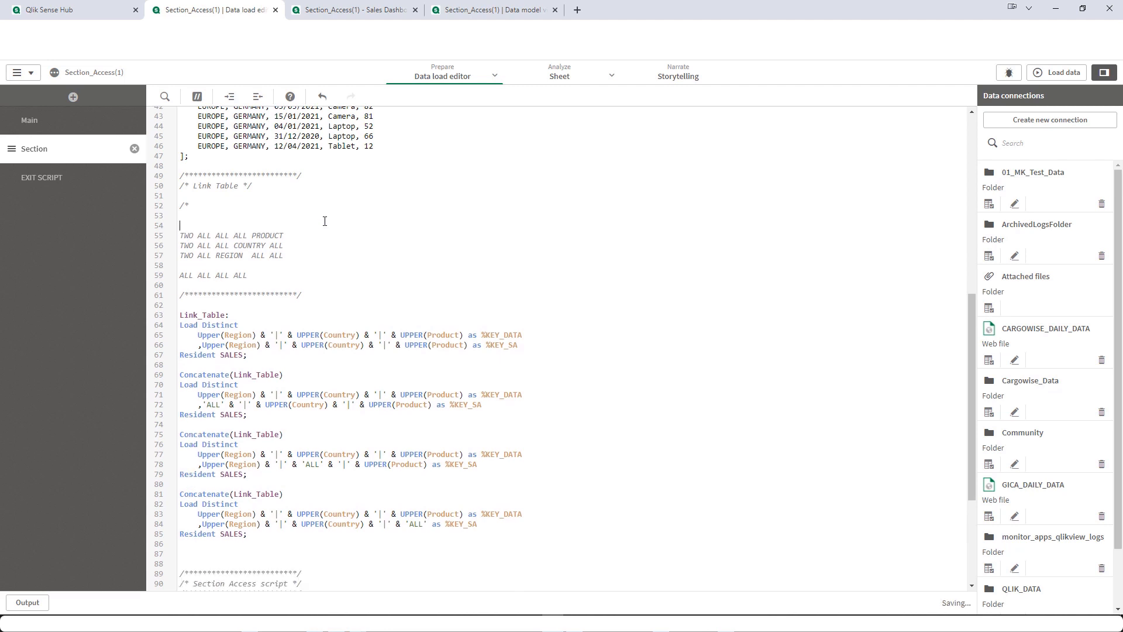
pyautogui.moveTo(222, 232)
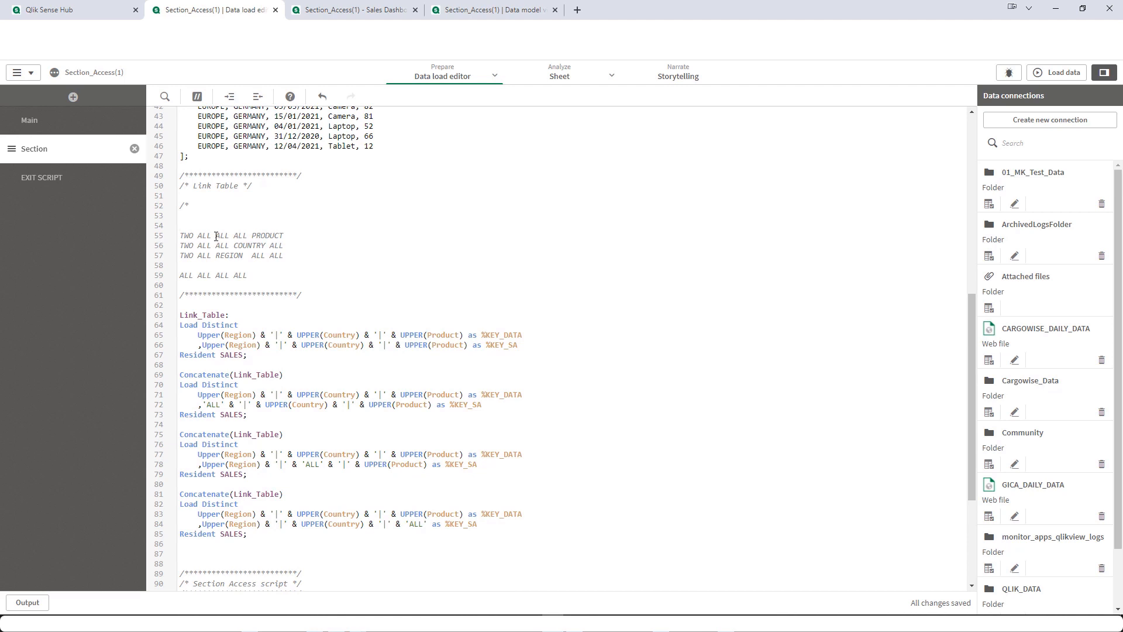
pyautogui.scroll(-3)
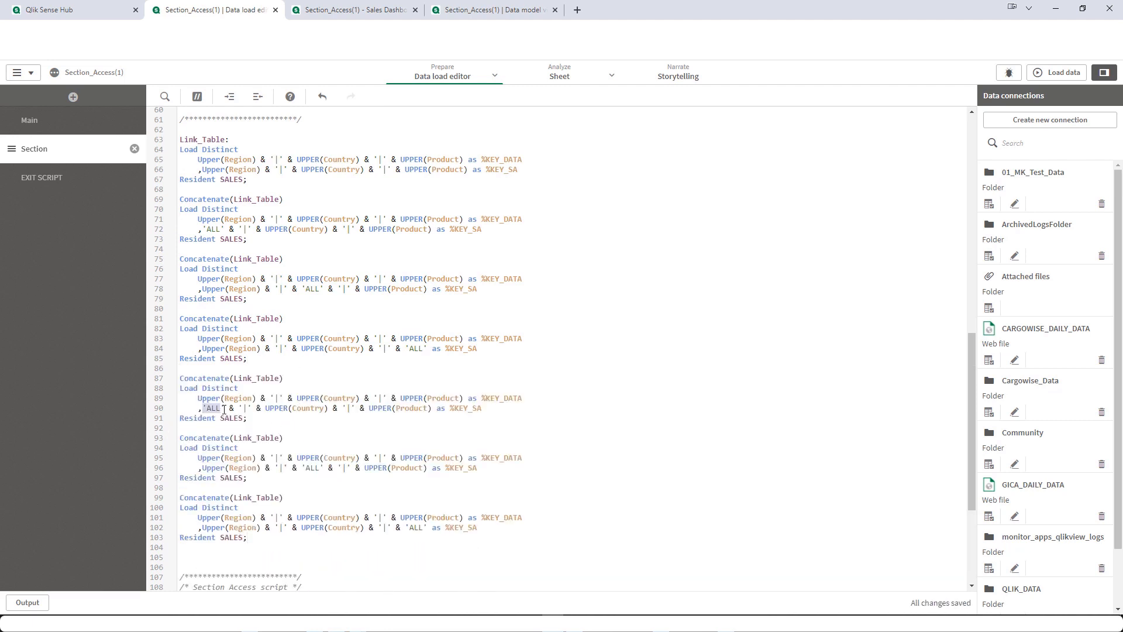
pyautogui.doubleClick(294, 408)
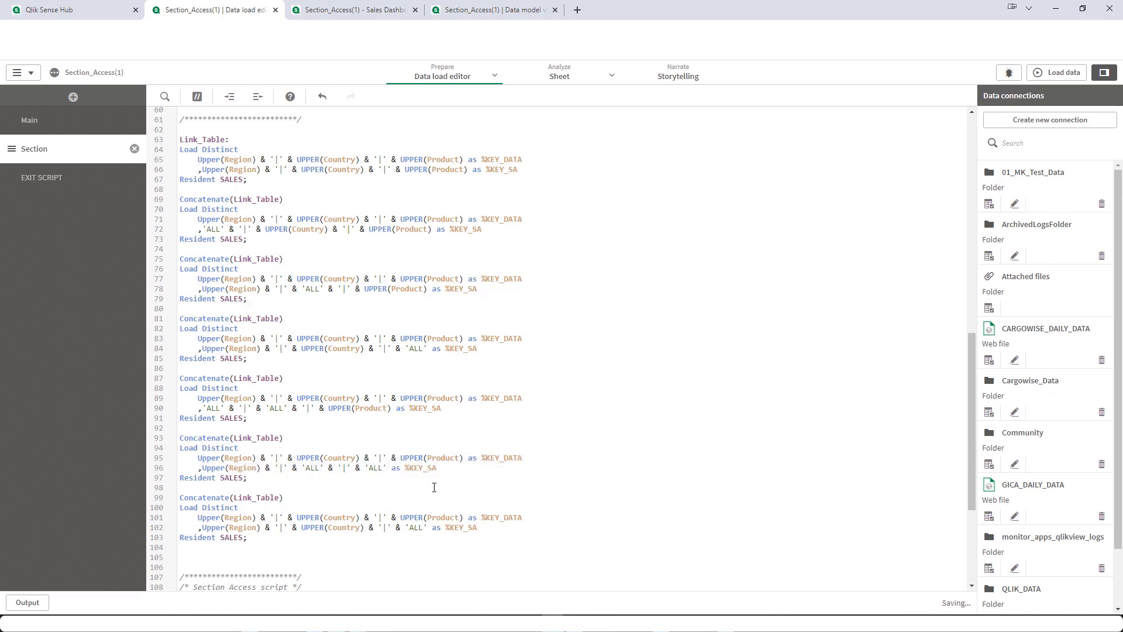
pyautogui.scroll(-3)
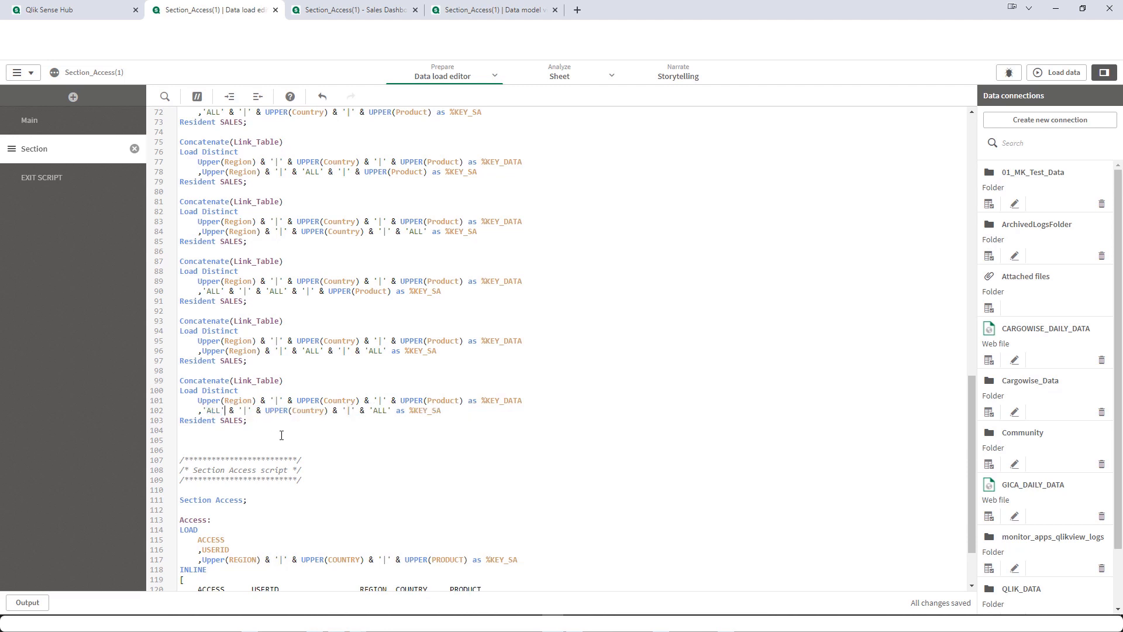
# - Make the final block's %KEY_SA 'ALL'|'ALL'|'ALL', completing the eight combinations
pyautogui.click(374, 419)
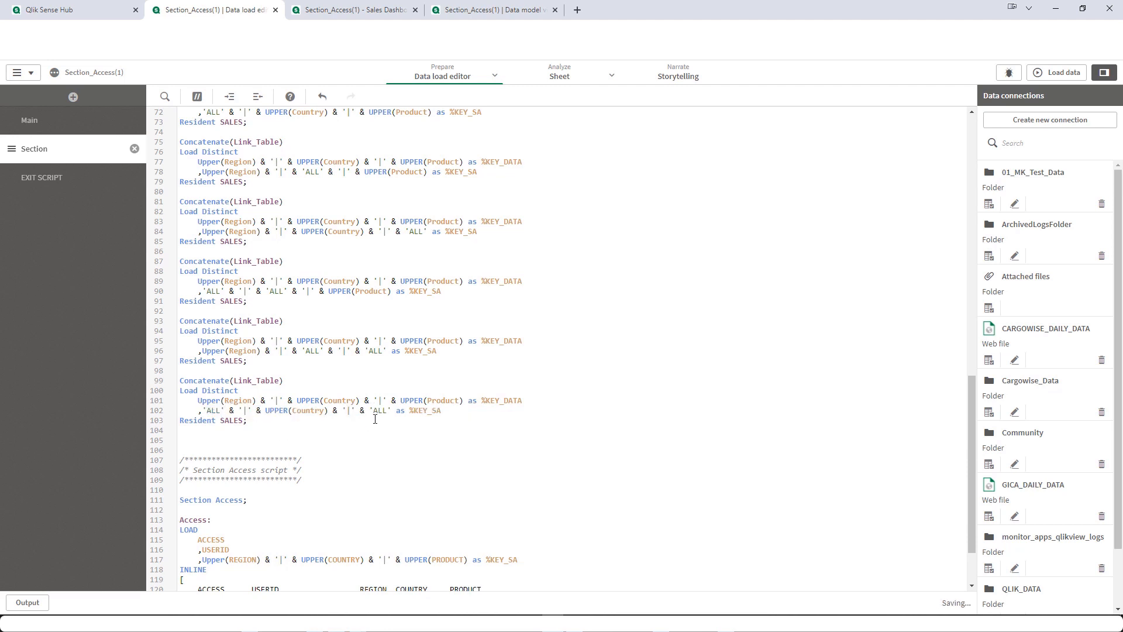
pyautogui.scroll(3)
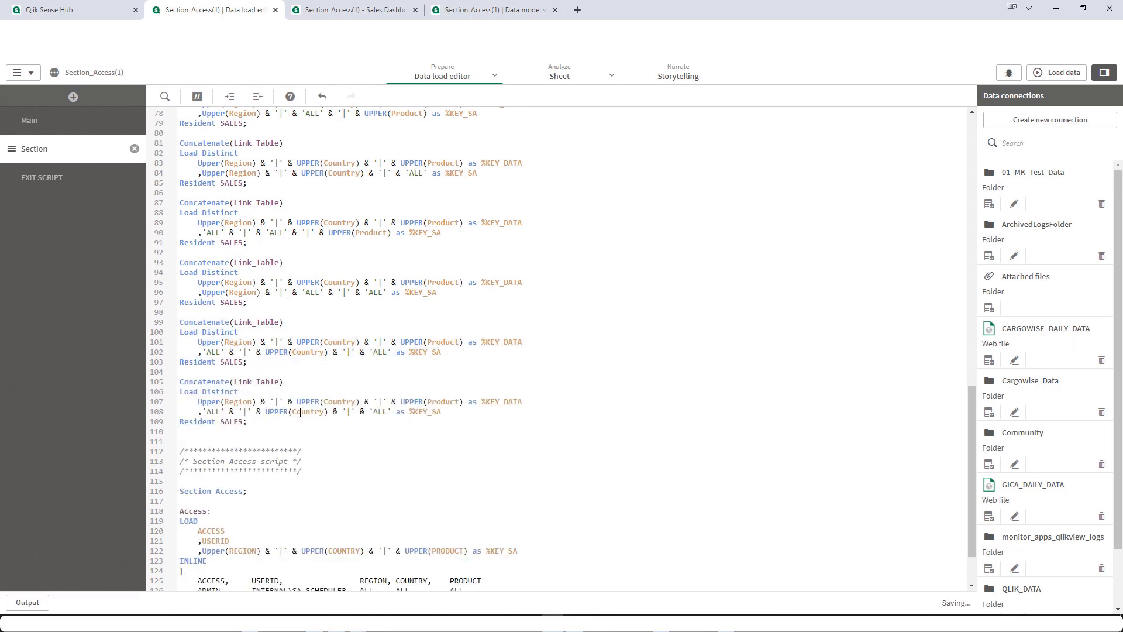
pyautogui.doubleClick(293, 411)
pyautogui.write("'ALL'")
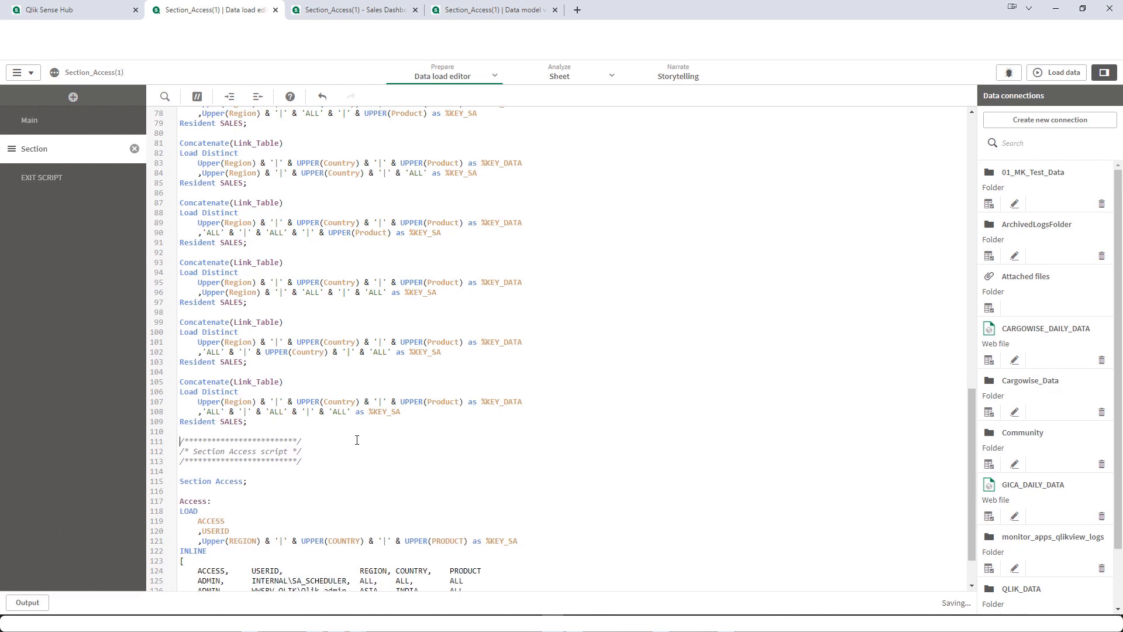
# - Load the data and check the Sales Dashboard shows only ASIA–INDIA sales of 180, then return to the script
pyautogui.click(1061, 73)
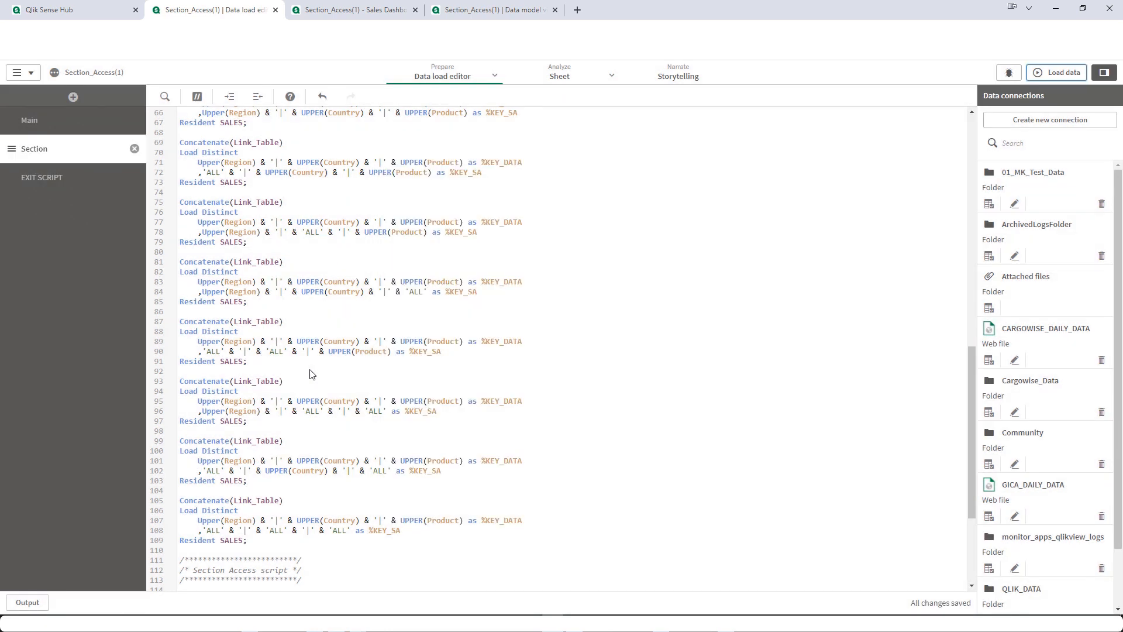
pyautogui.scroll(-3)
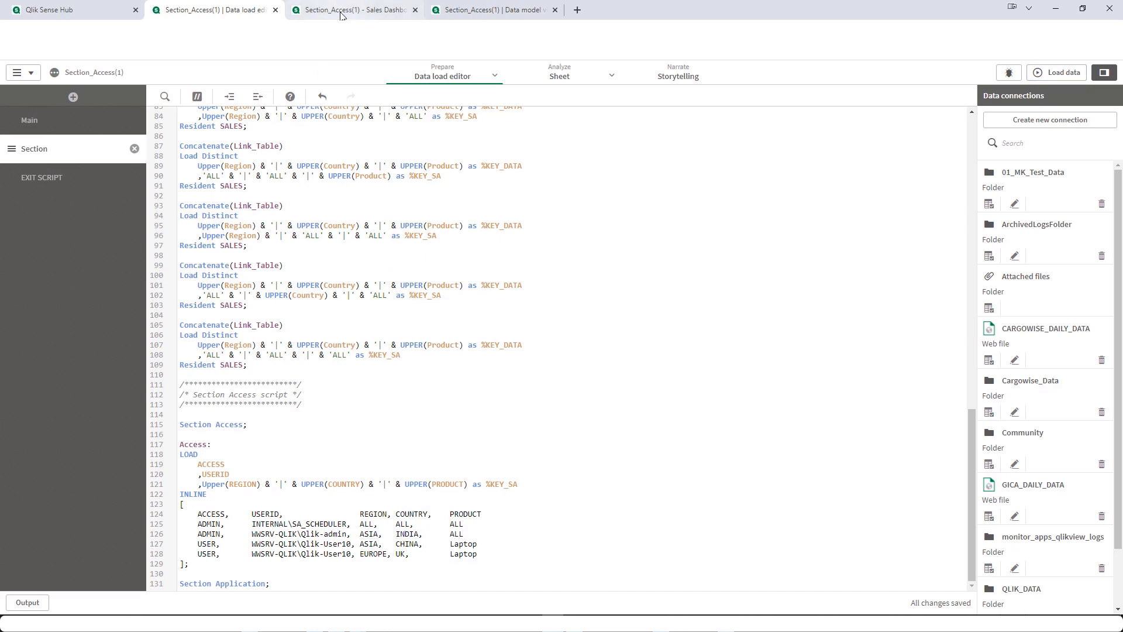
pyautogui.click(351, 10)
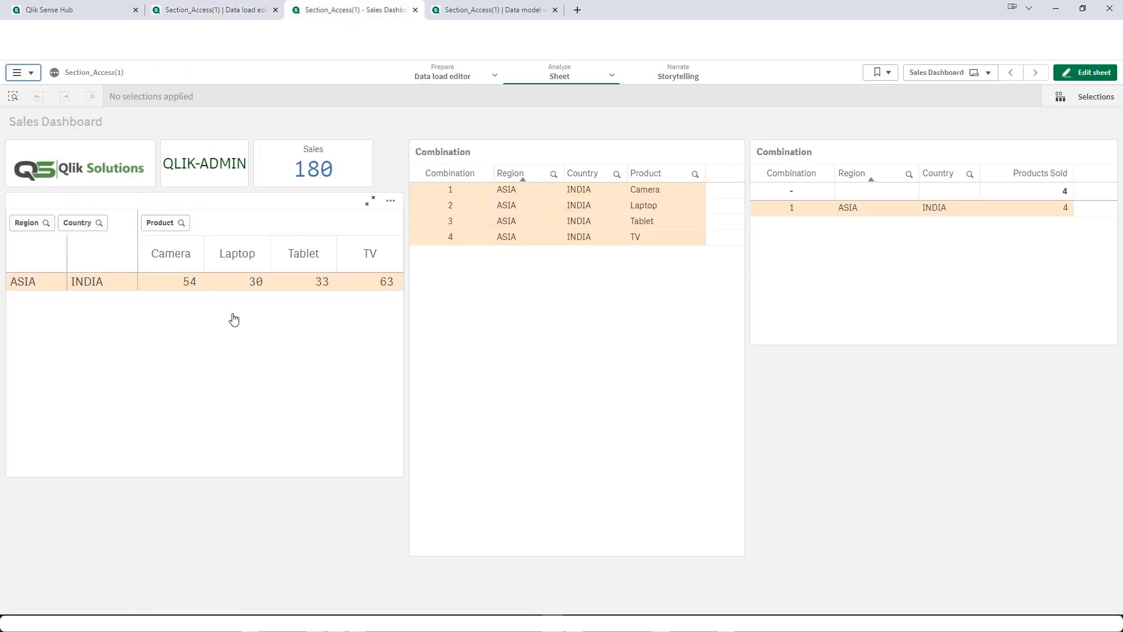
pyautogui.moveTo(328, 71)
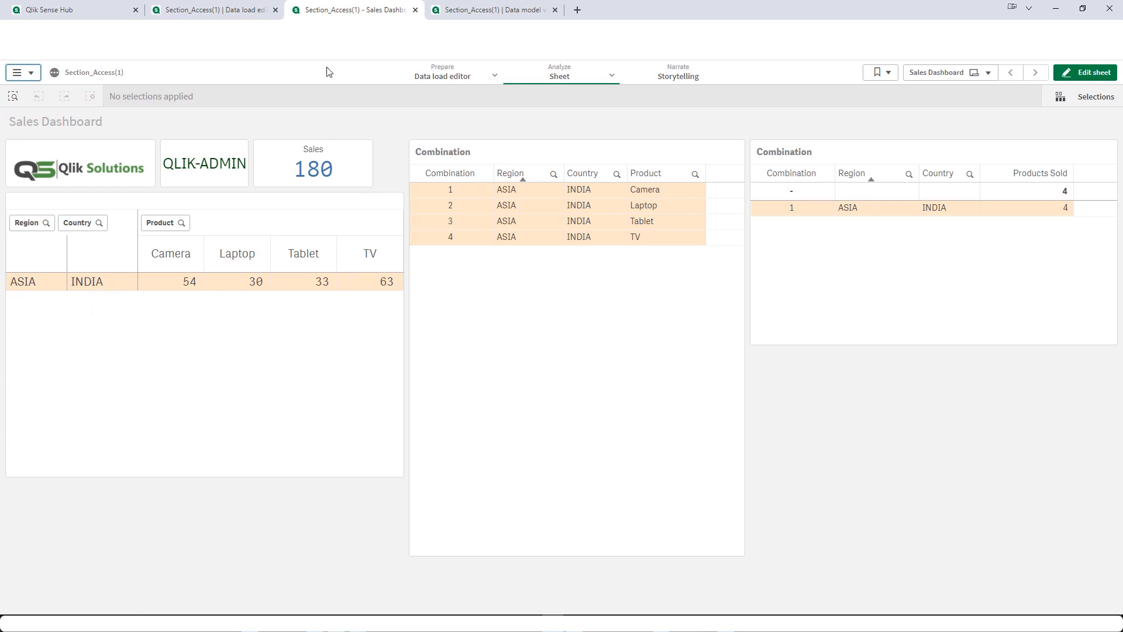
pyautogui.click(213, 10)
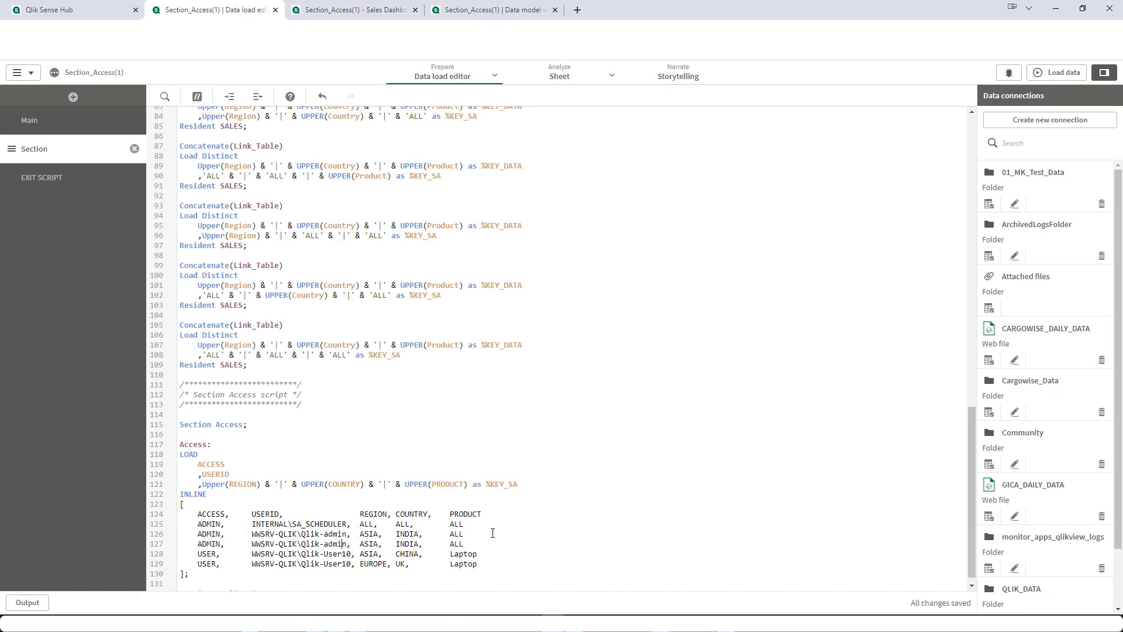
# - Set the admin EUROPE access row's product to Tablet and reload to verify the dashboard shows 468 sales
pyautogui.write('EUROPE, ALL')
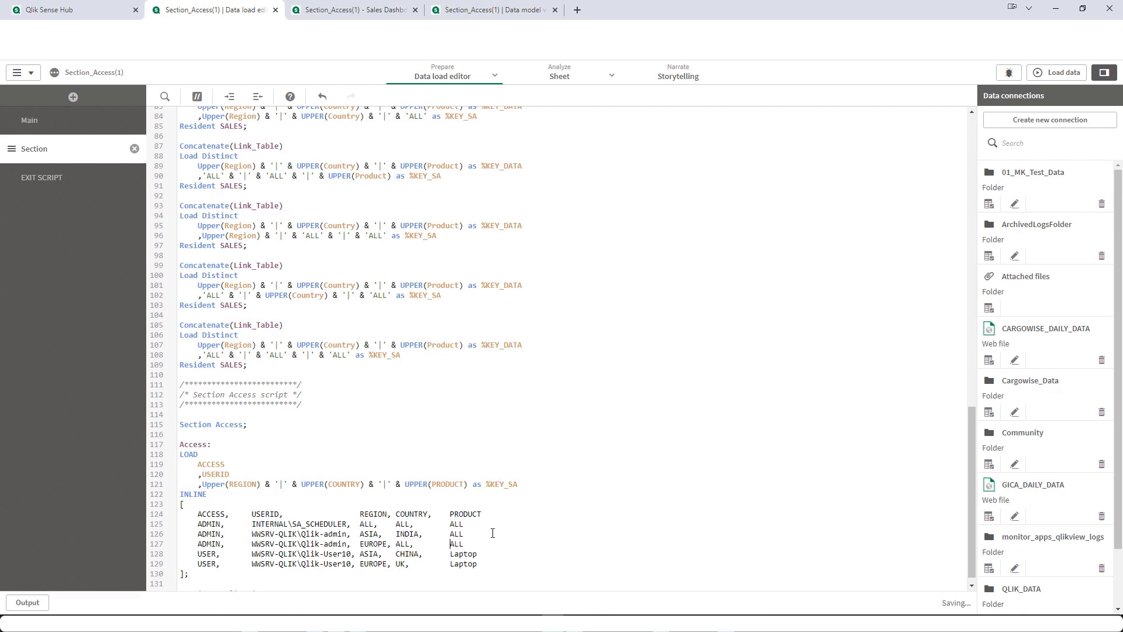
pyautogui.write('Tablet')
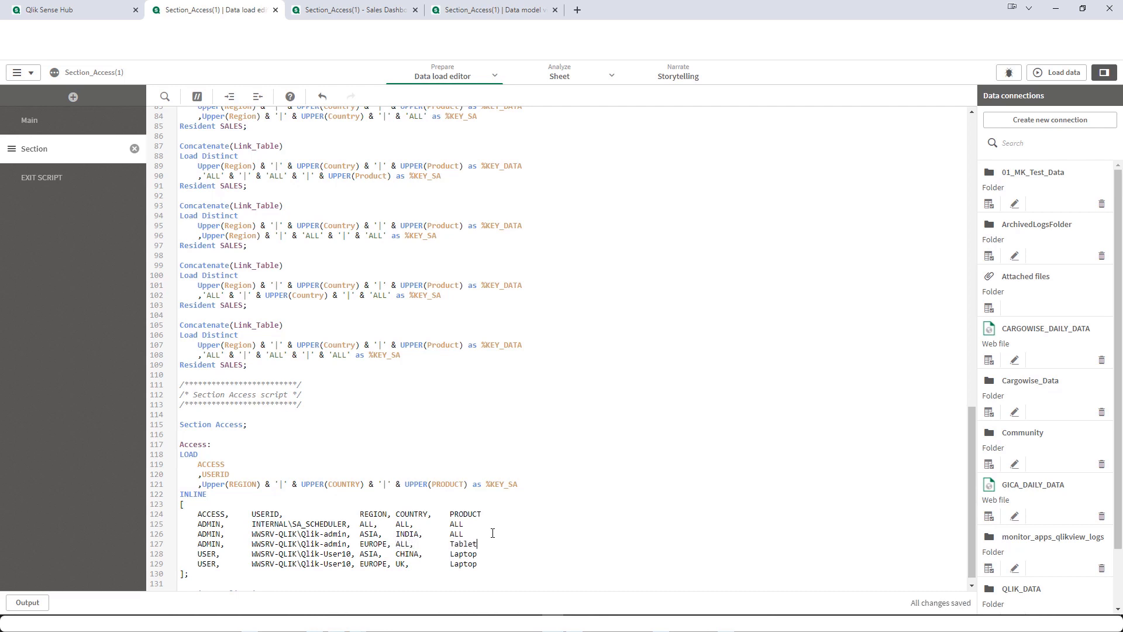
pyautogui.click(1061, 73)
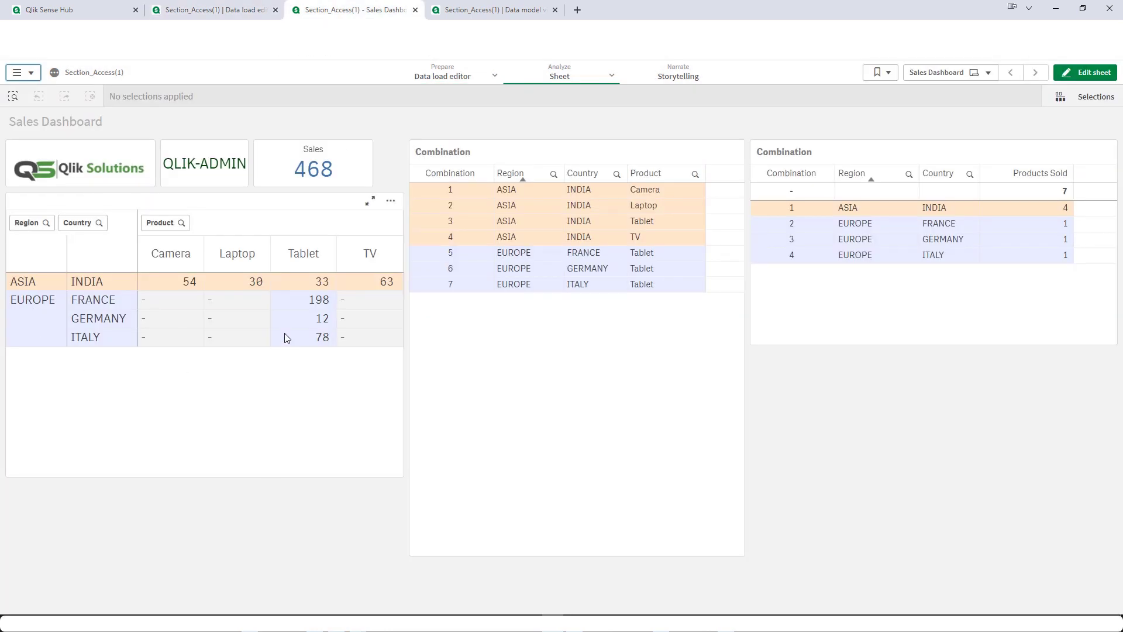
pyautogui.moveTo(99, 356)
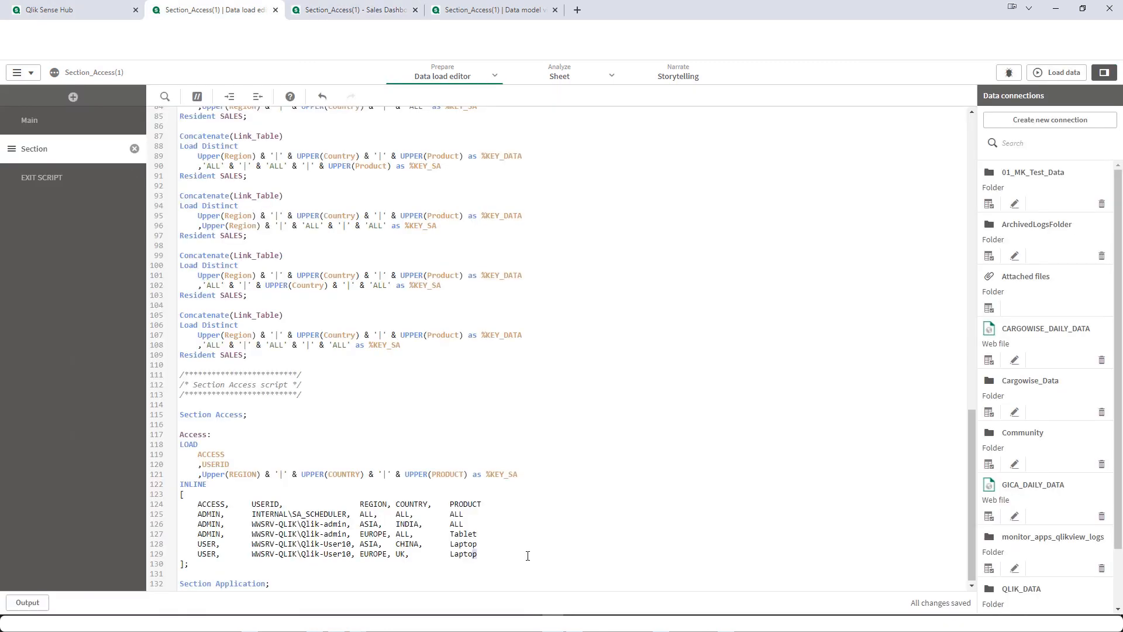
# - Change the USER access rows to ASIA, ALL, Laptop and EUROPE, UK, ALL
pyautogui.doubleClick(462, 553)
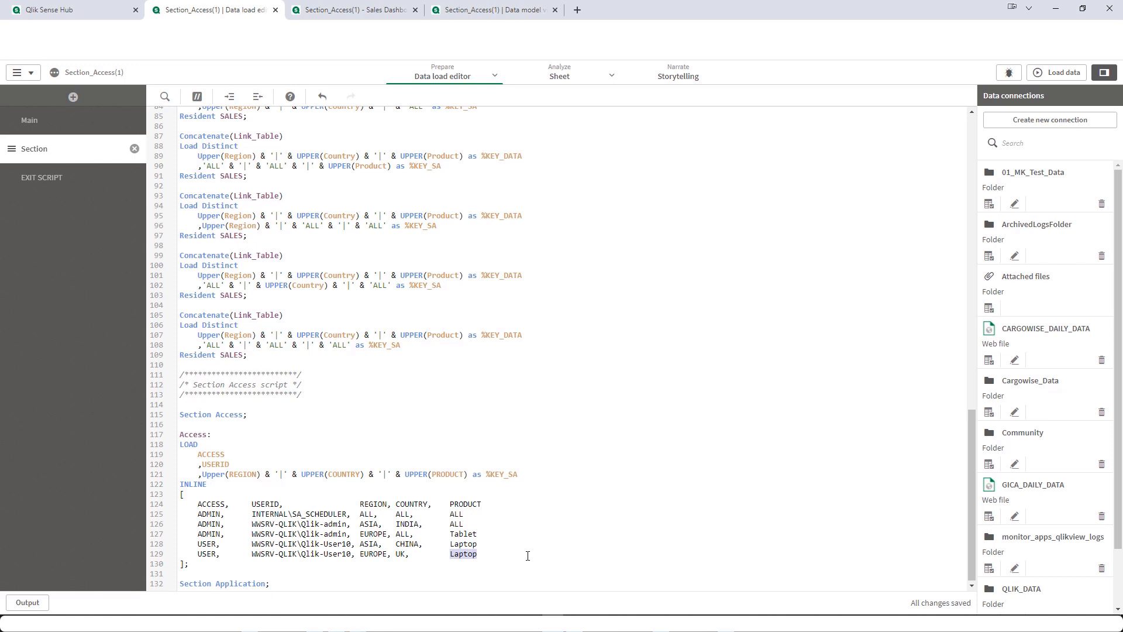
pyautogui.moveTo(548, 567)
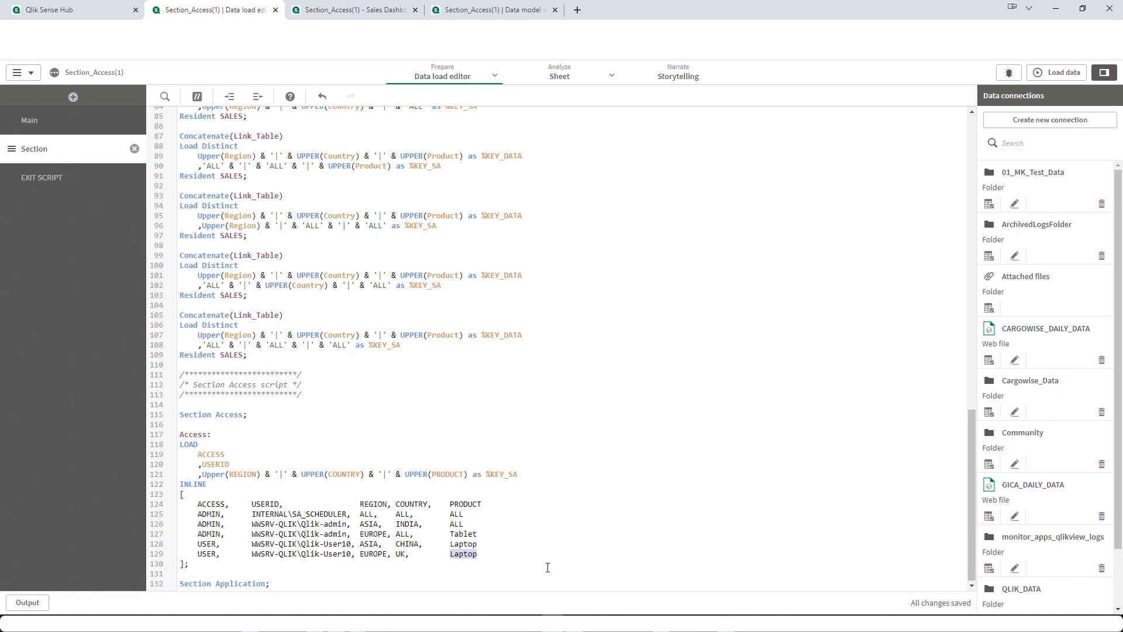
pyautogui.scroll(3)
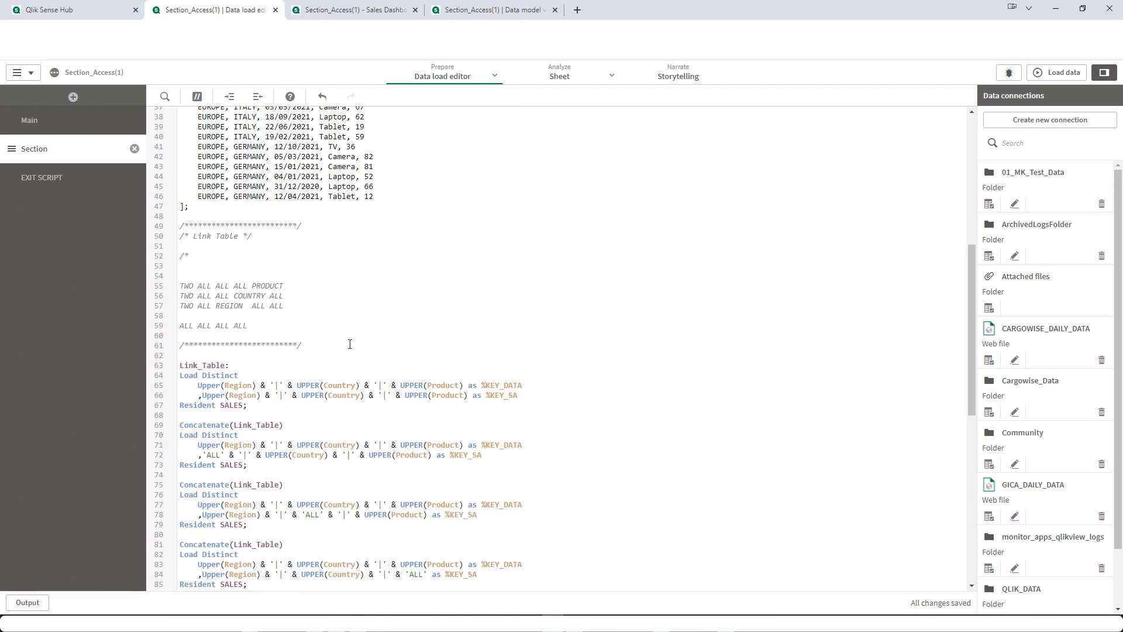
pyautogui.scroll(3)
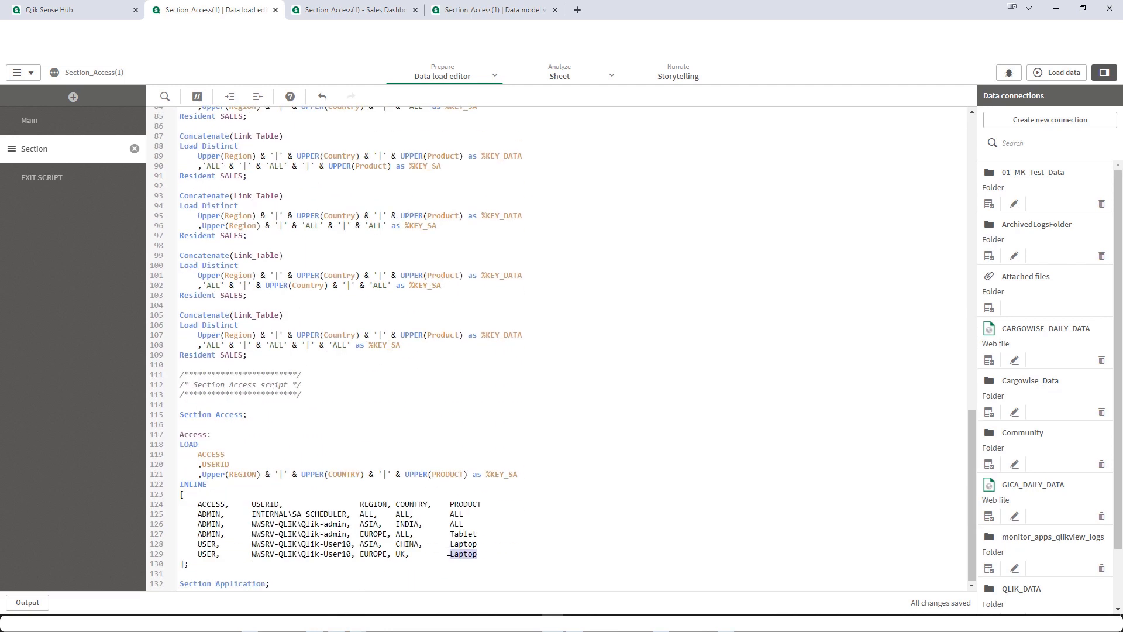
pyautogui.write('ALL')
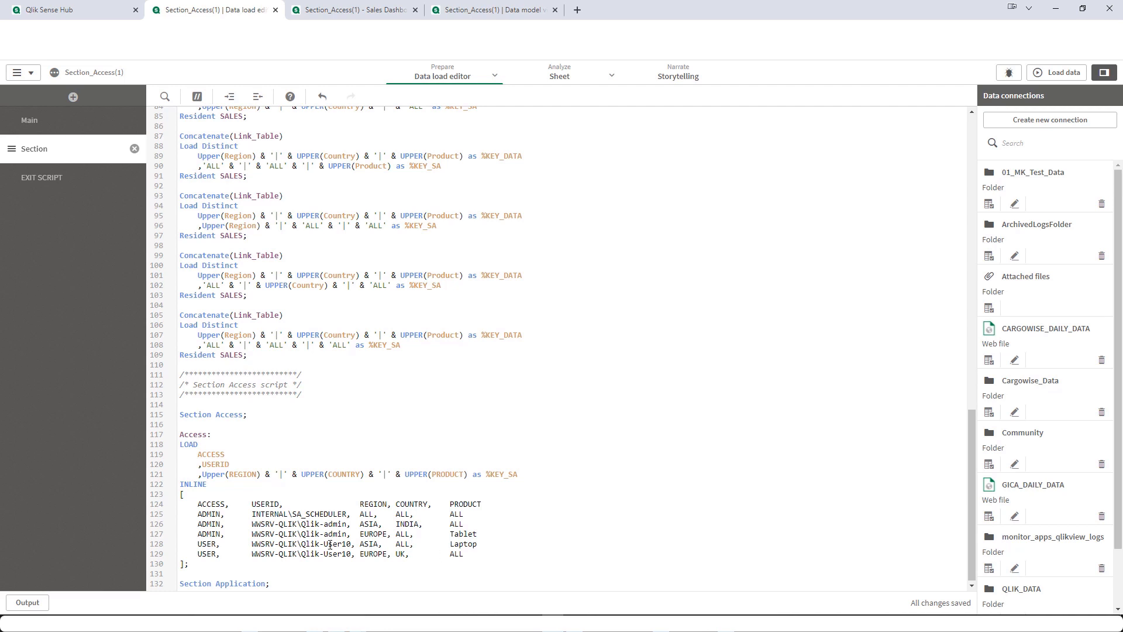
pyautogui.doubleClick(370, 544)
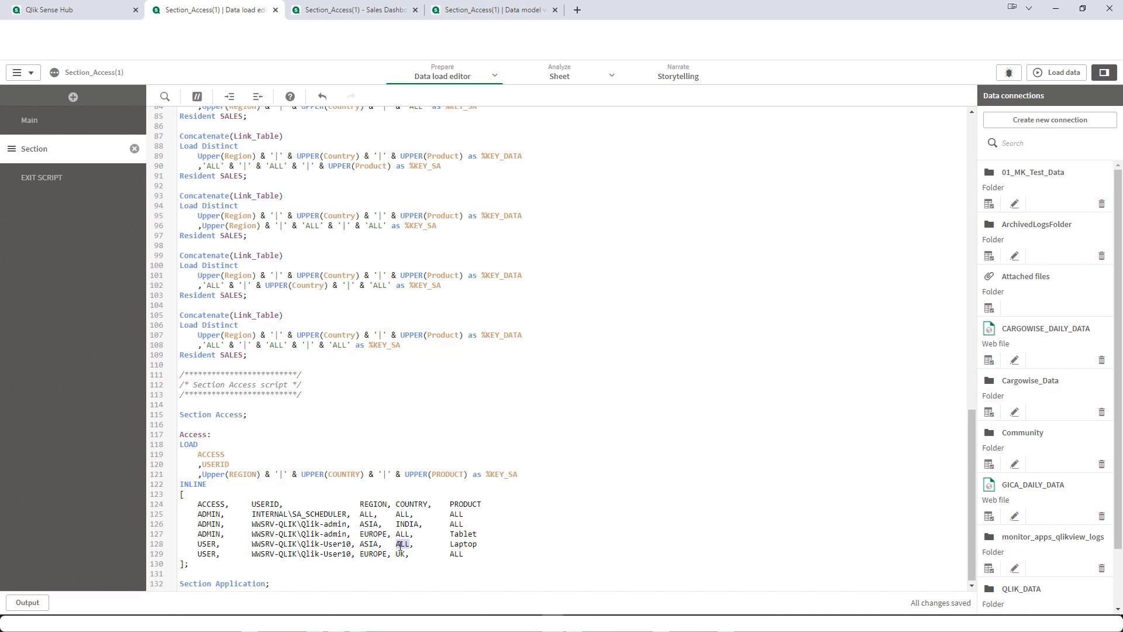
pyautogui.click(397, 553)
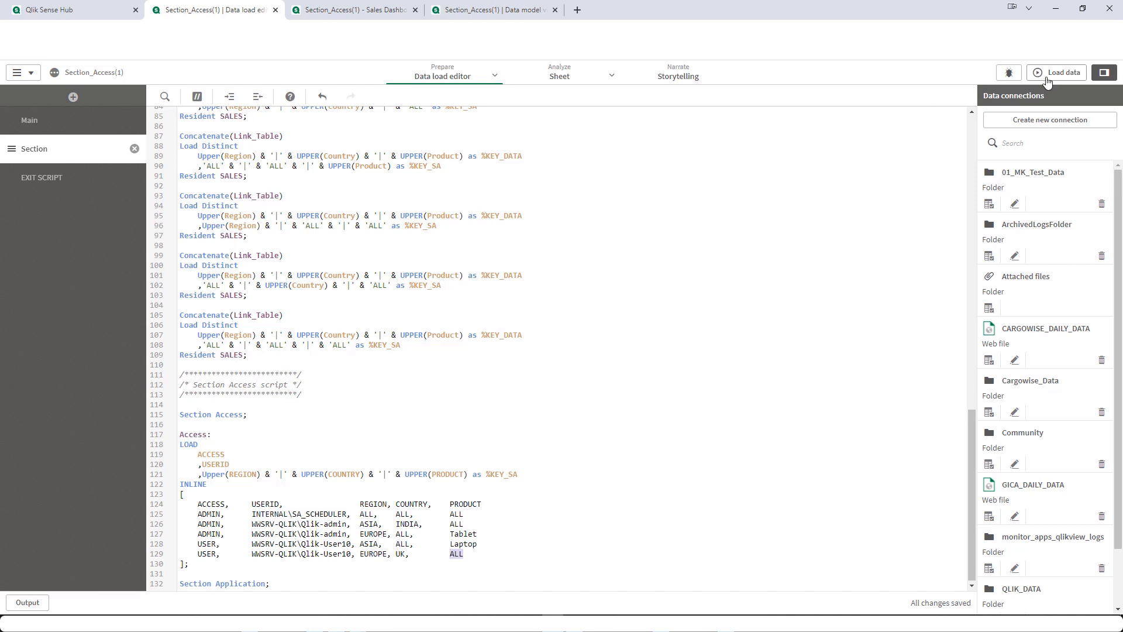
# - Reload the app data and republish the app from the hub, replacing the existing published copy
pyautogui.click(1059, 72)
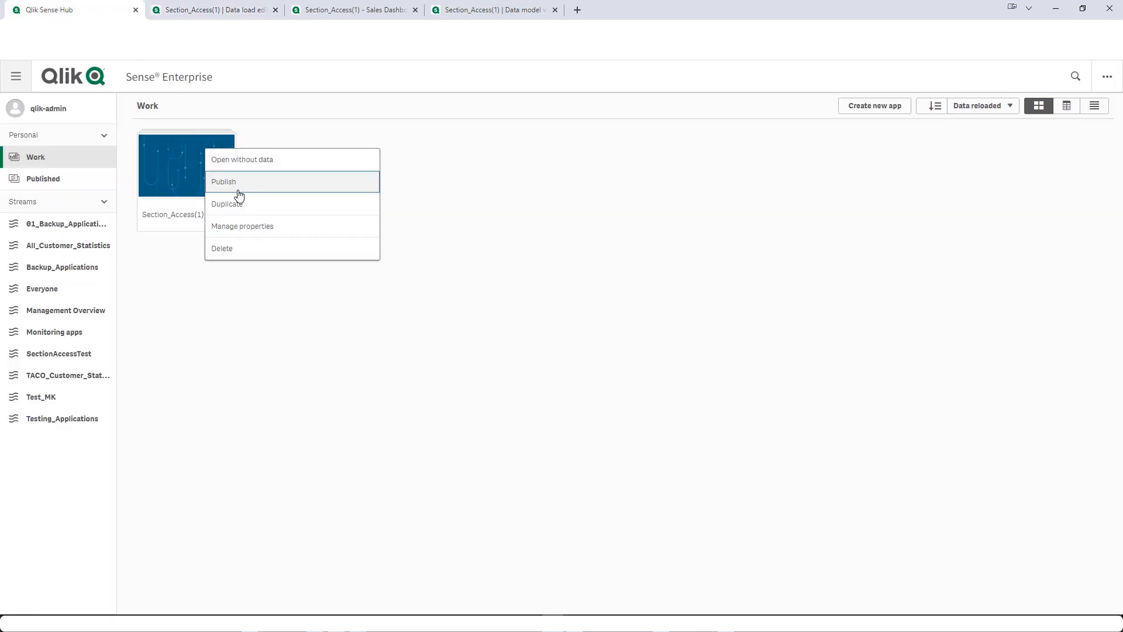
pyautogui.click(224, 182)
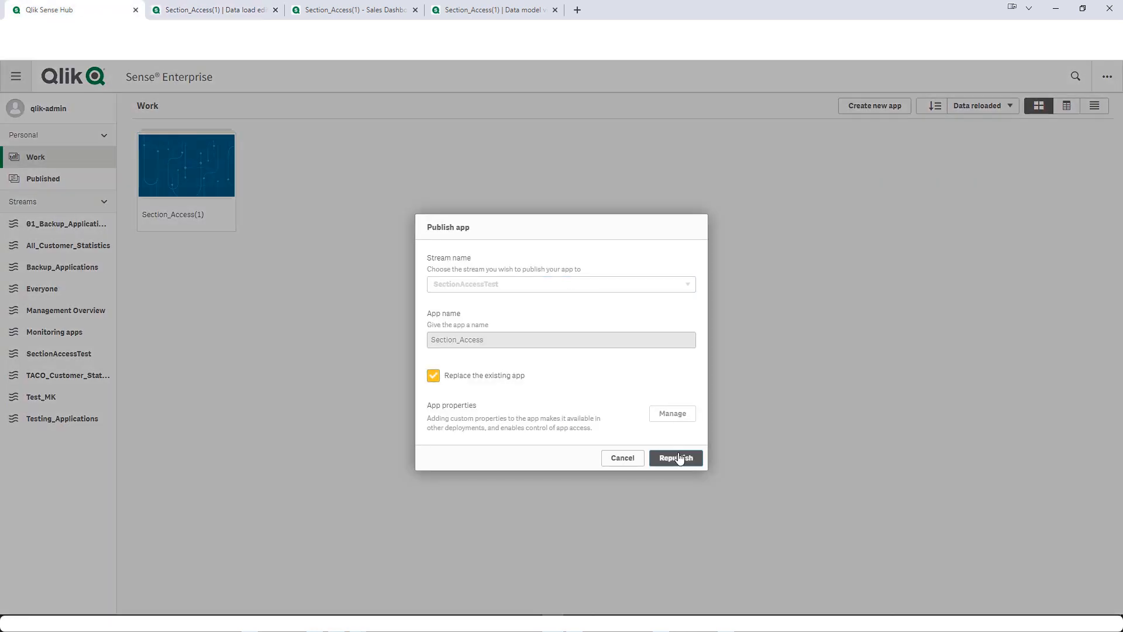
pyautogui.click(676, 458)
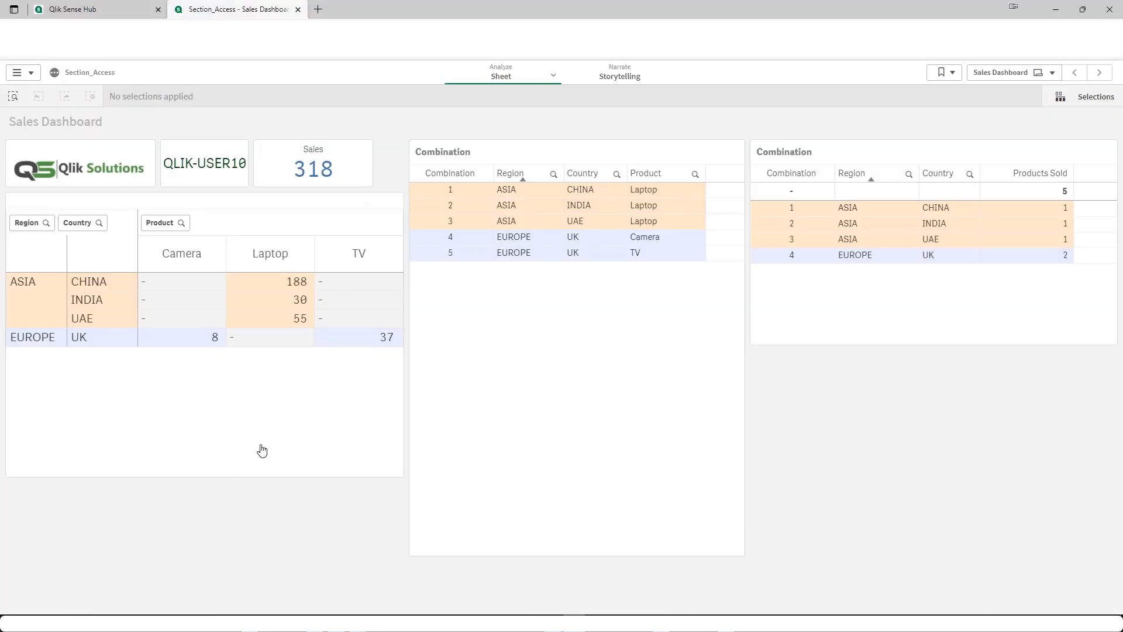
pyautogui.moveTo(217, 326)
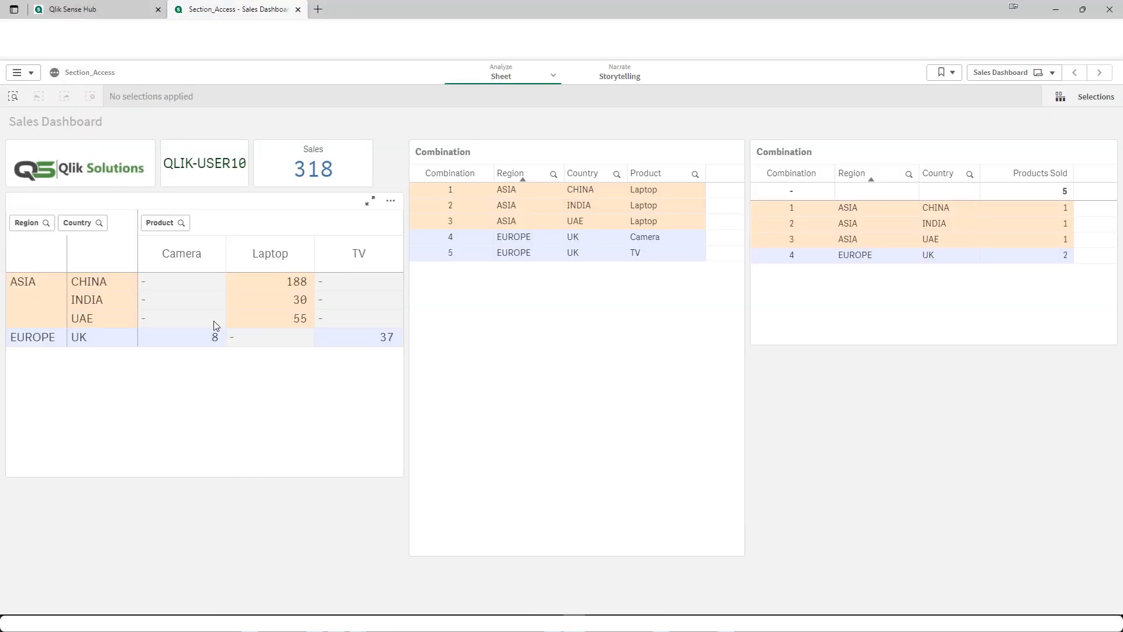
pyautogui.moveTo(95, 295)
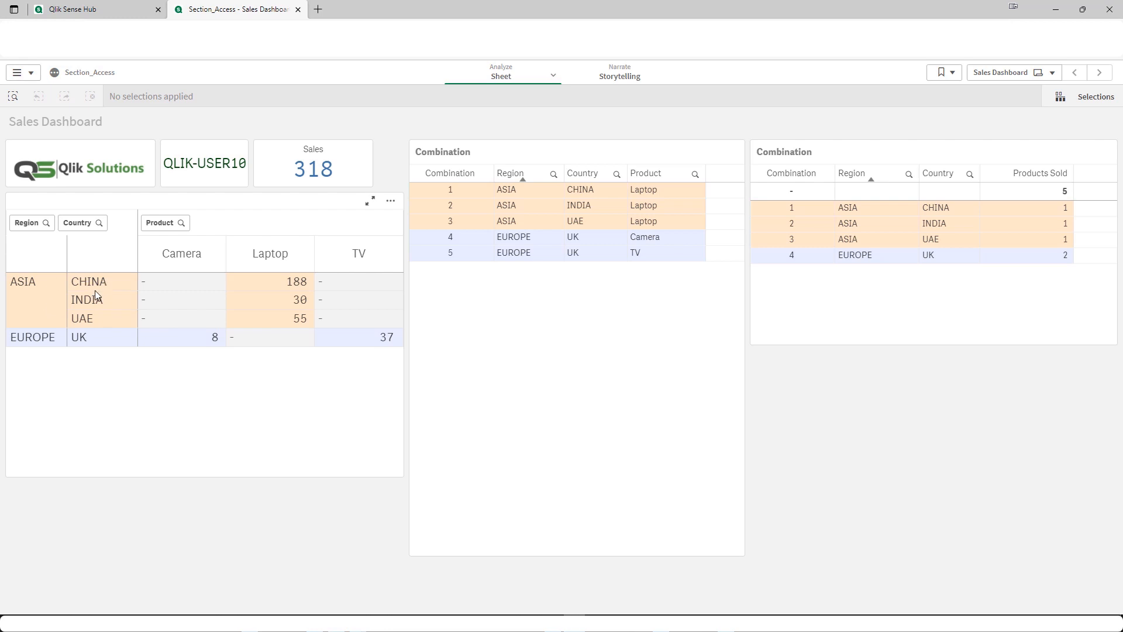
pyautogui.moveTo(75, 362)
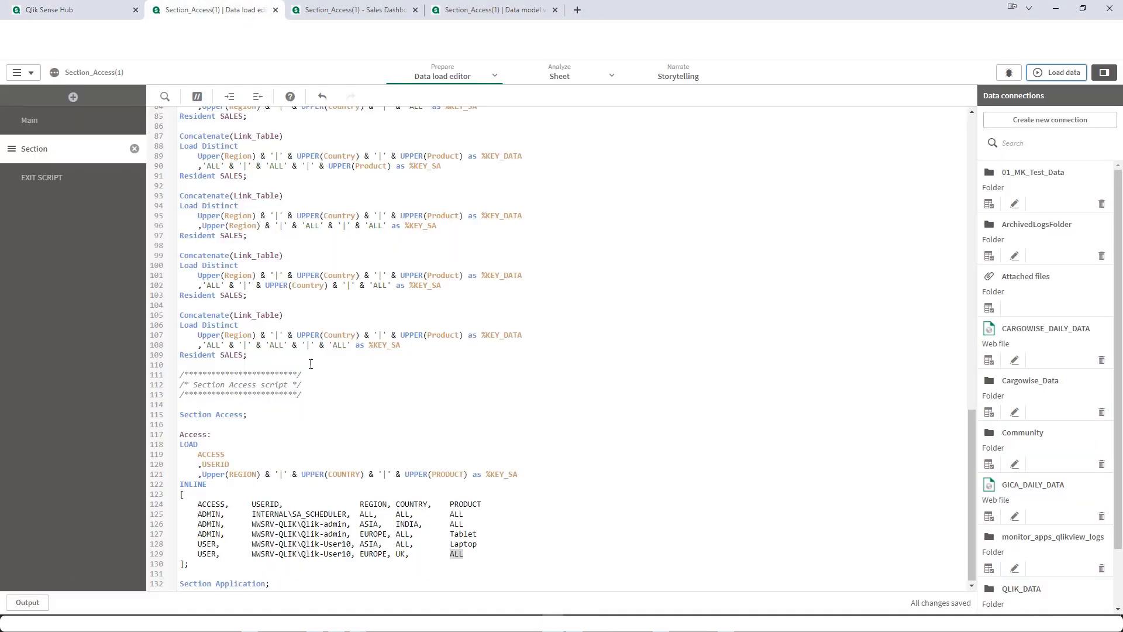
# - Review QLIK-USER10's 318 sales on the dashboard and look over the SALES inline rows in the script
pyautogui.scroll(3)
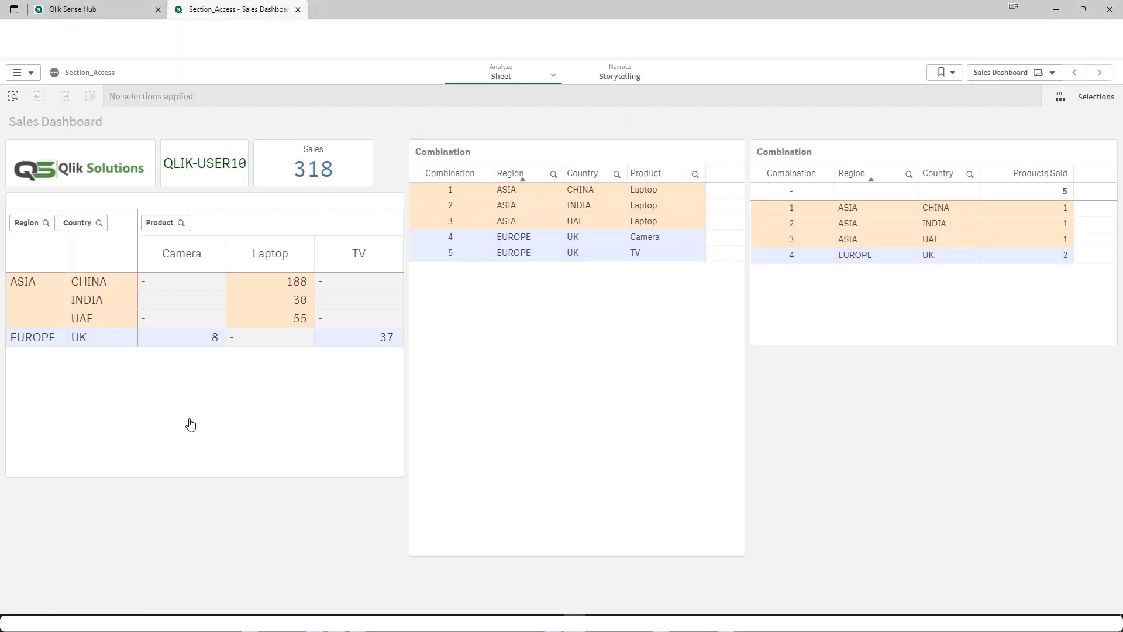
pyautogui.moveTo(229, 348)
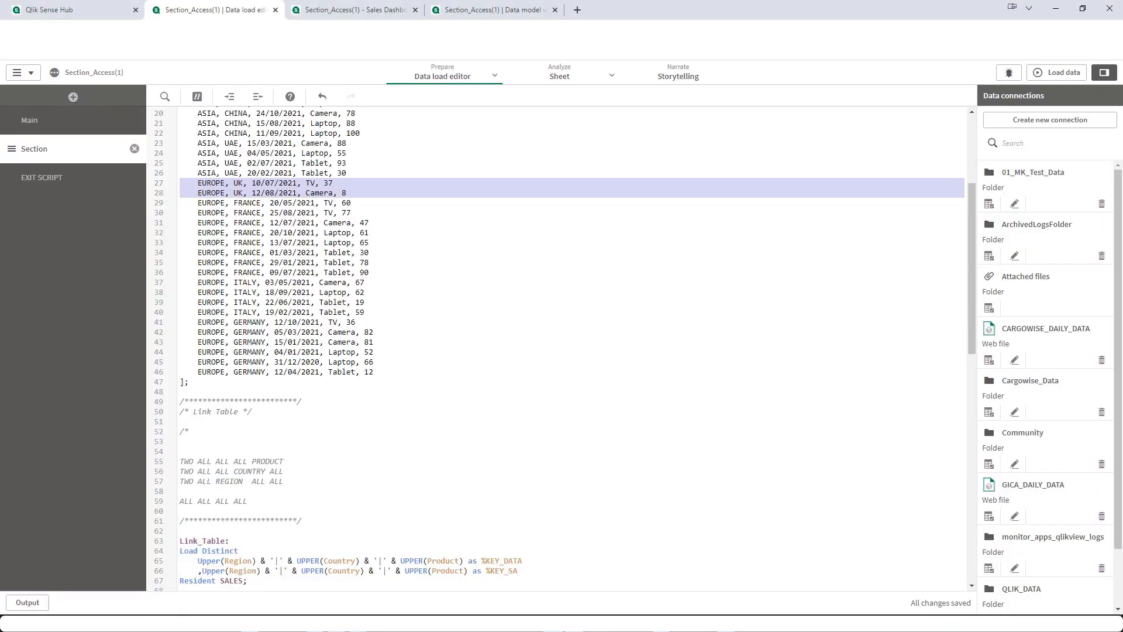
# - Delete the TWO ALL / ALL ALL ALL scratch notes under the Link Table header and review the key loads
pyautogui.click(574, 394)
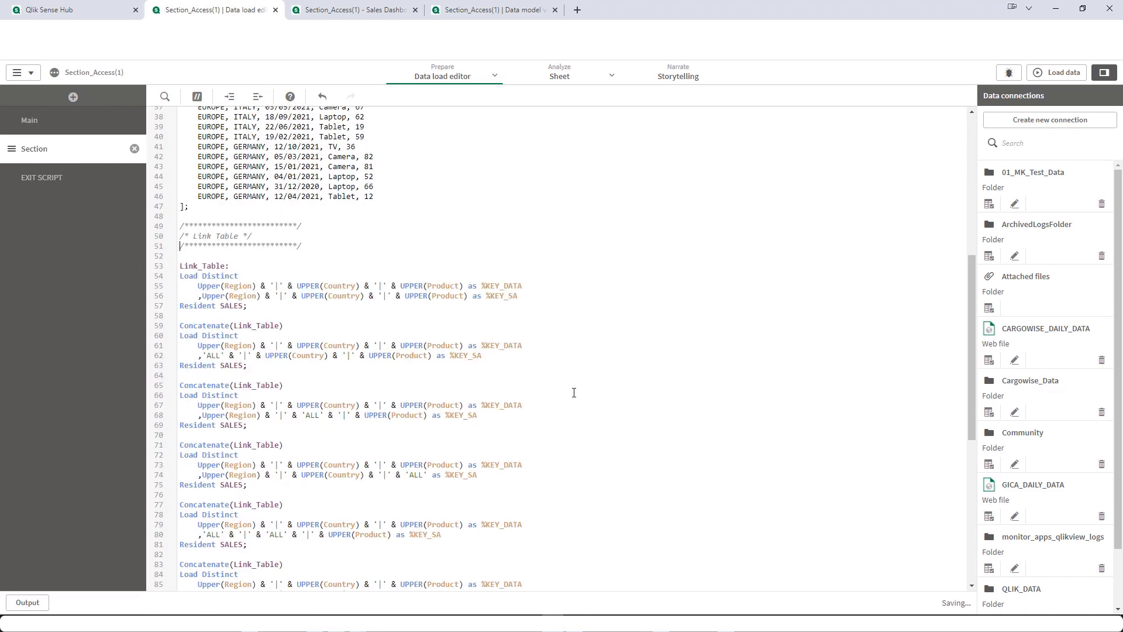
pyautogui.scroll(-3)
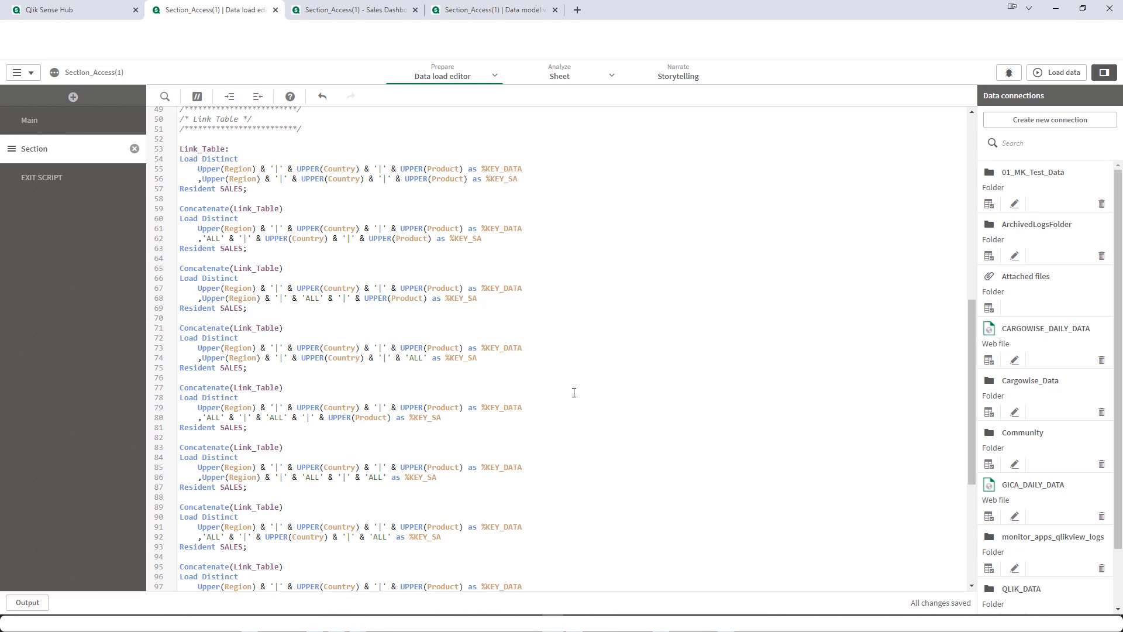
pyautogui.scroll(-3)
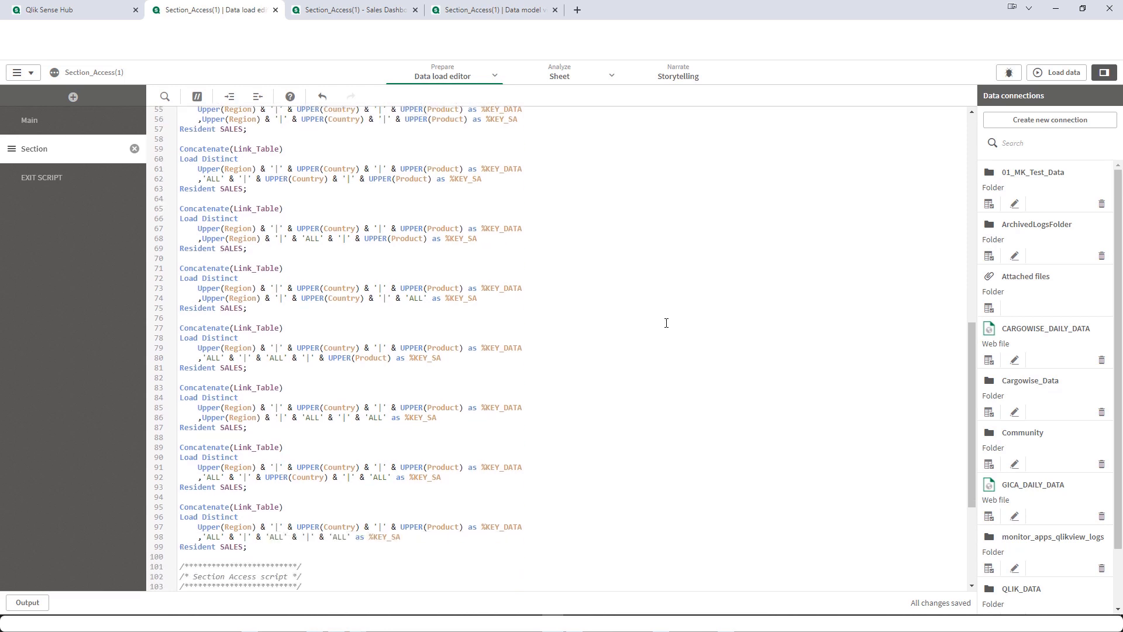
pyautogui.scroll(-3)
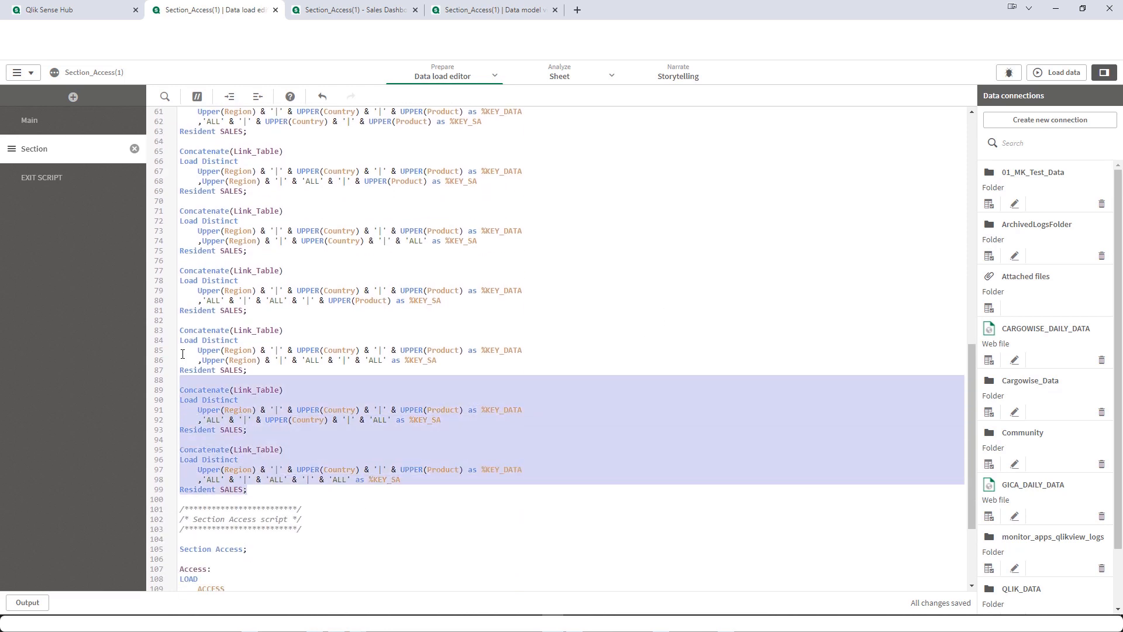
pyautogui.scroll(3)
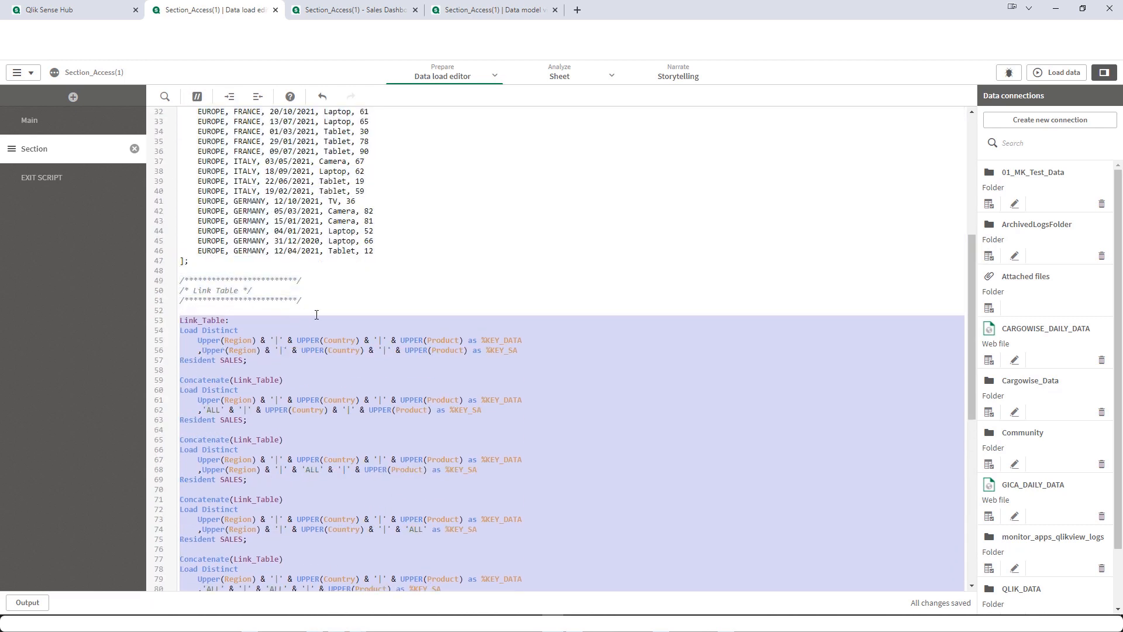
pyautogui.moveTo(336, 311)
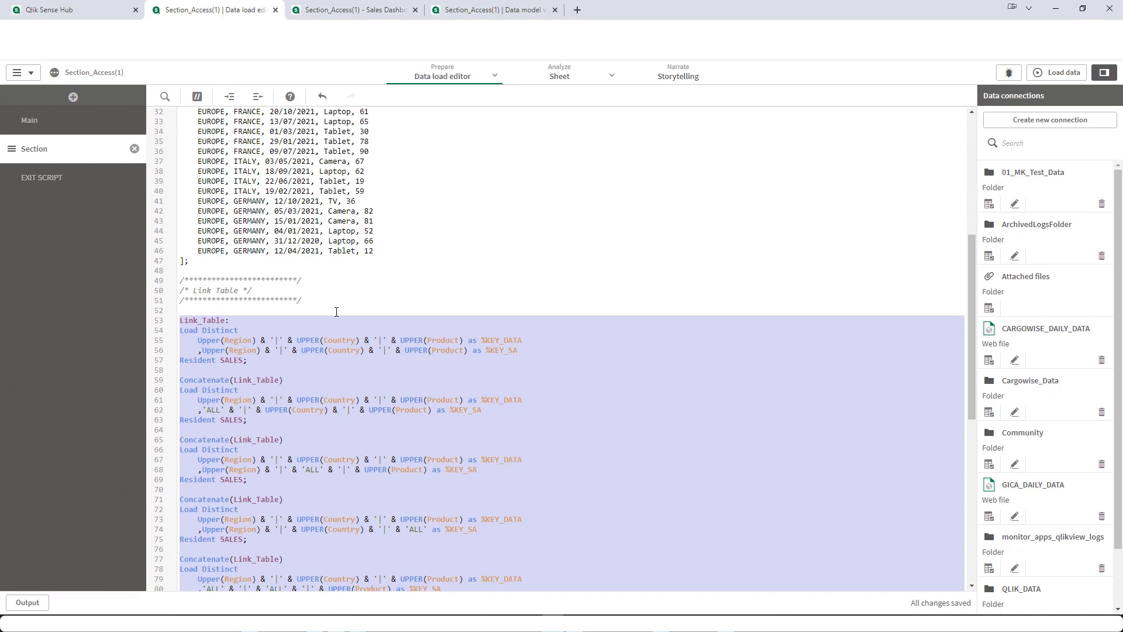
pyautogui.moveTo(344, 306)
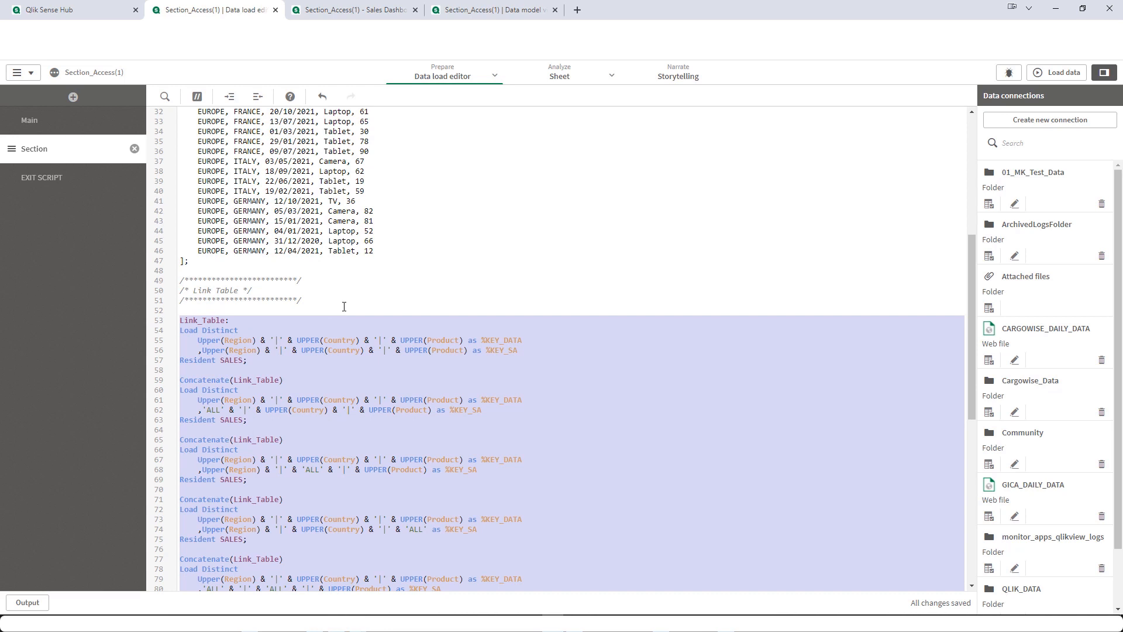